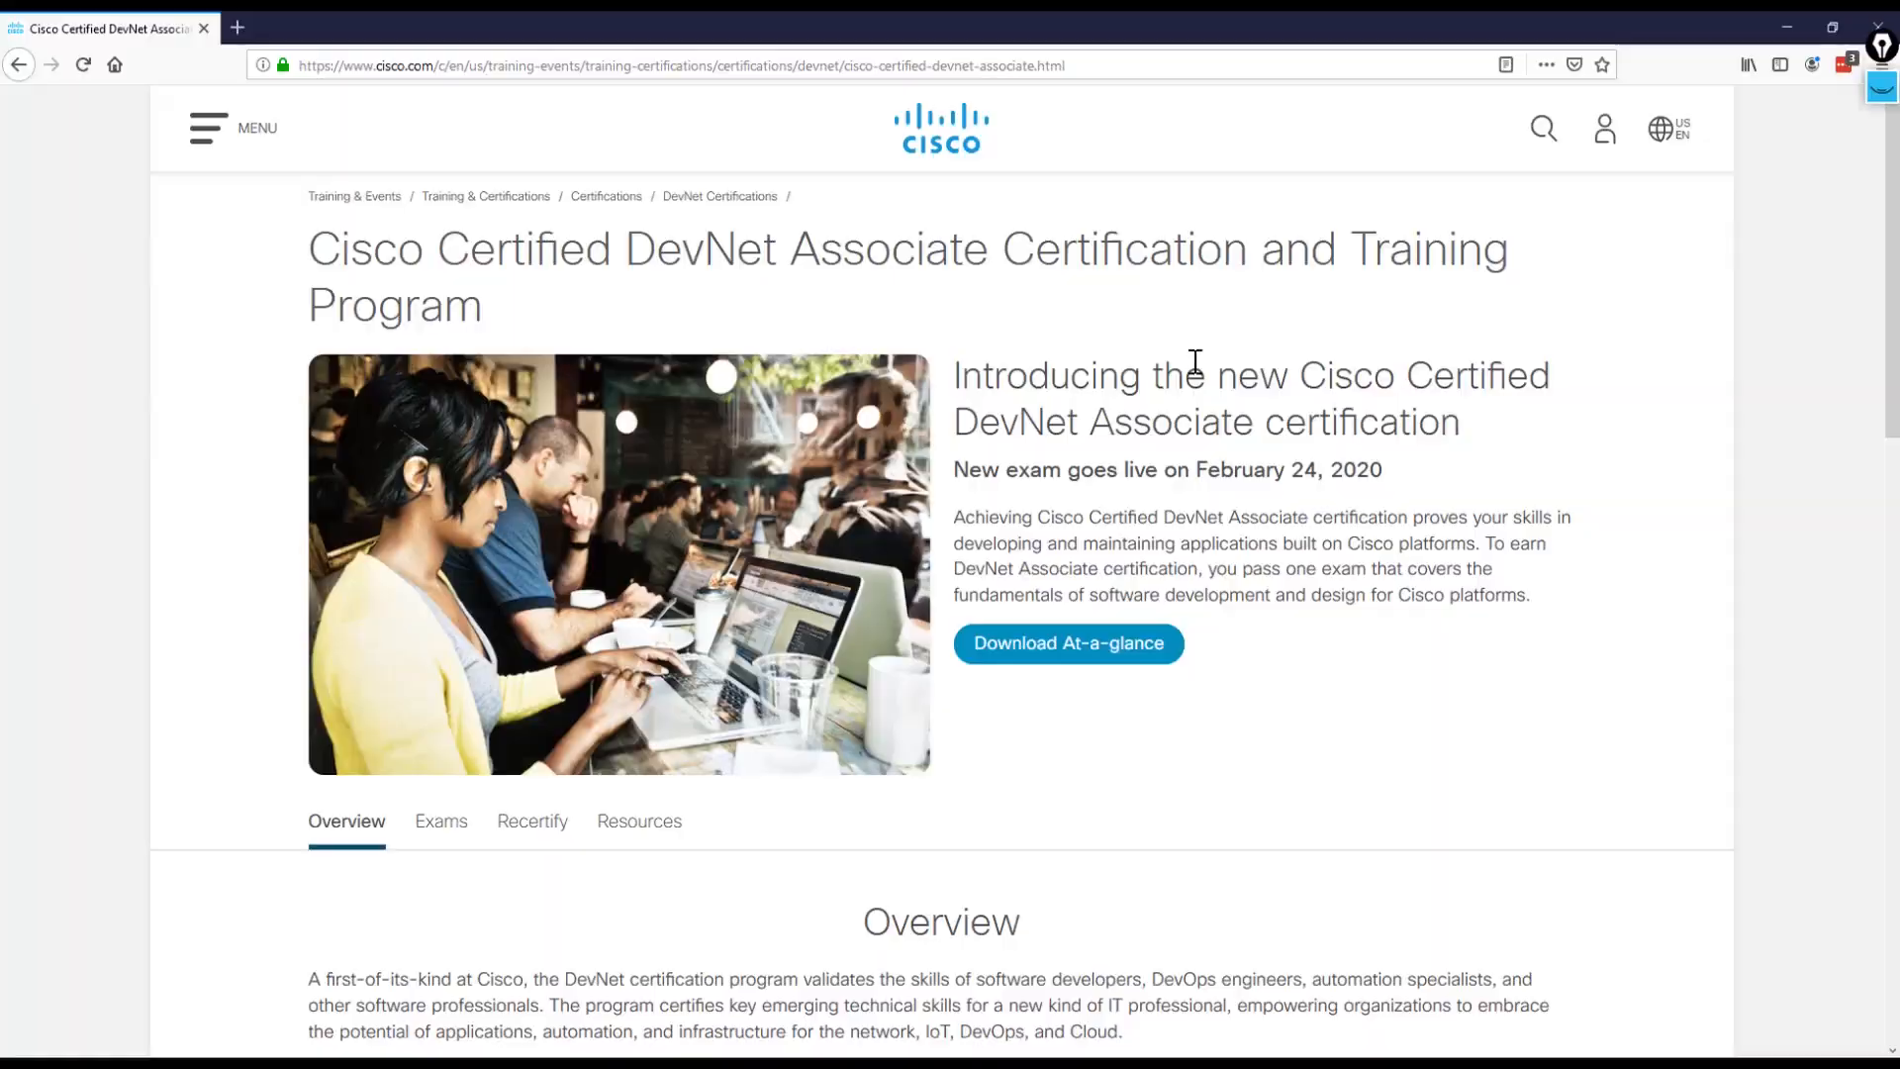
Reach Exams and recommended training and go to the 200-901 DEVASC exam page
scroll(down, 3)
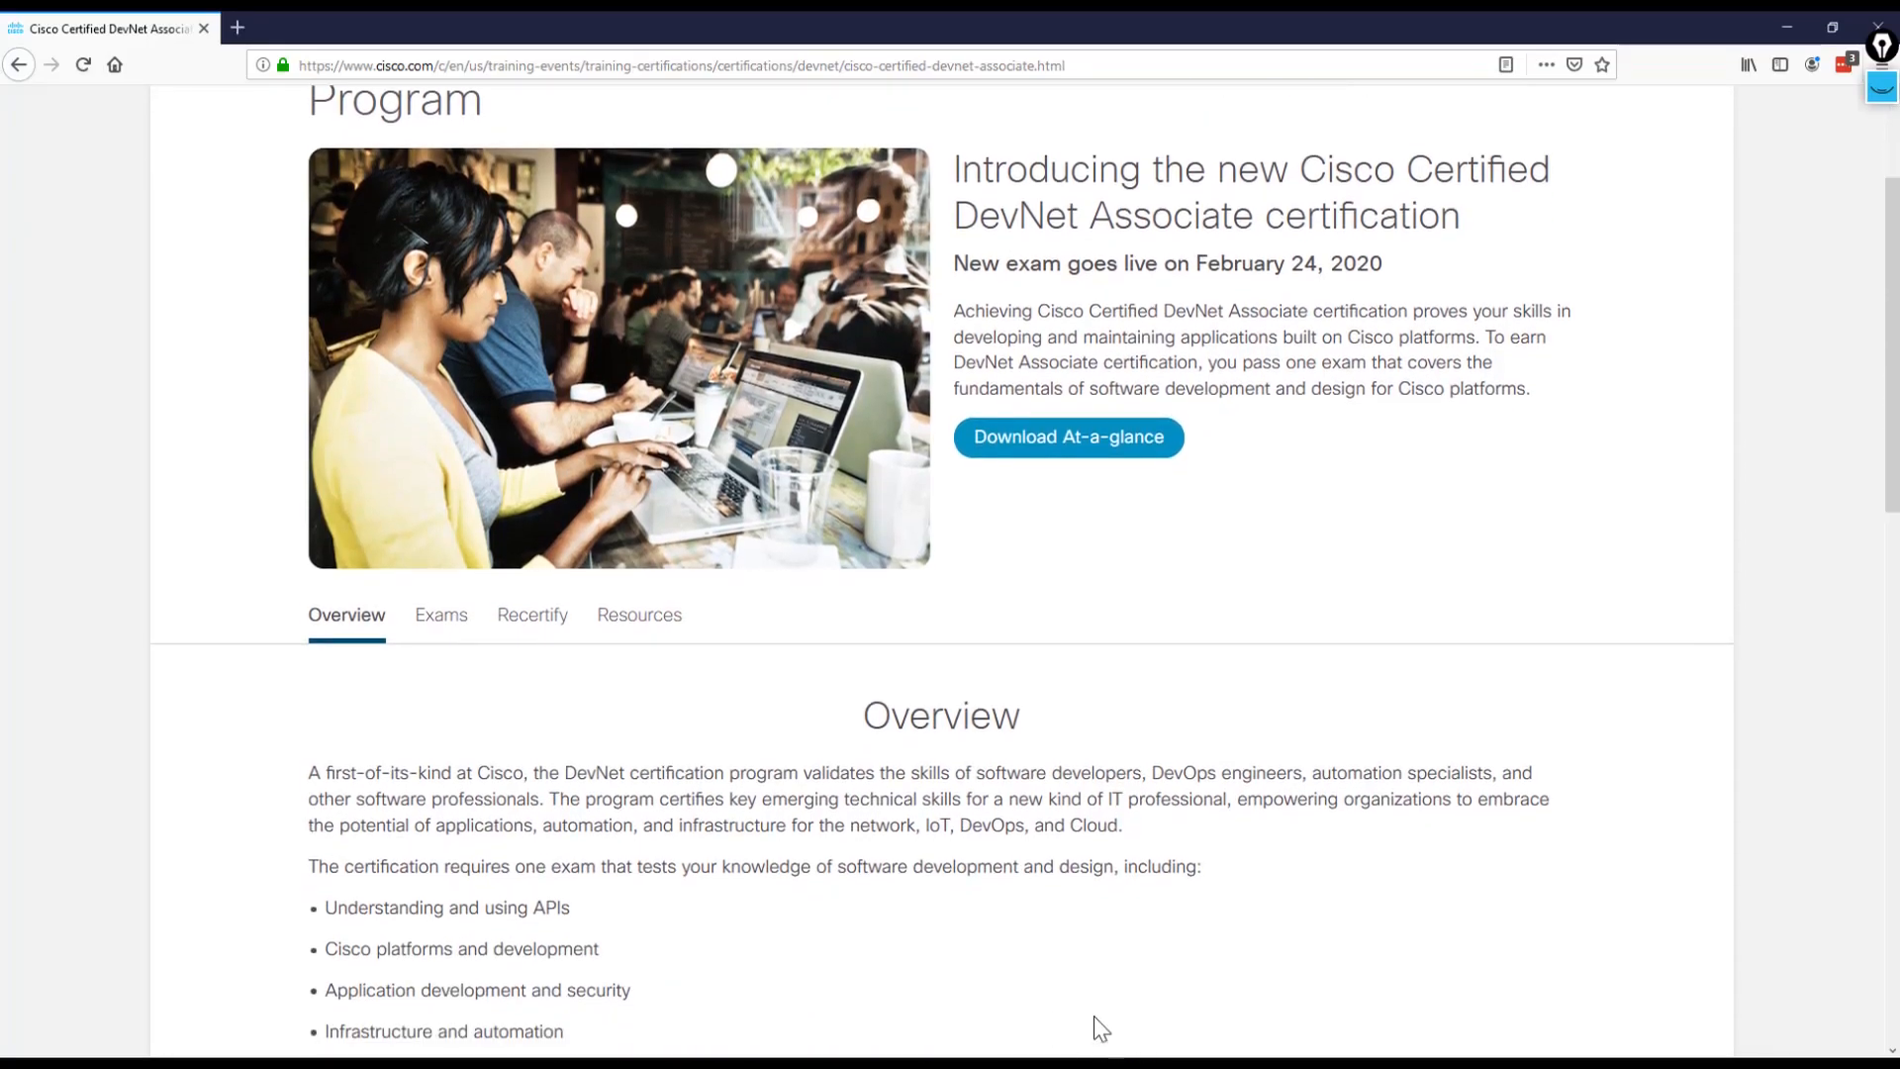
scroll(down, 3)
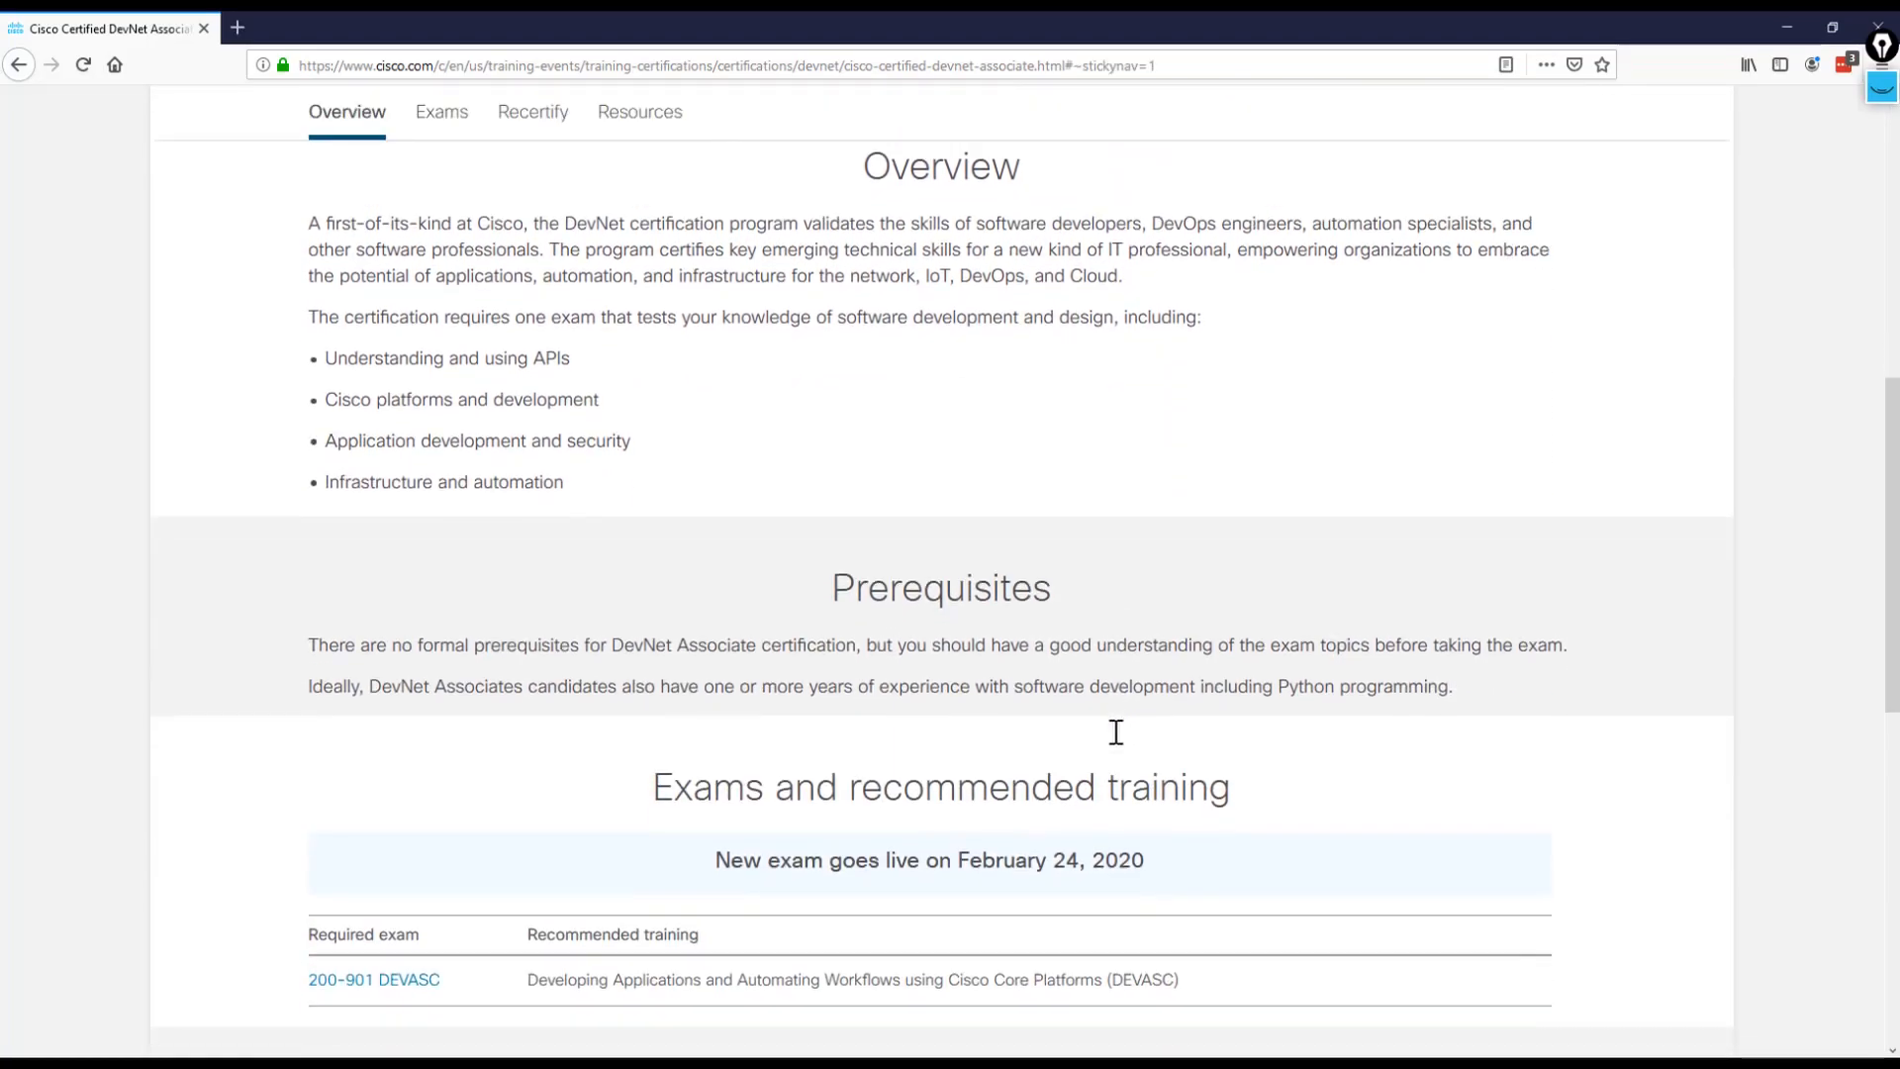
scroll(down, 3)
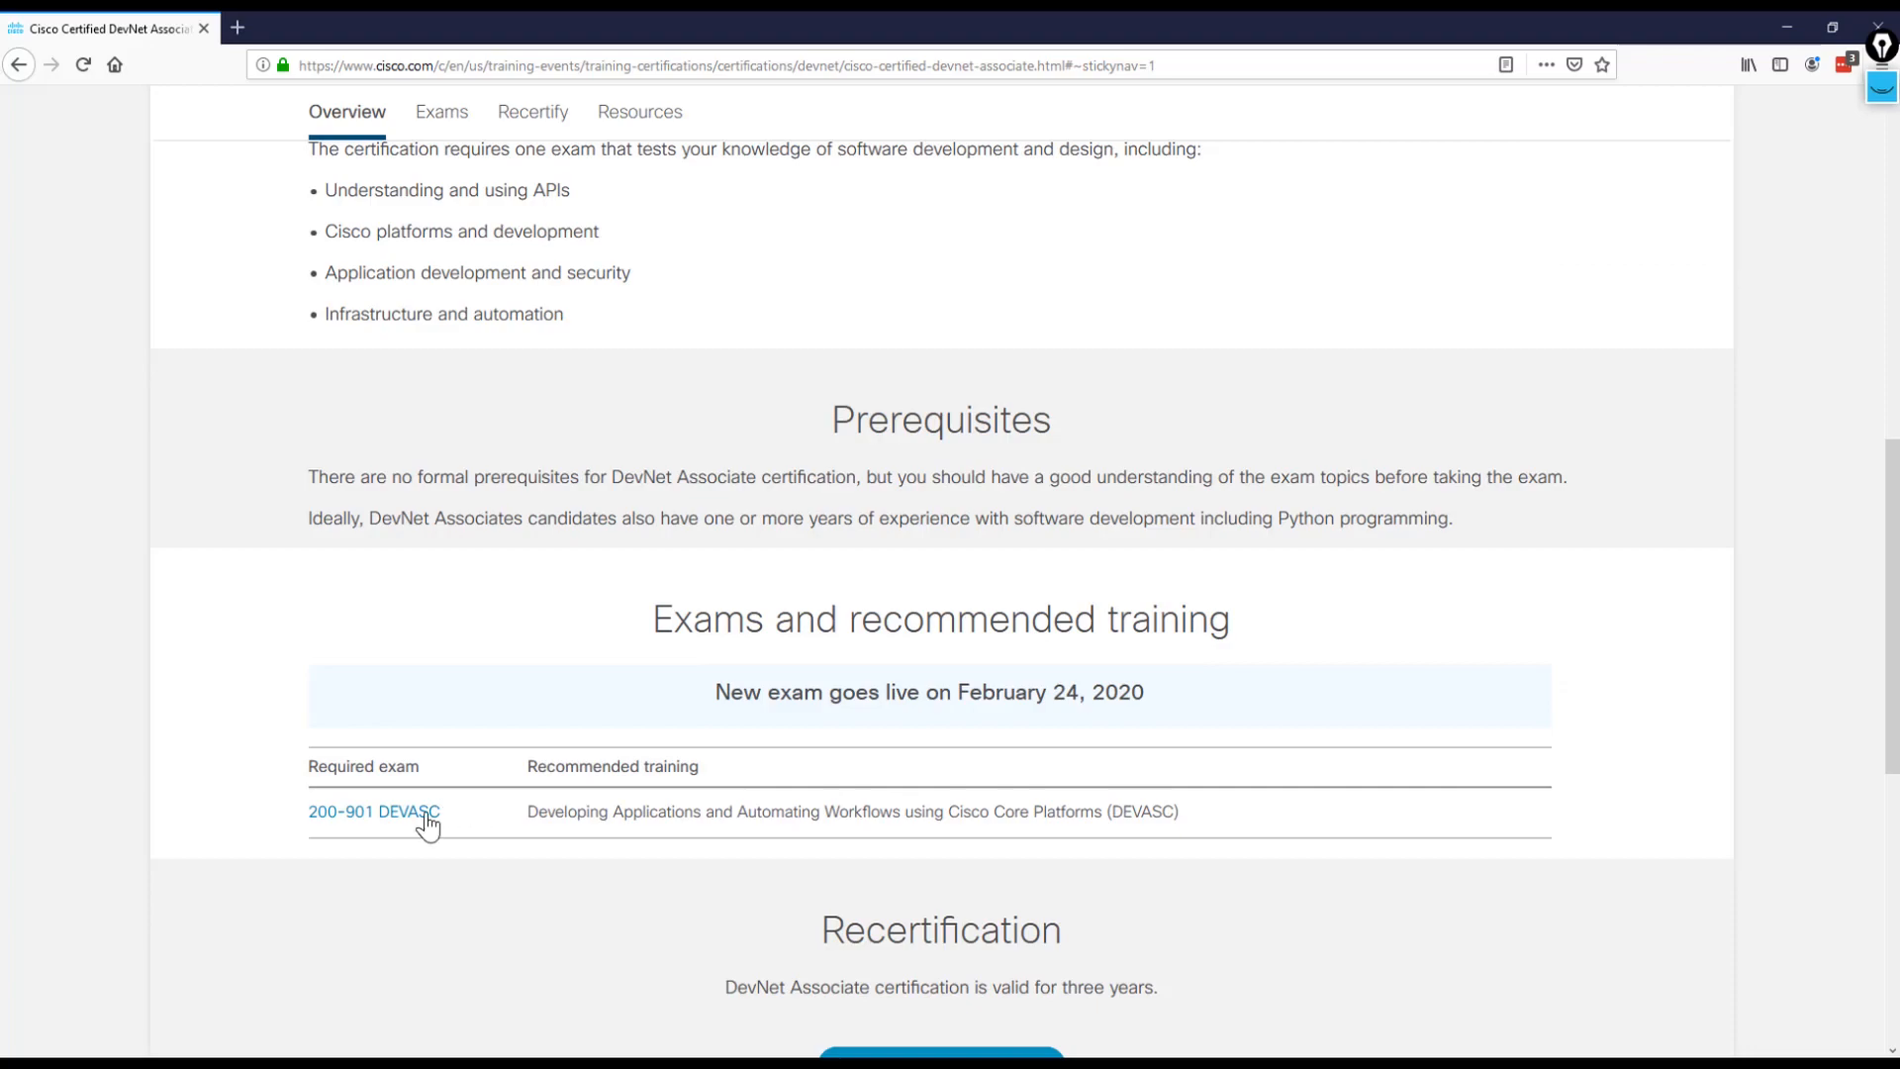
click(368, 811)
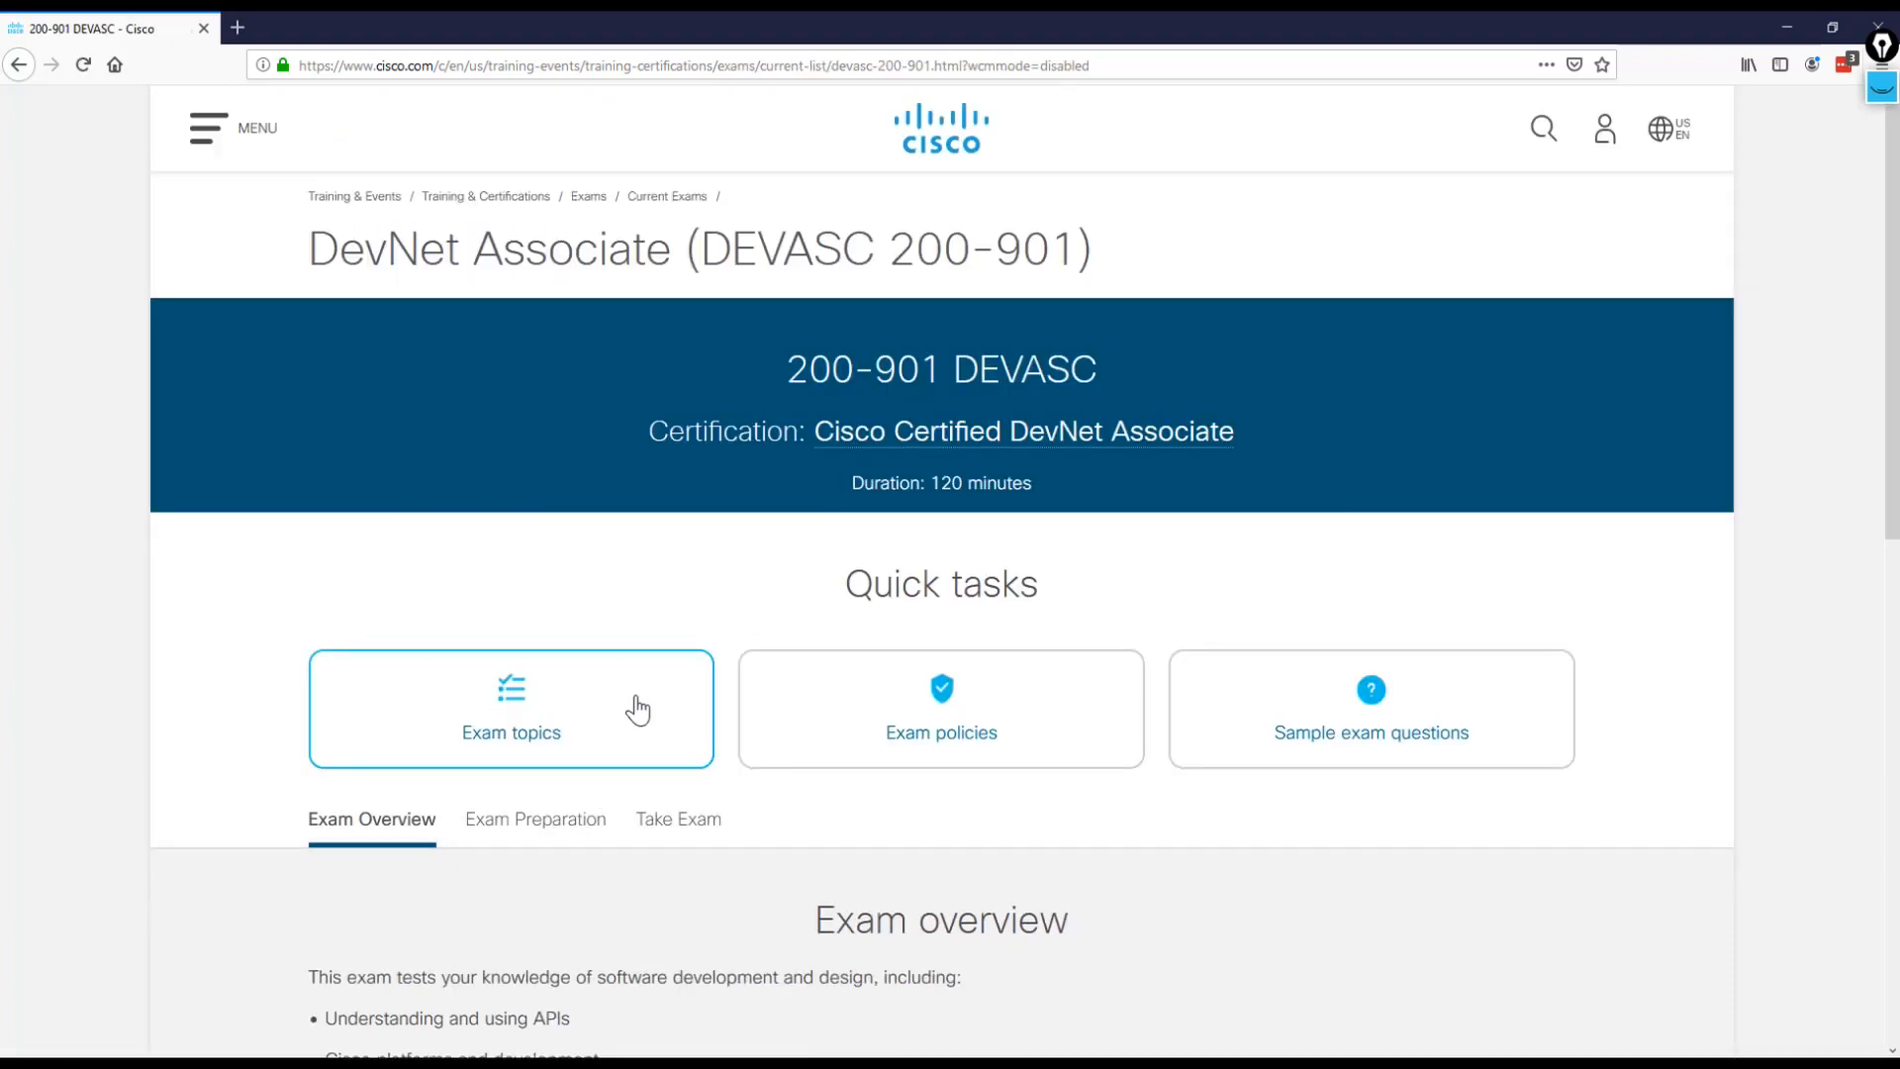
Use the Exam topics quick task to load the DEVASC topic list
click(538, 733)
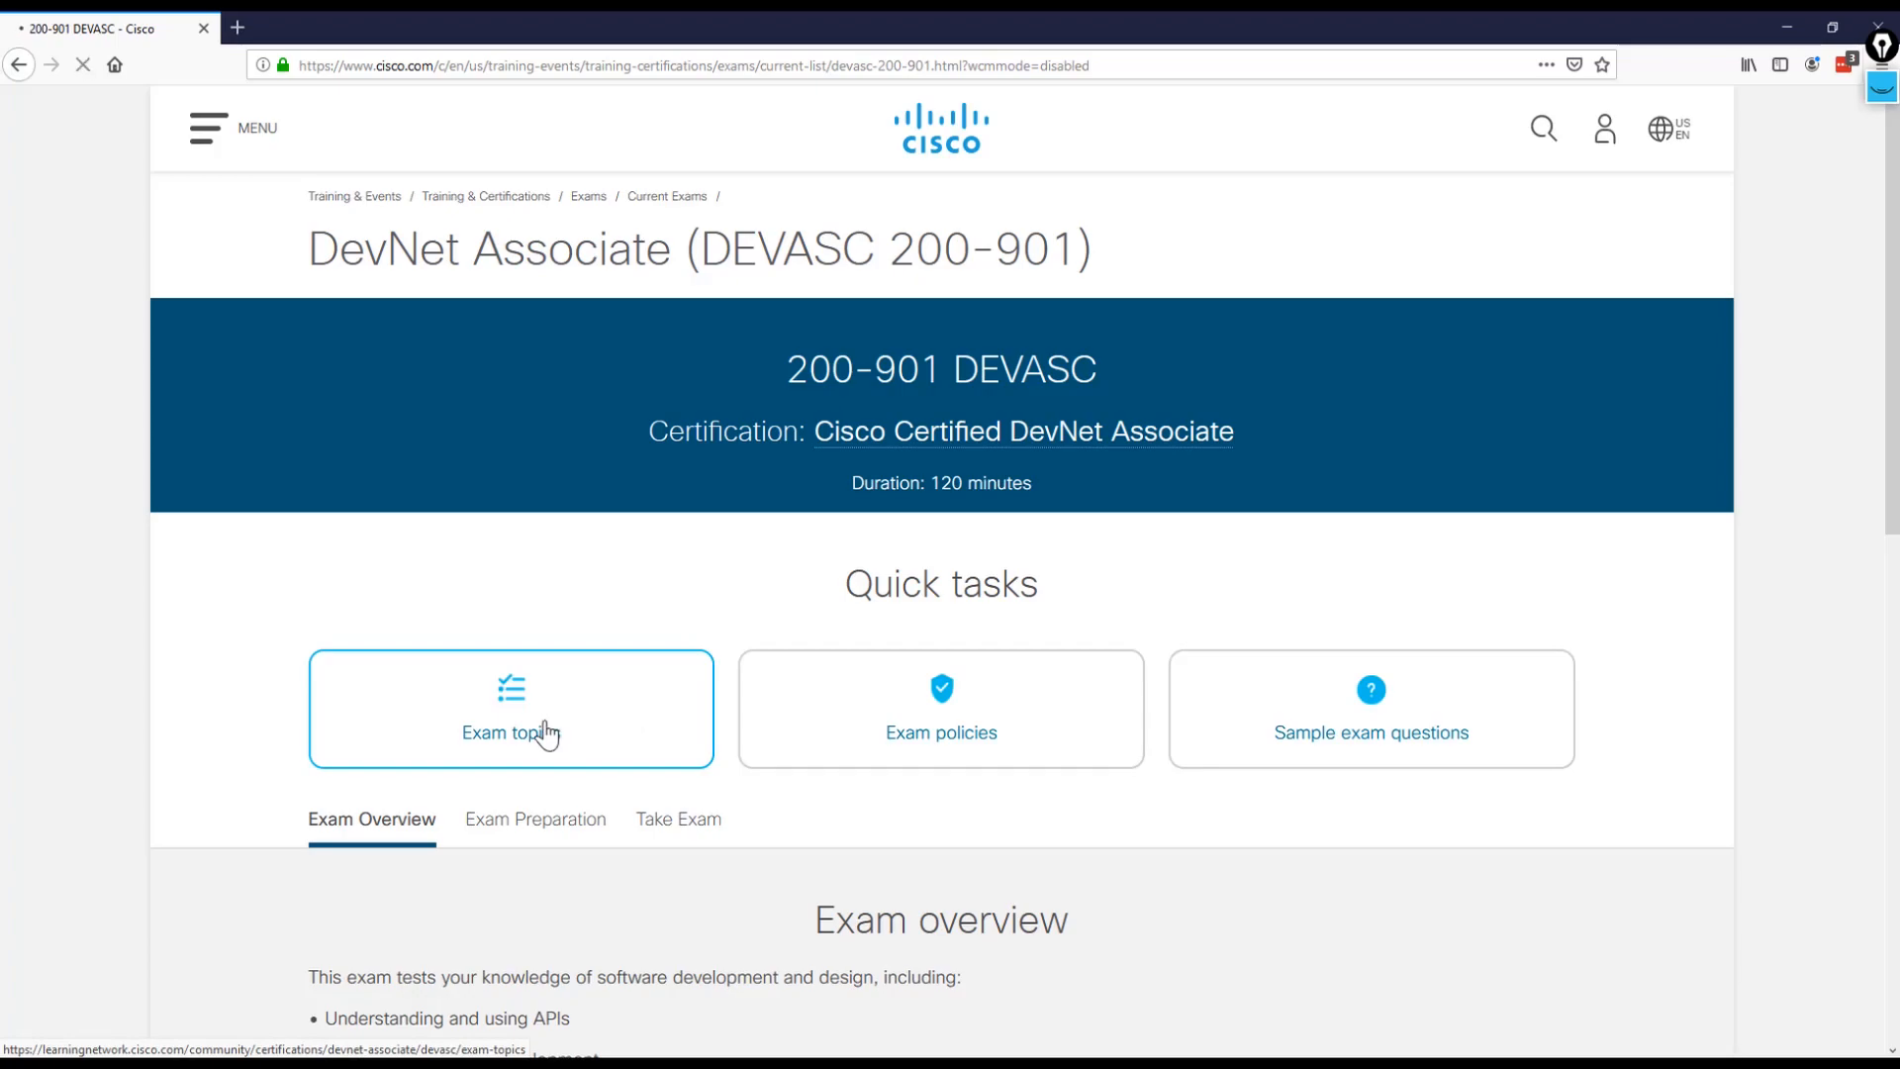
click(511, 732)
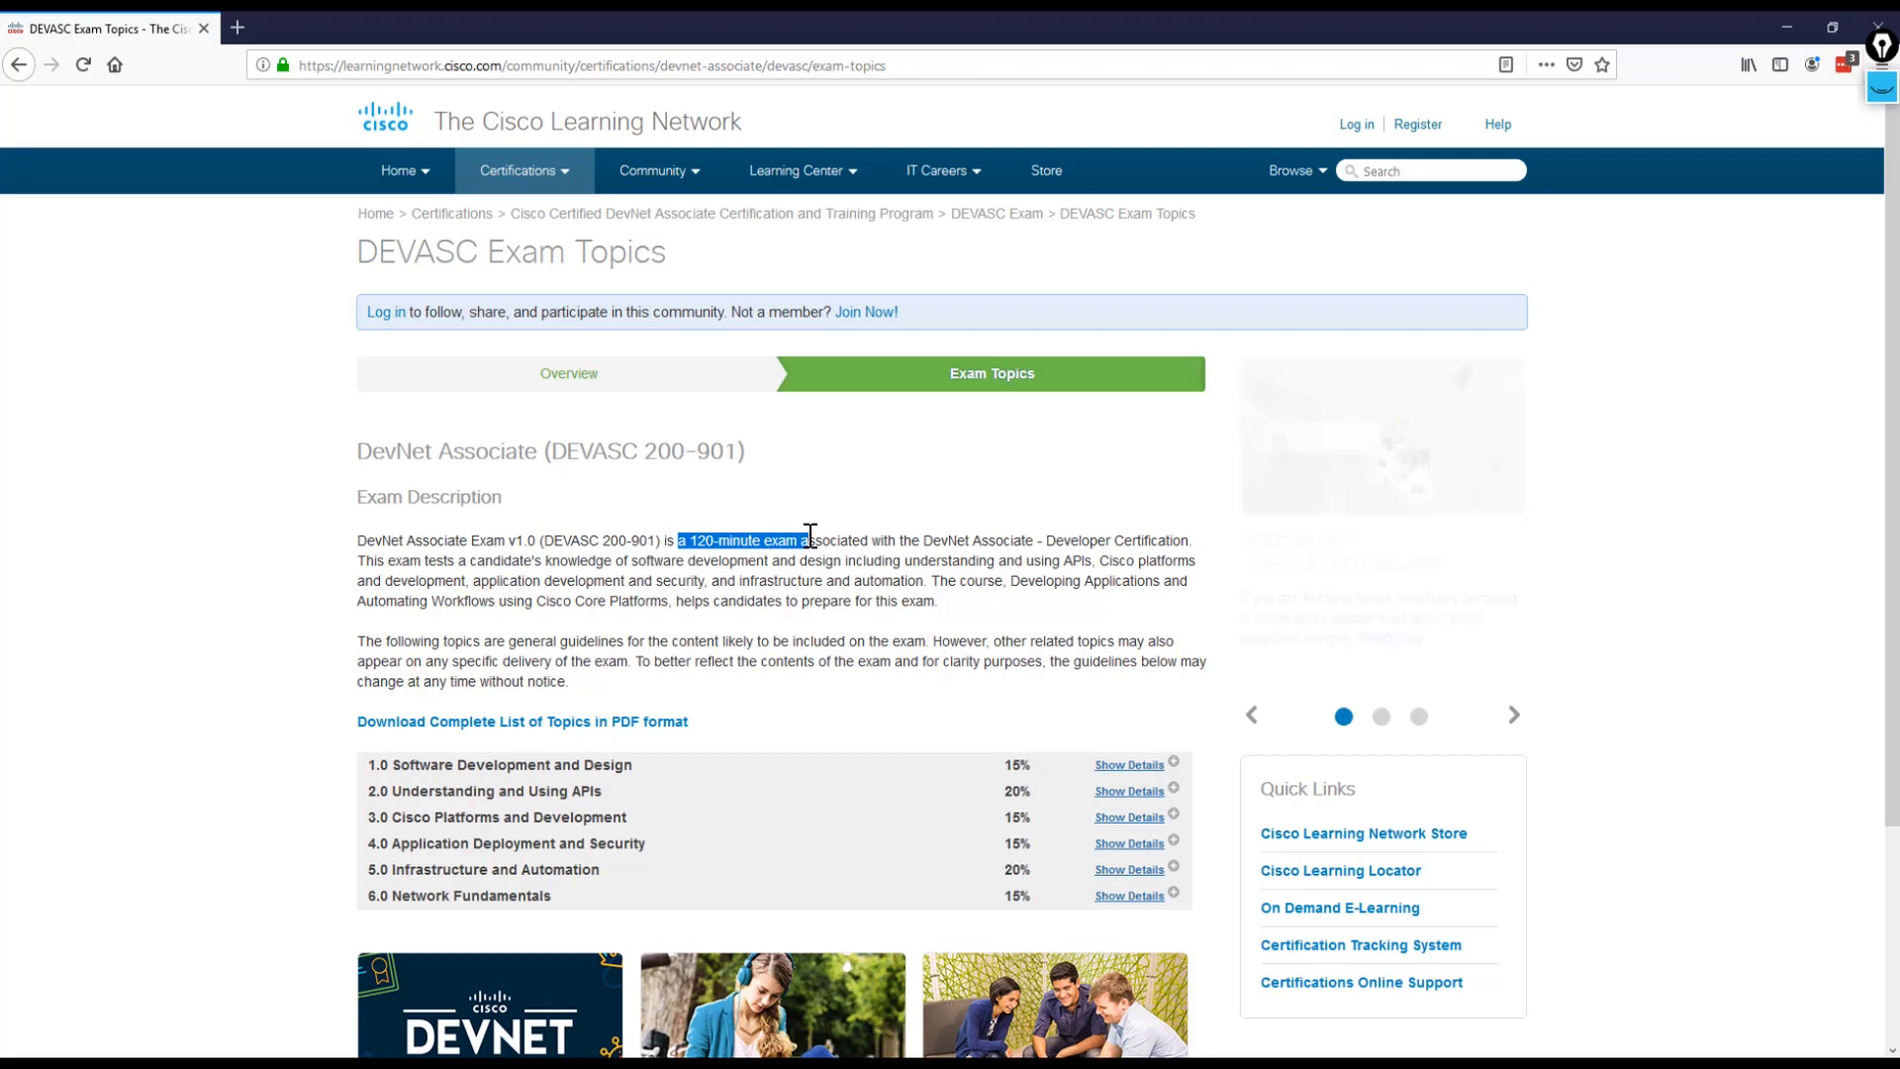
drag(633, 561, 736, 560)
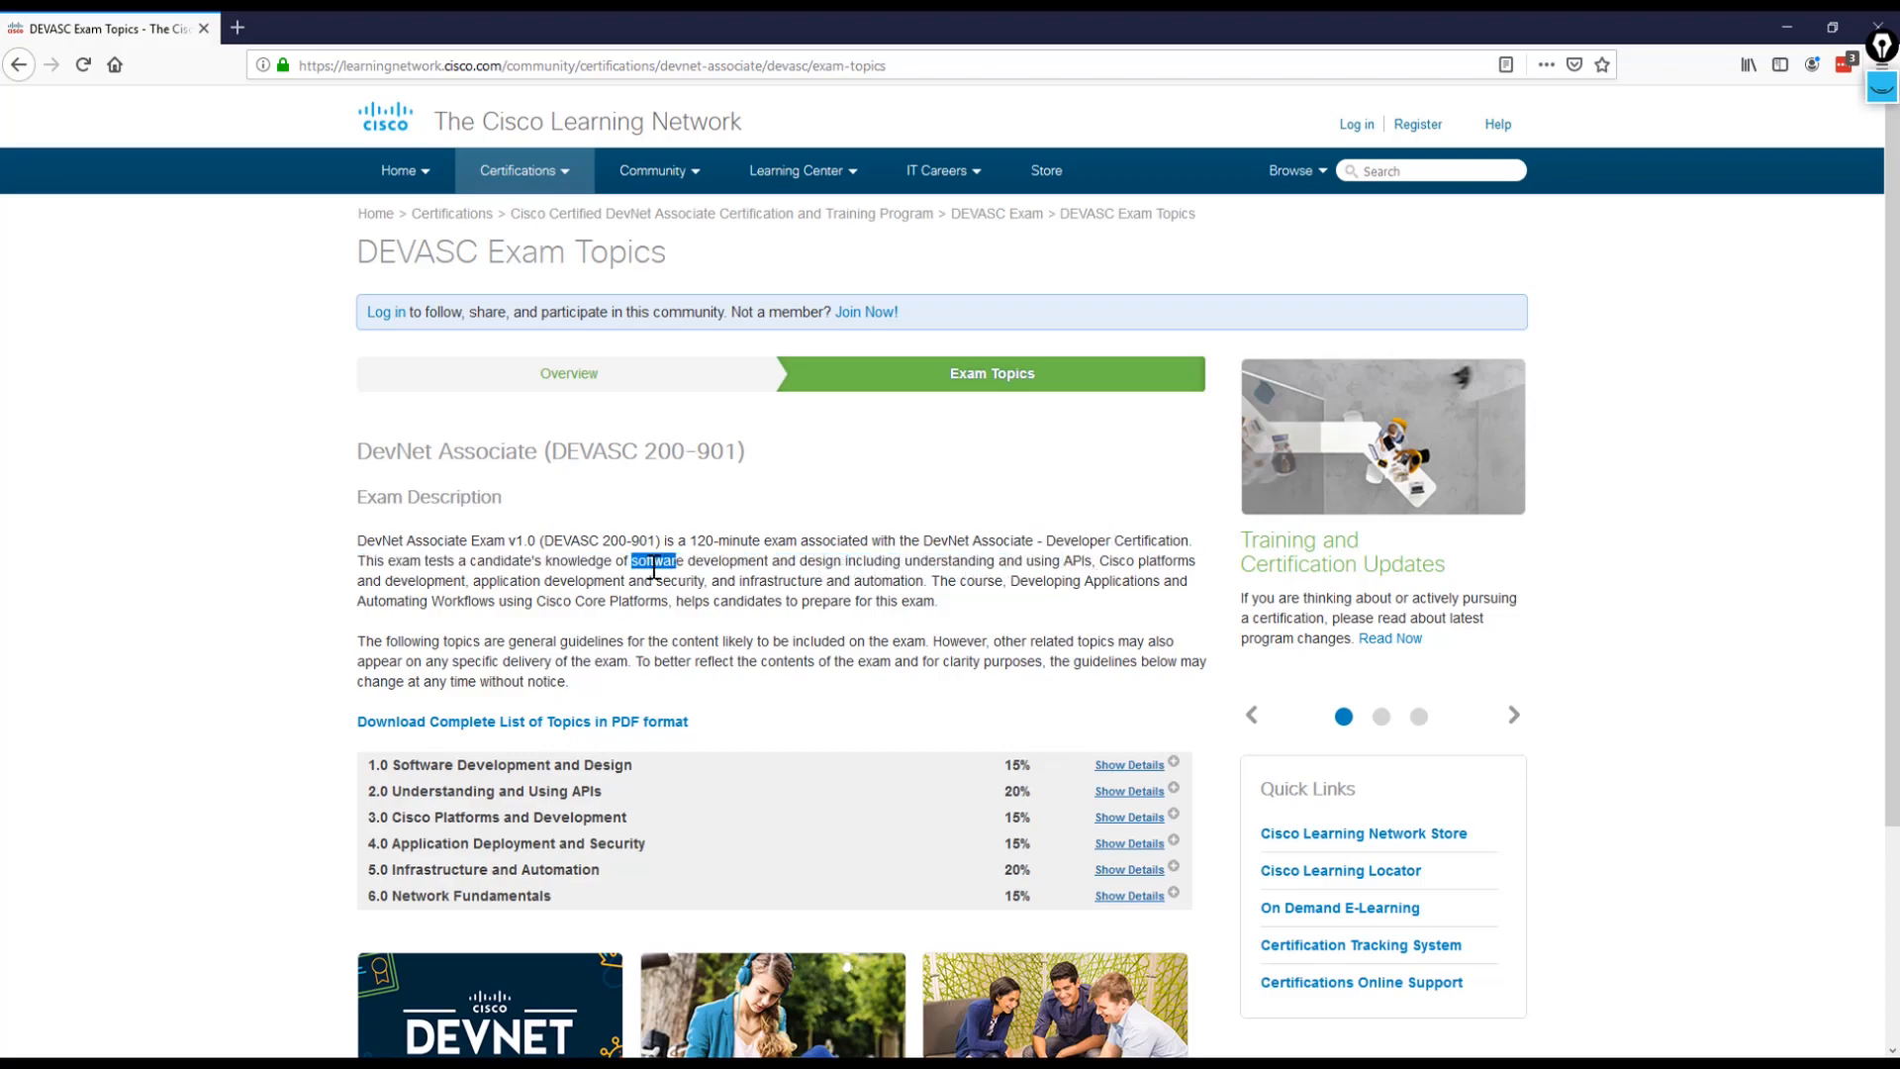
drag(629, 560, 709, 582)
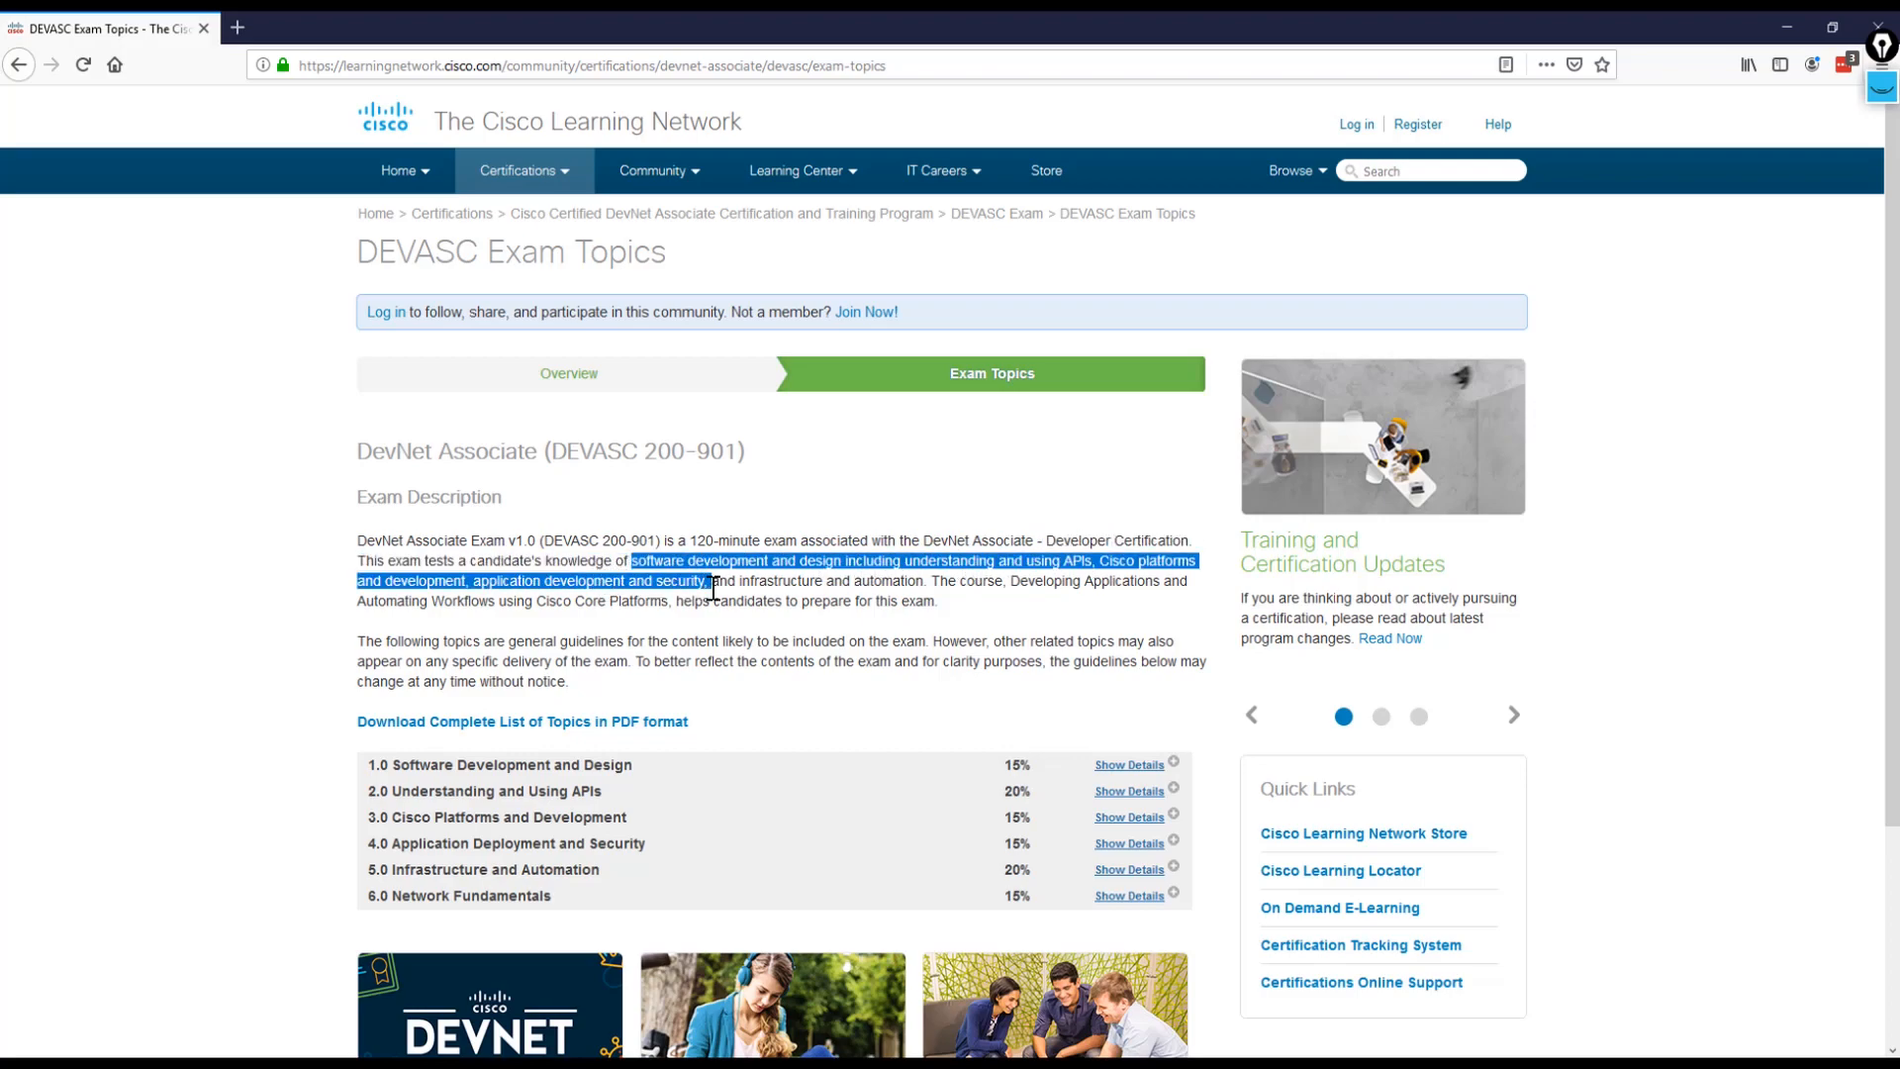
drag(709, 580, 871, 580)
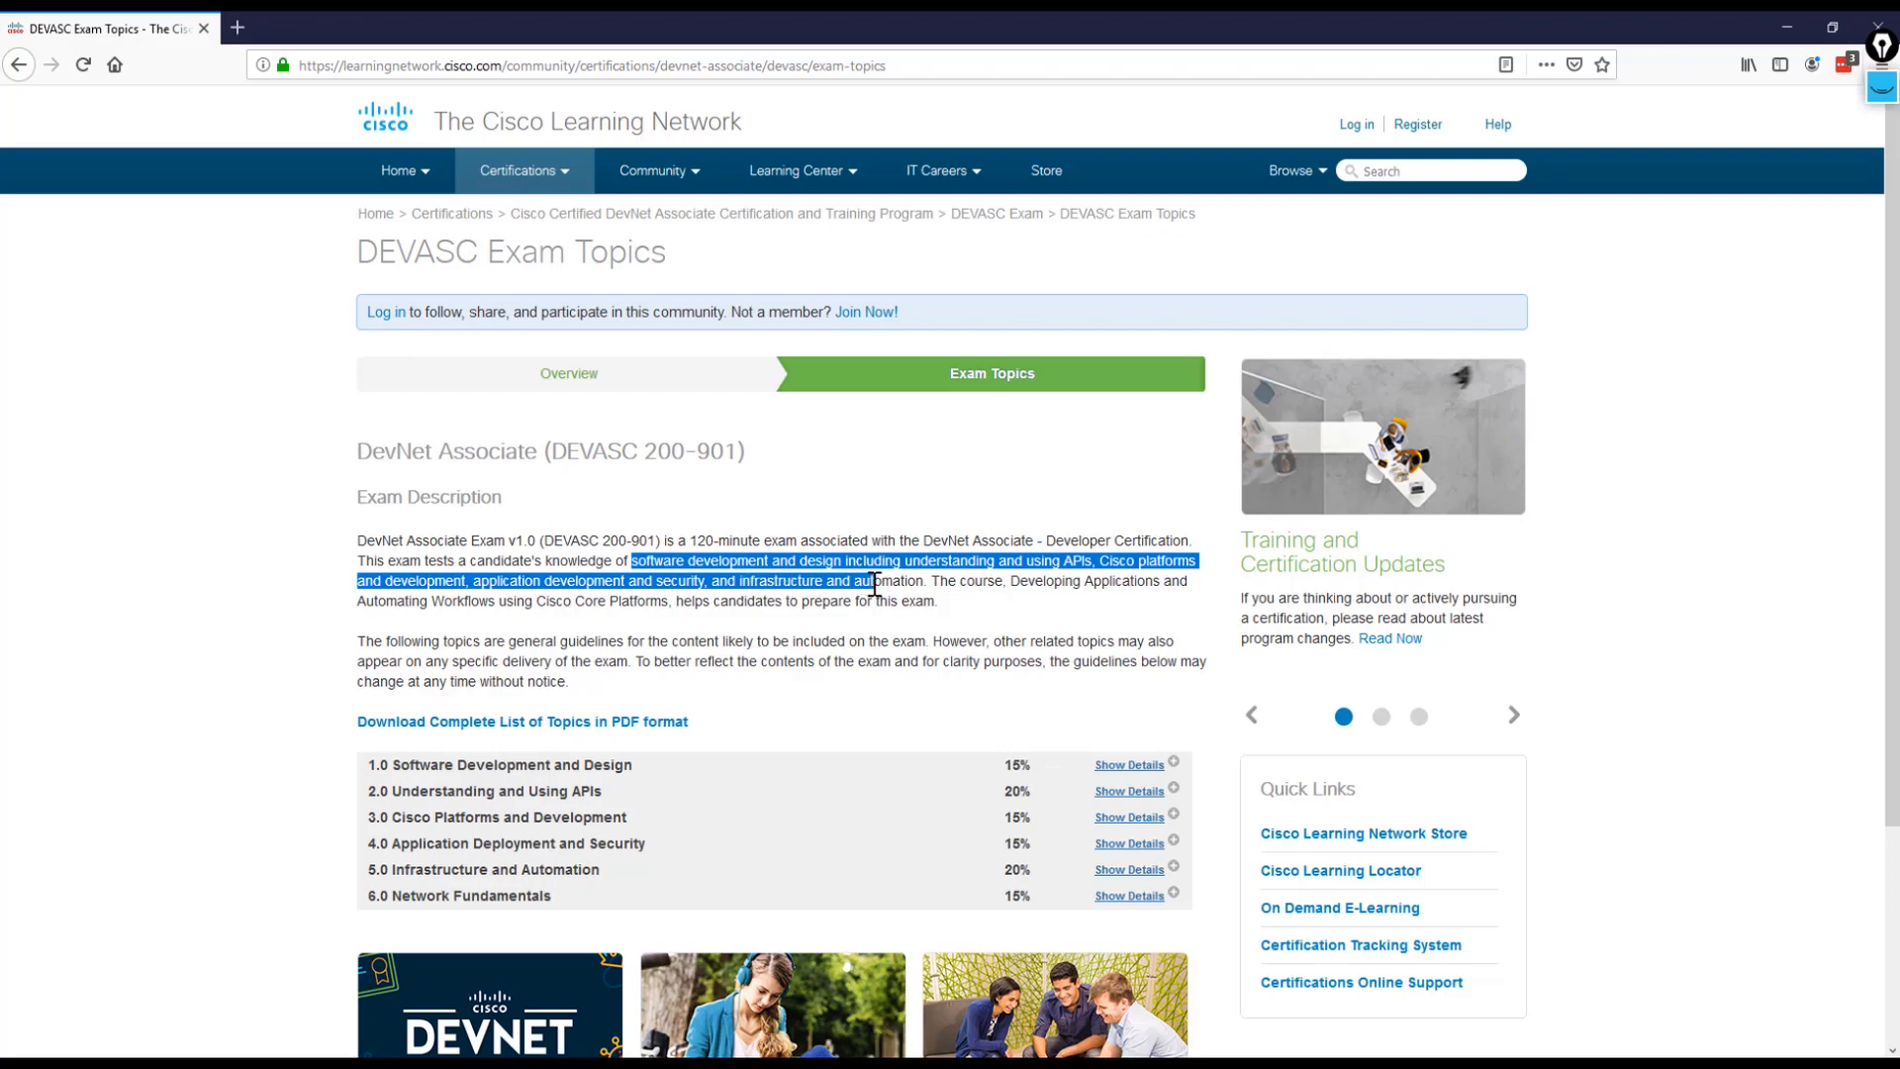
mouse_move(956, 608)
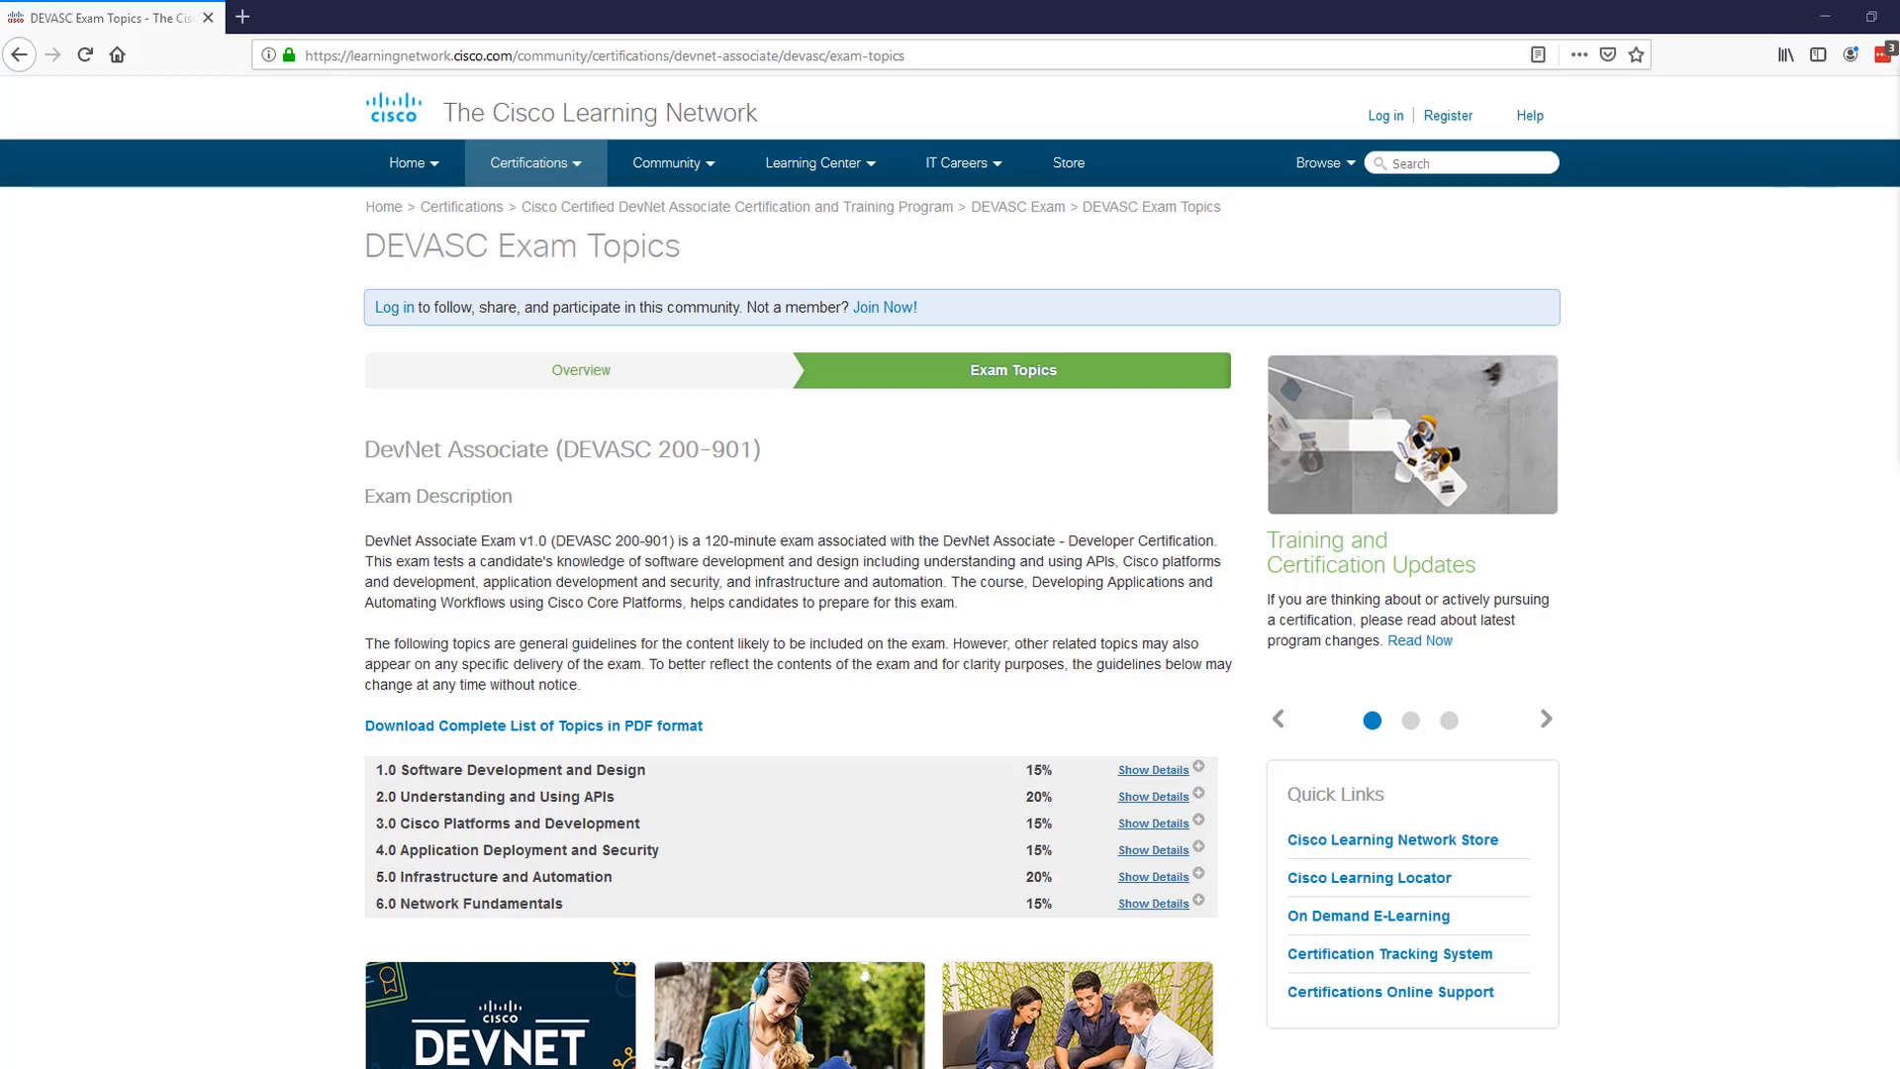
mouse_move(582, 921)
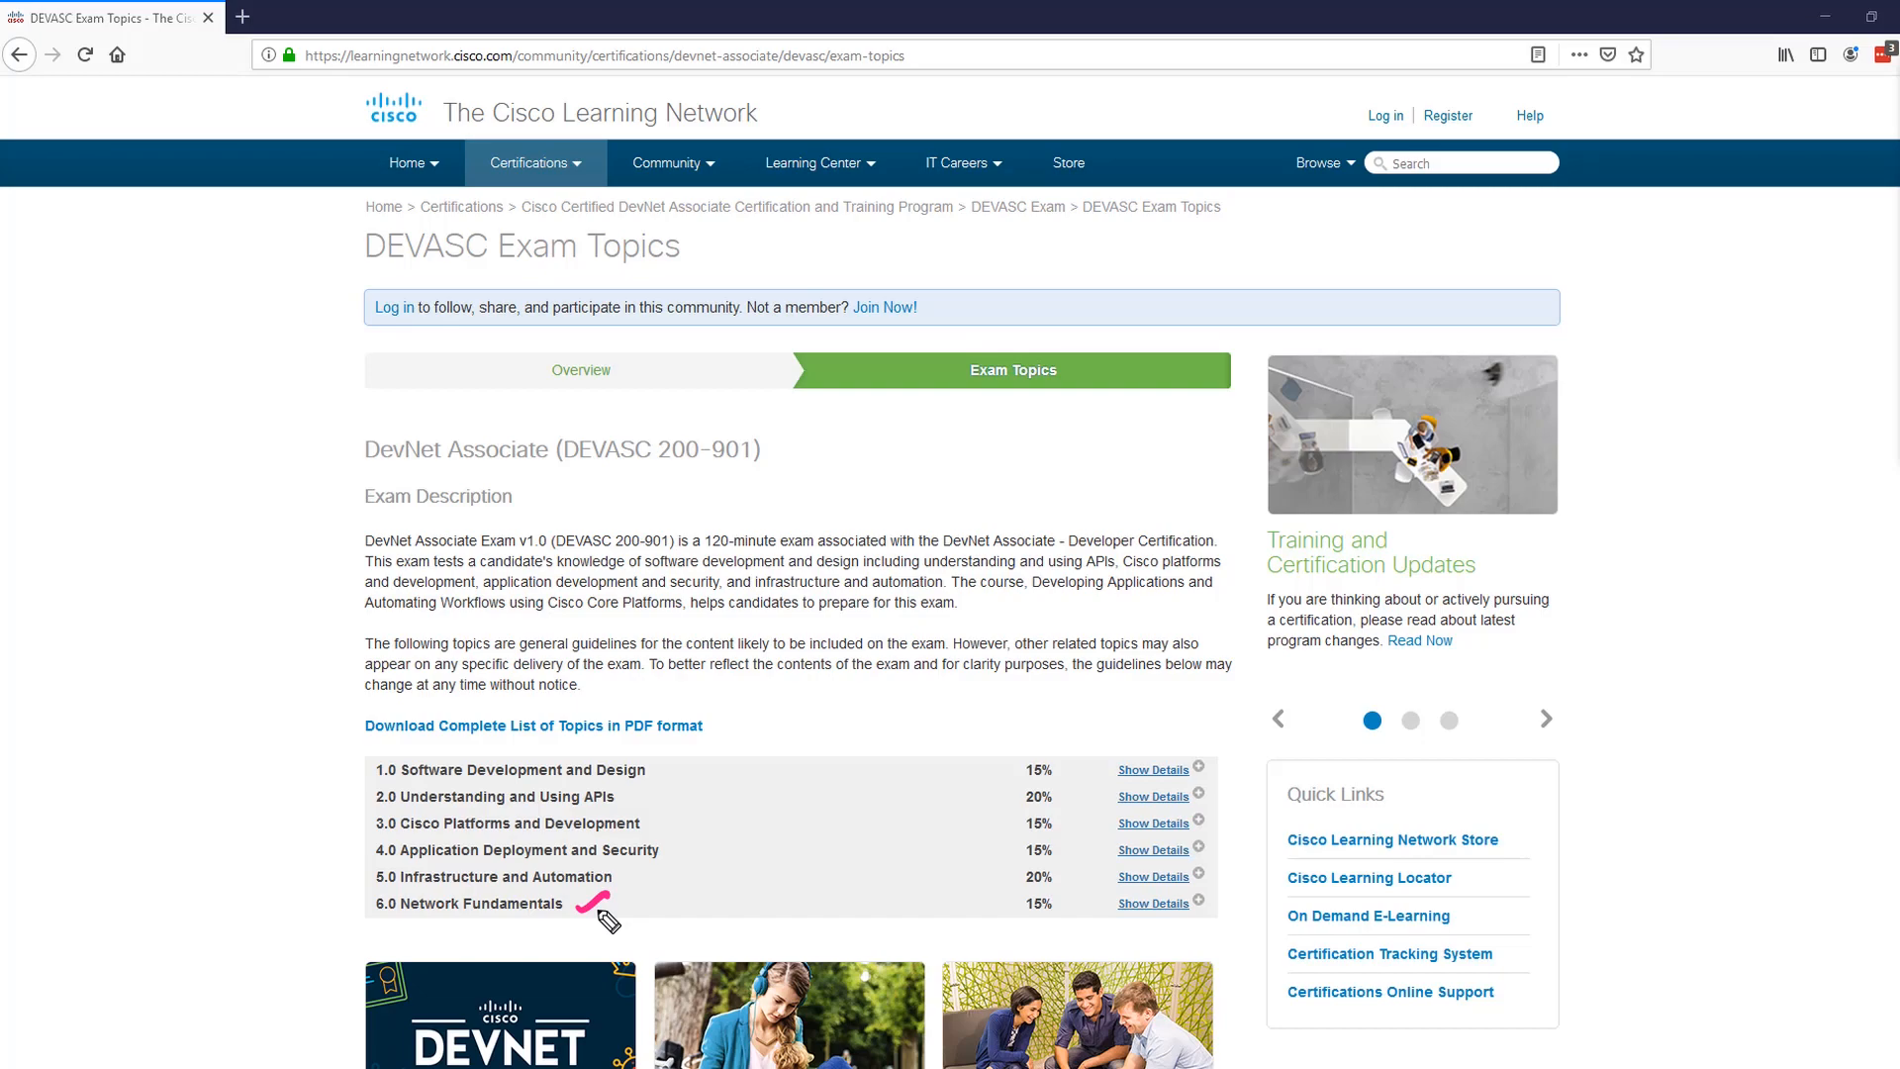
mouse_move(677, 756)
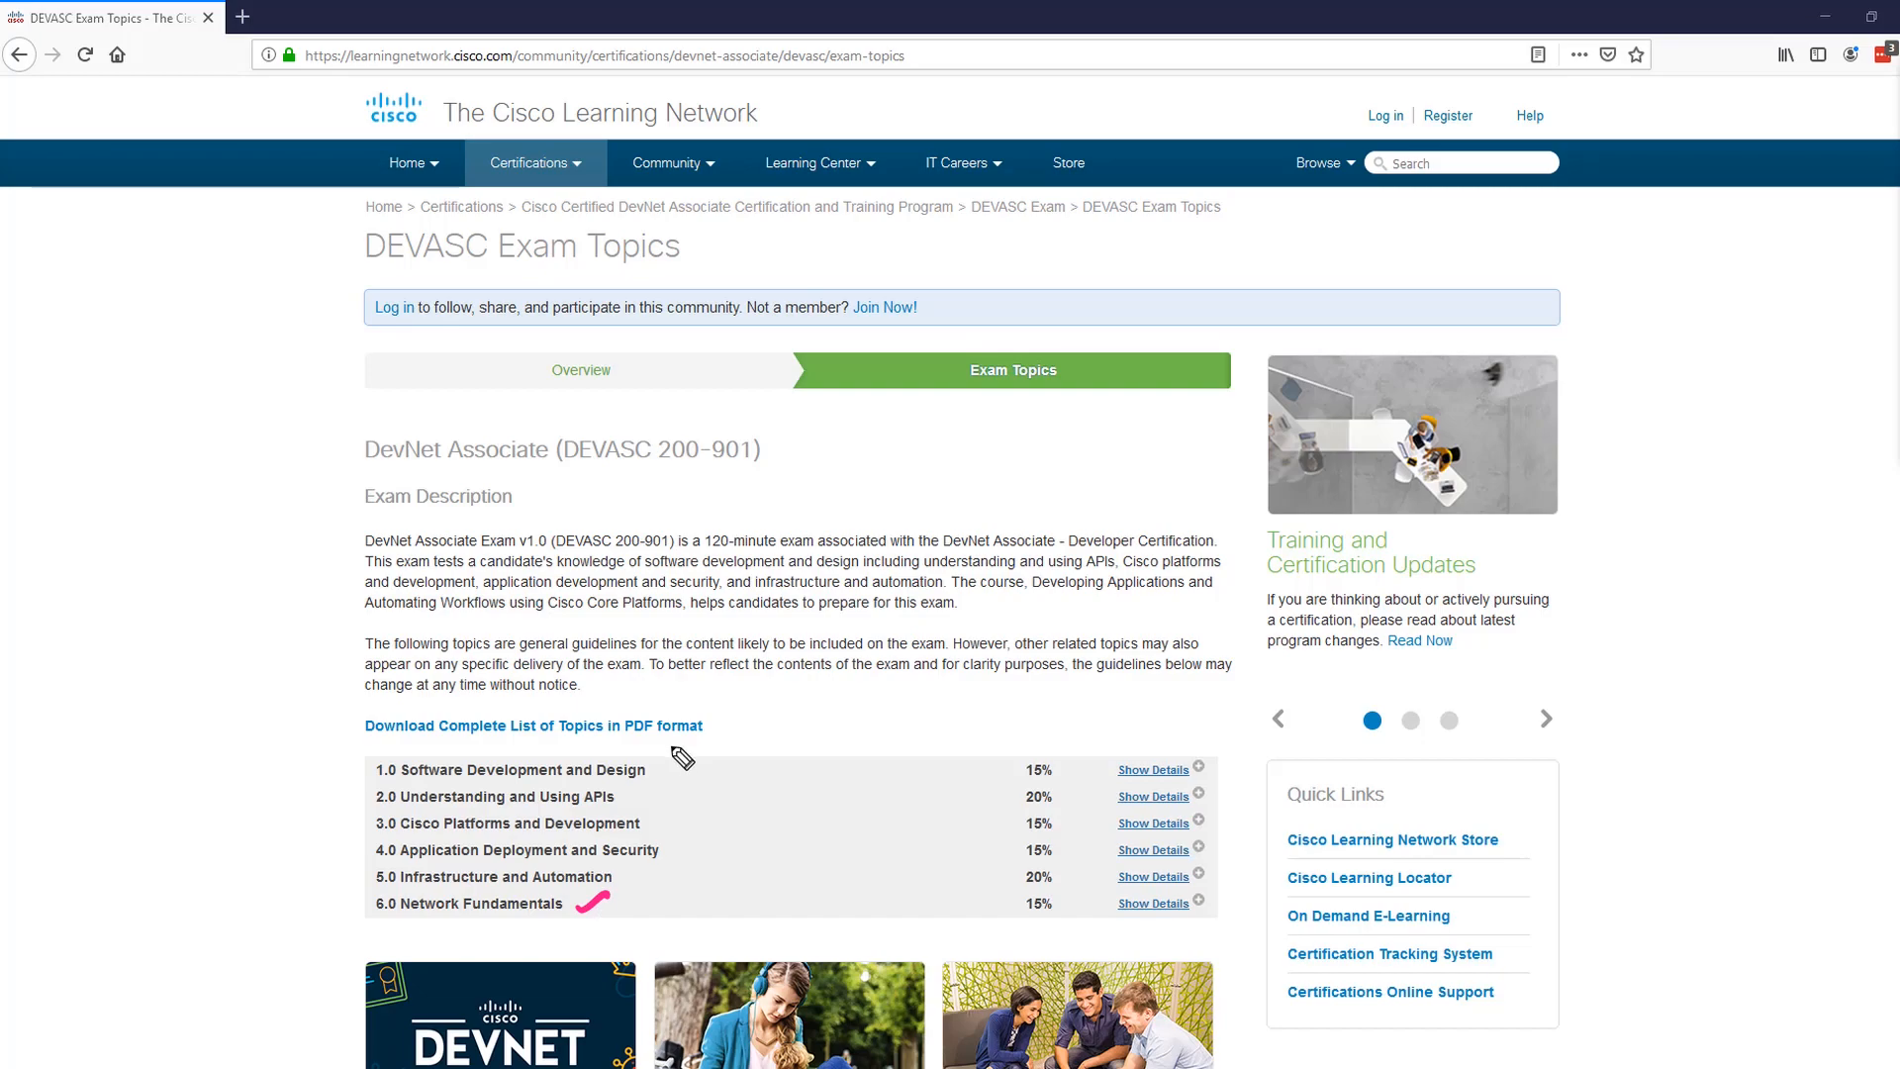
mouse_move(651, 788)
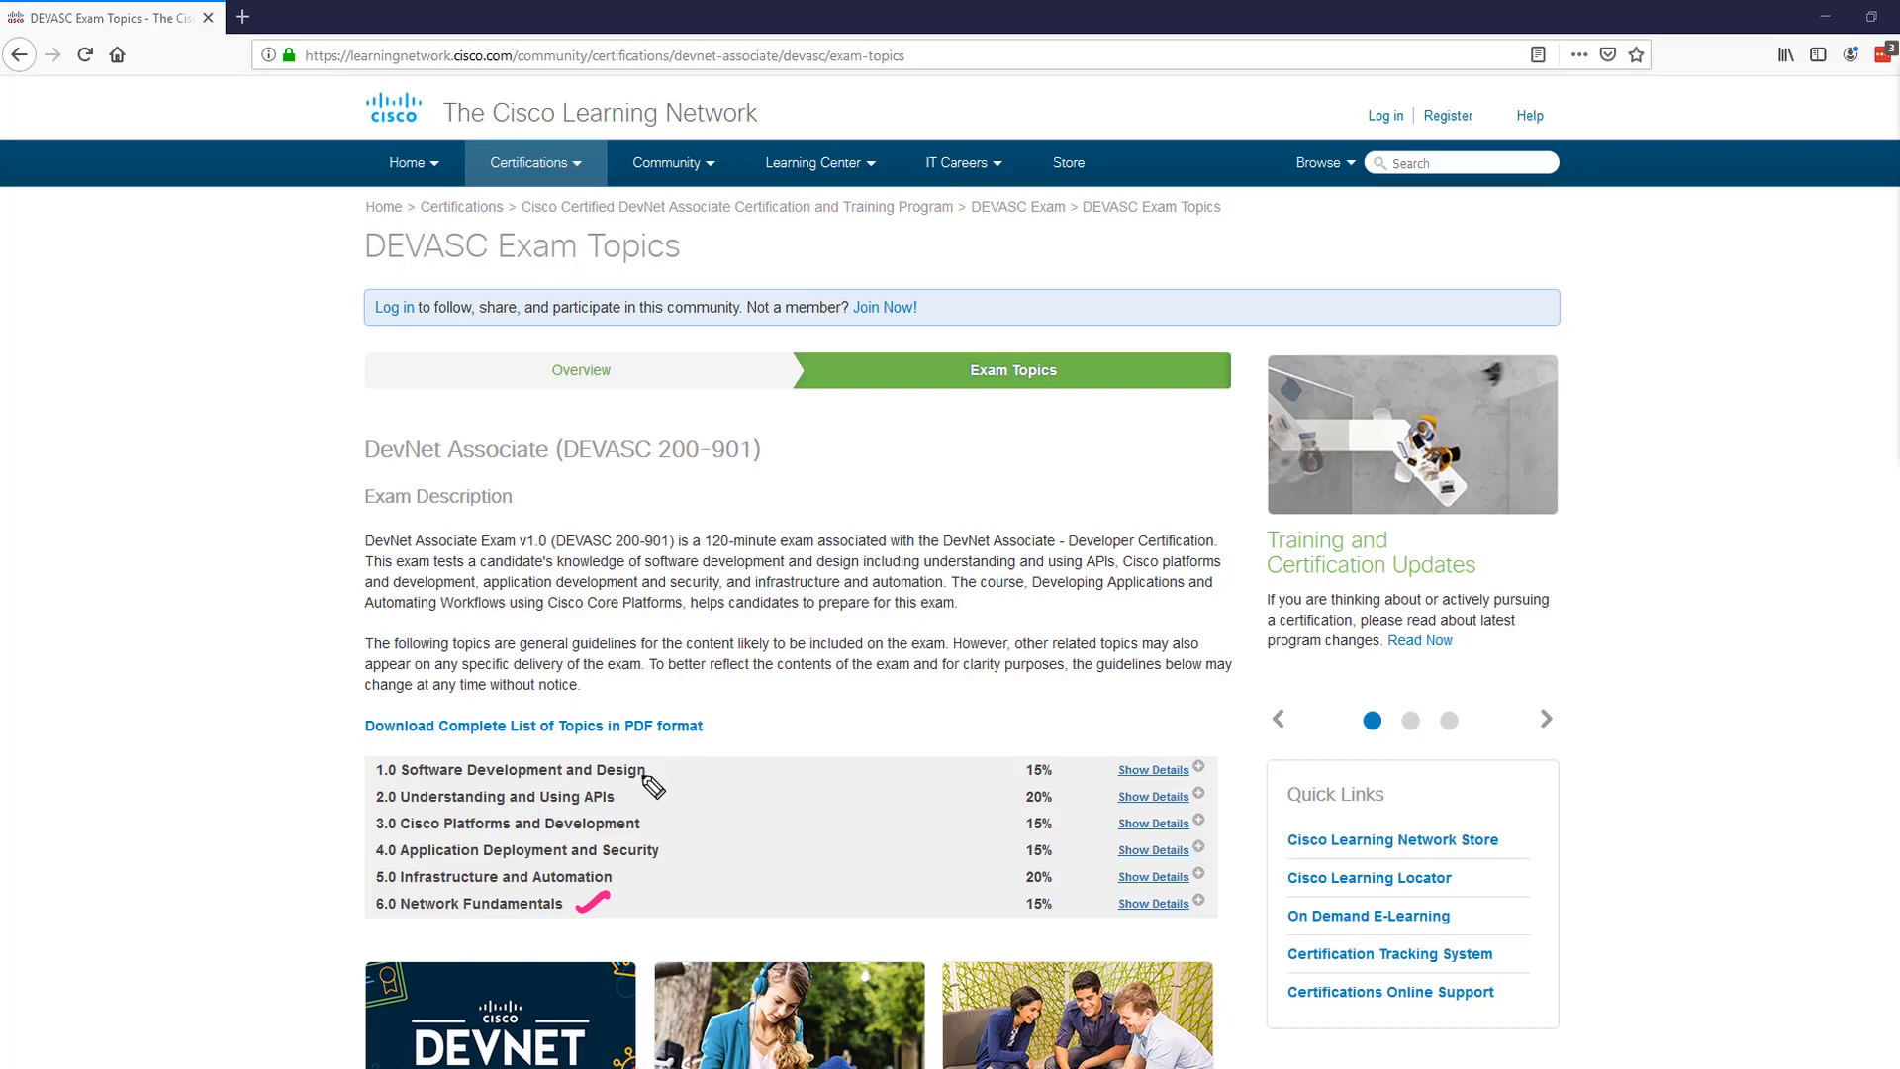
mouse_move(671, 772)
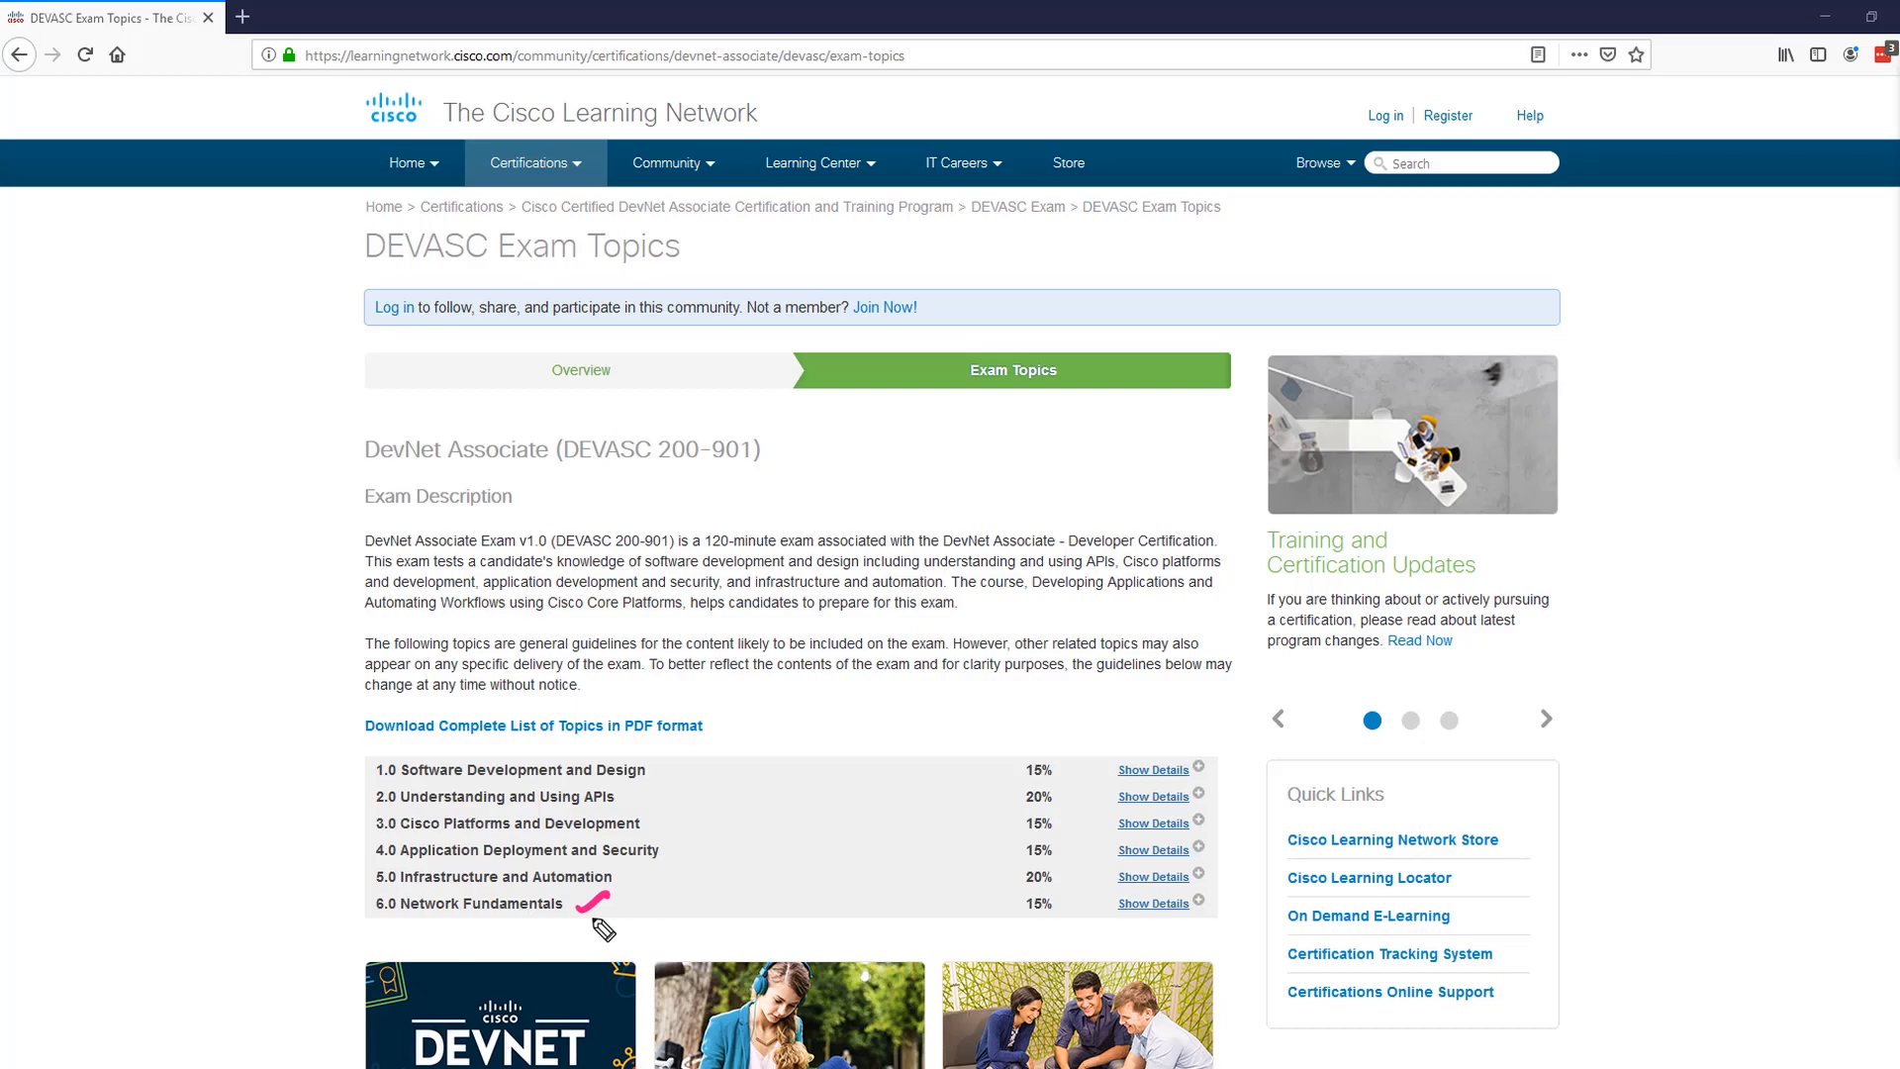
mouse_move(126, 850)
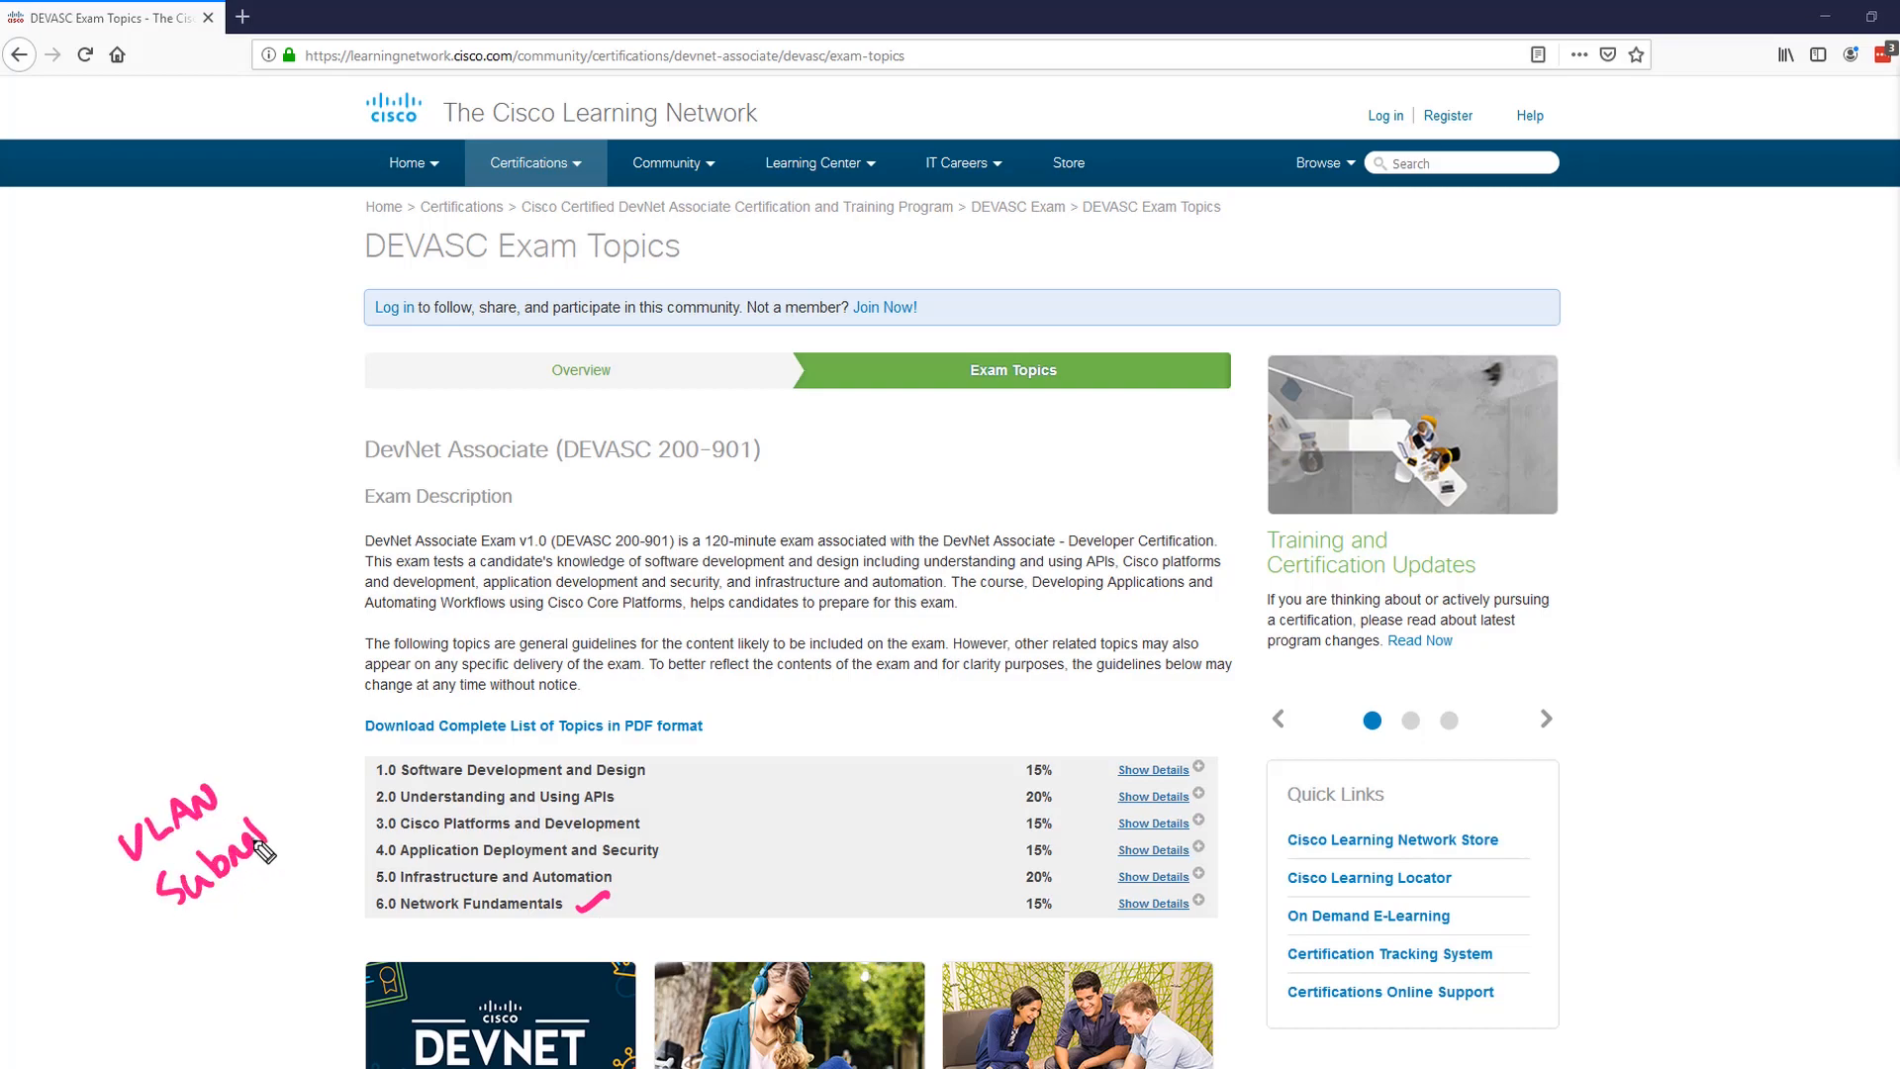
Pen tick marks beside topics 1.0 Software Development and 2.0 Understanding and Using APIs
text(ACL)
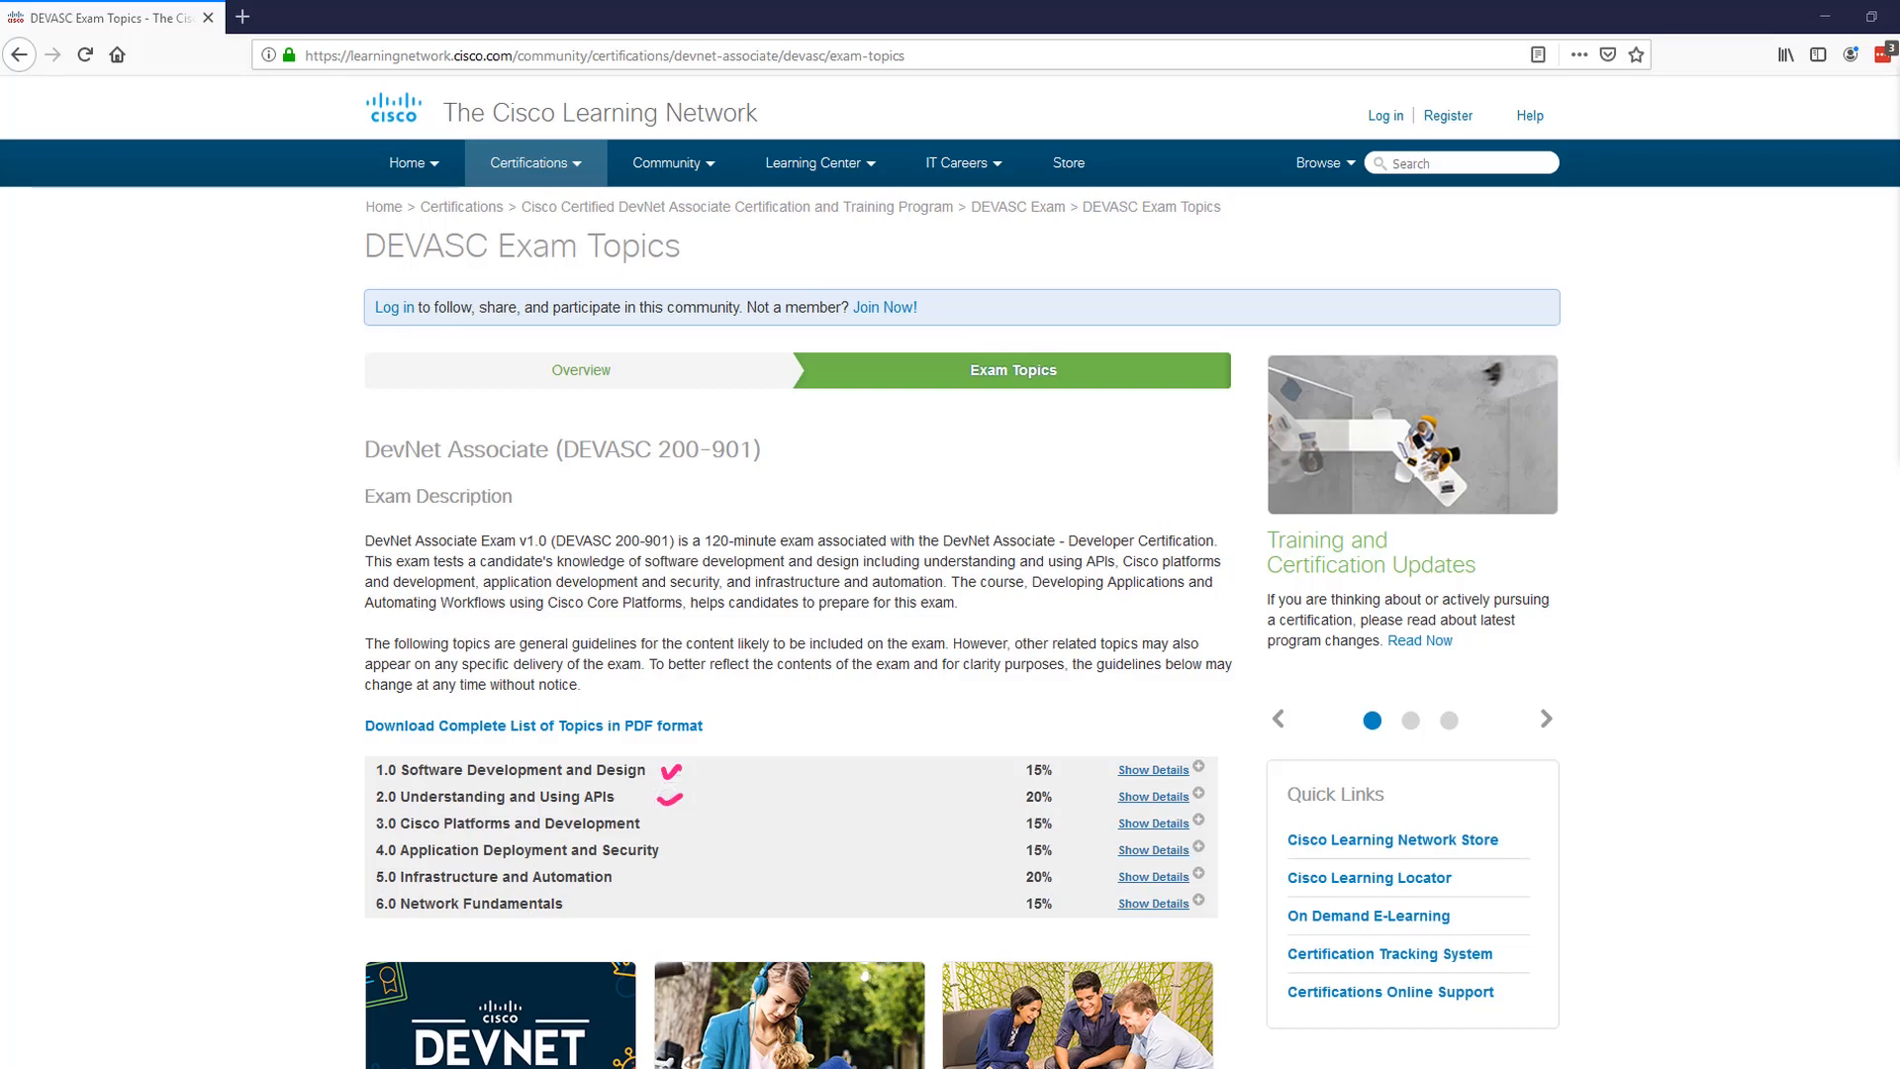
Expand Software Development and Design, then draw pen arrows toward Understanding and Using APIs
click(1152, 768)
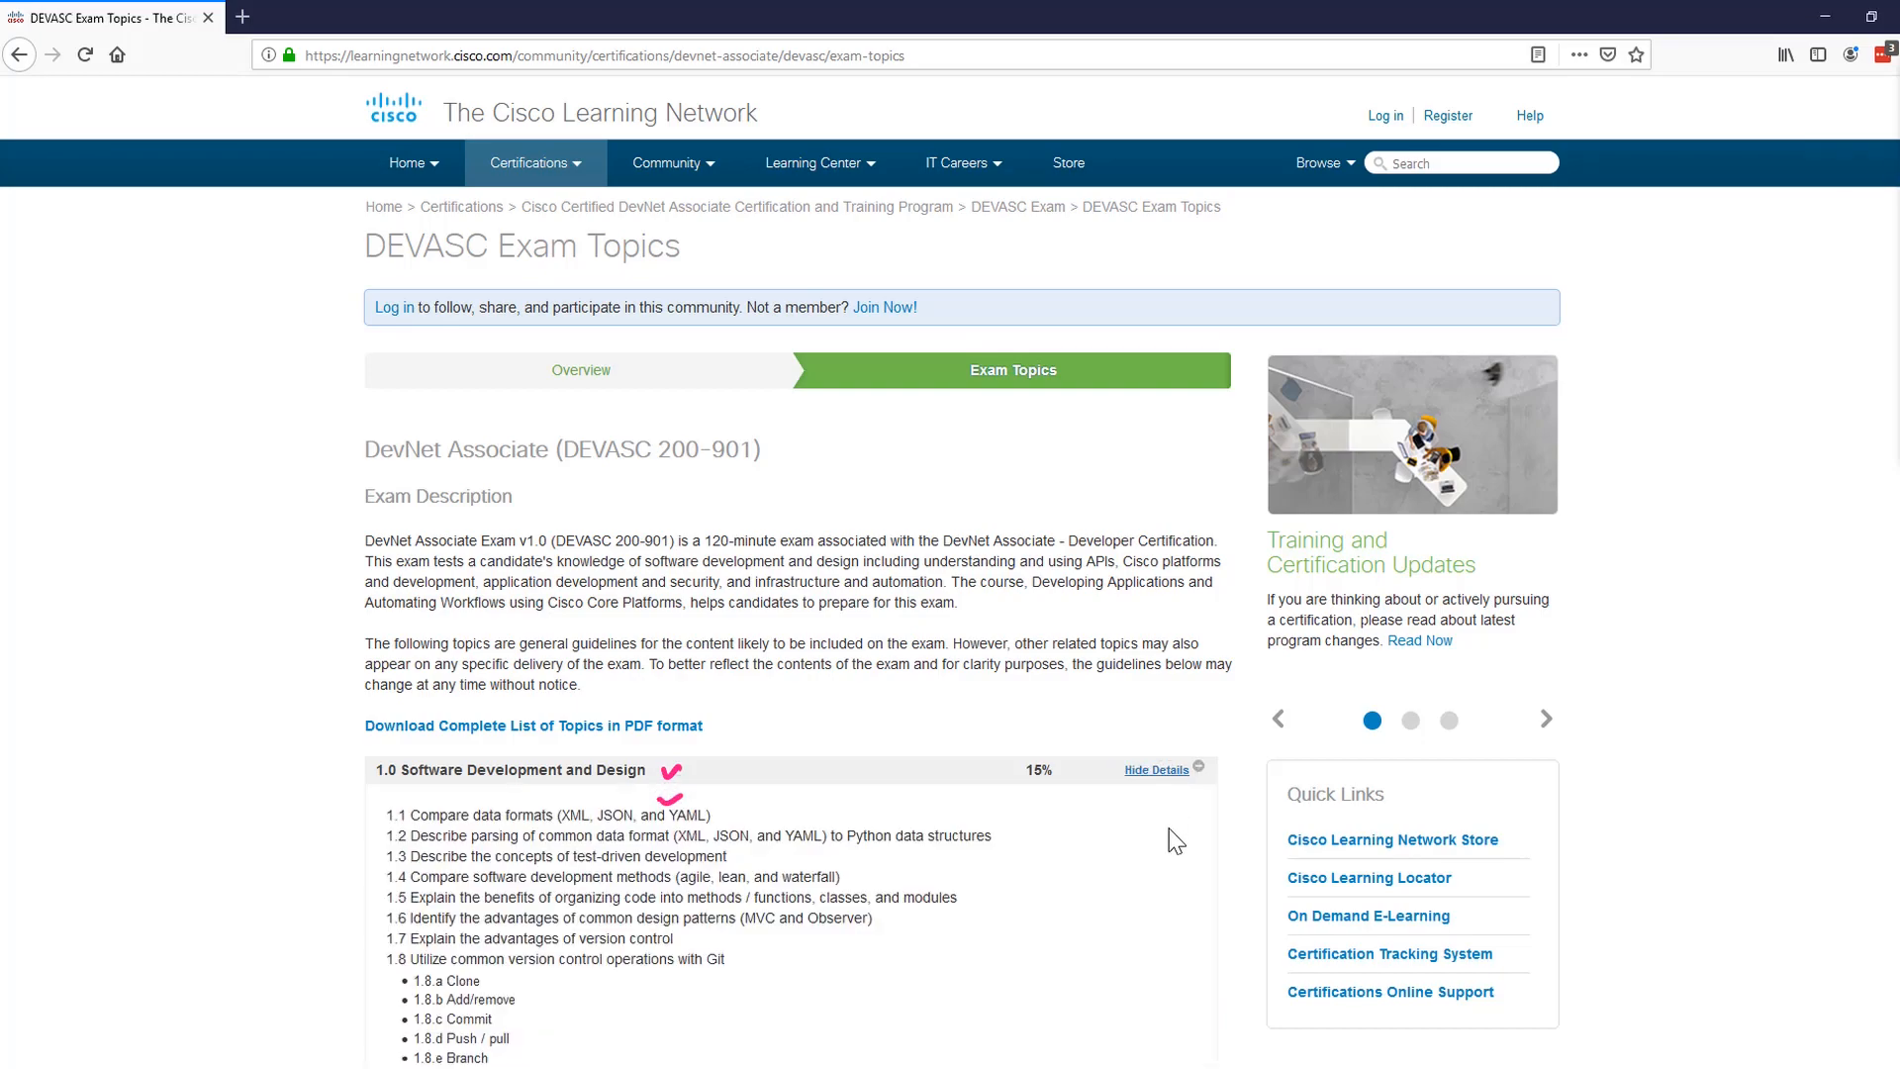
scroll(down, 3)
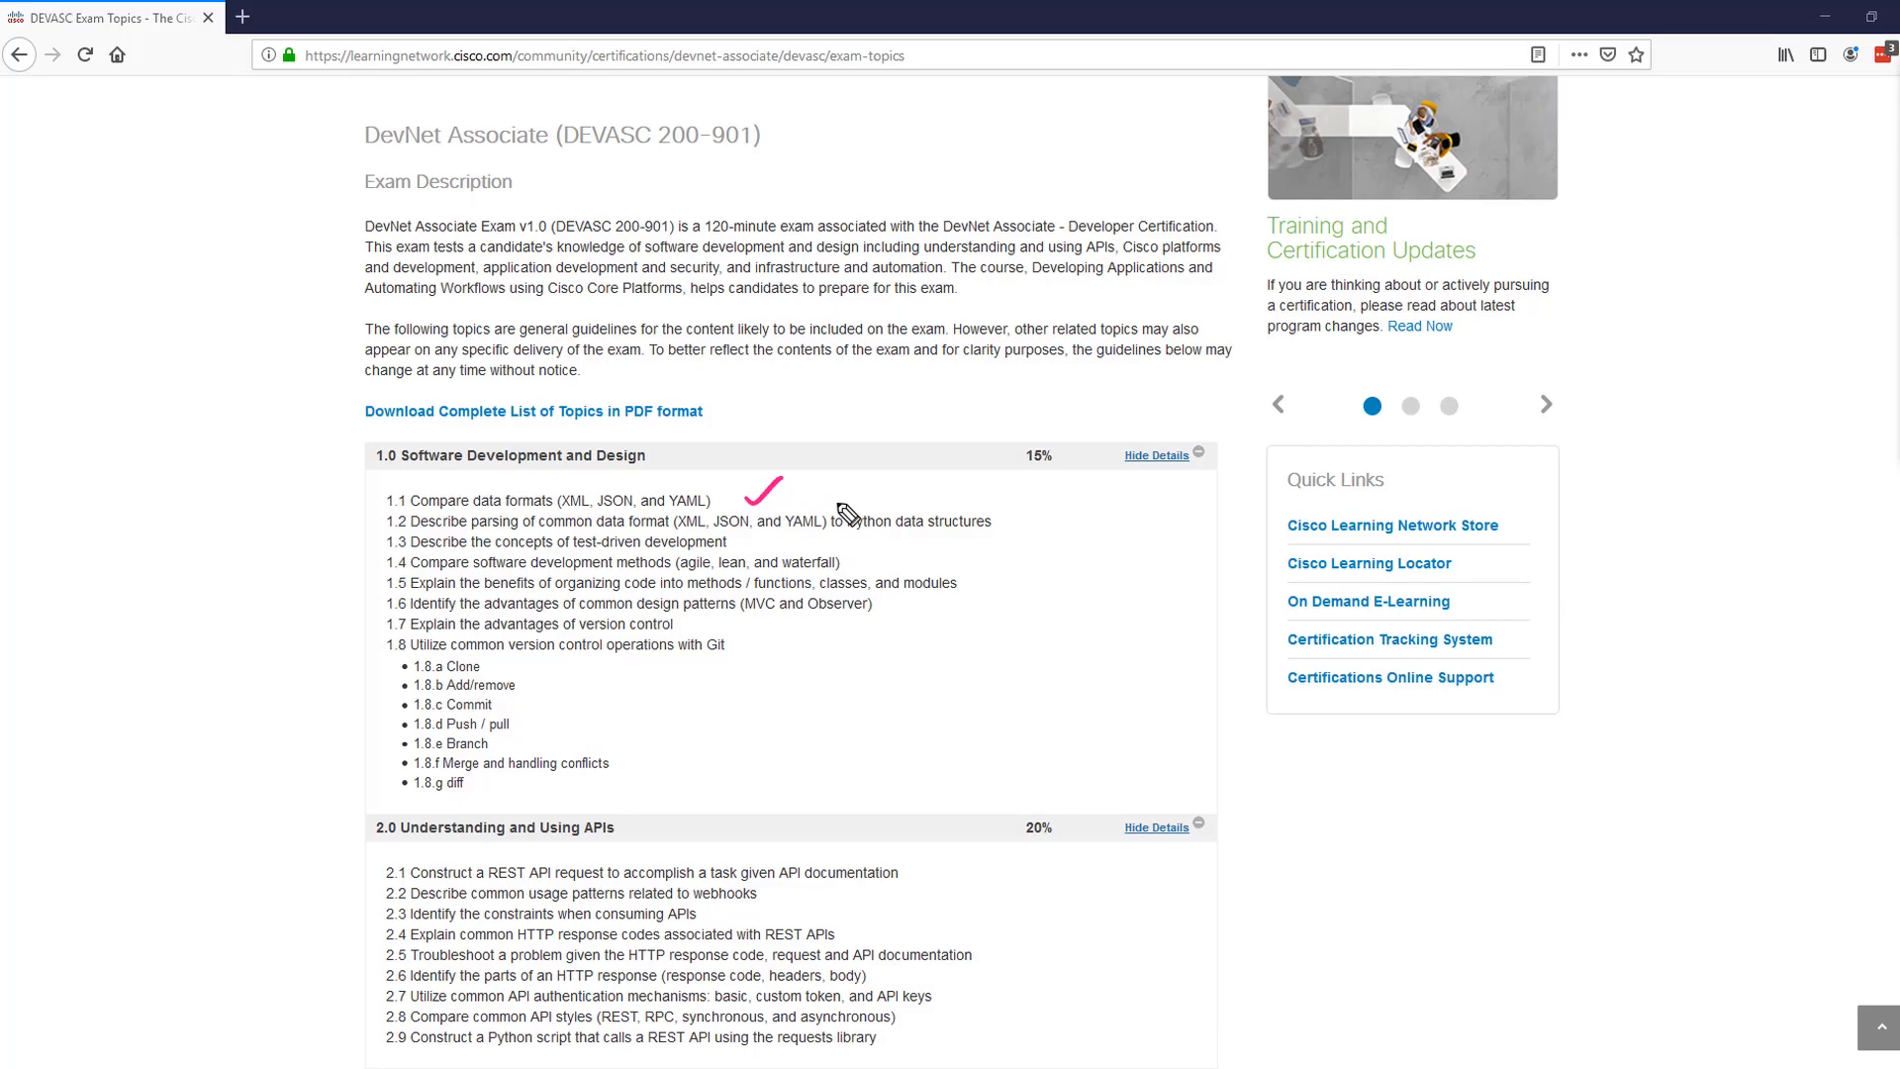
mouse_move(863, 563)
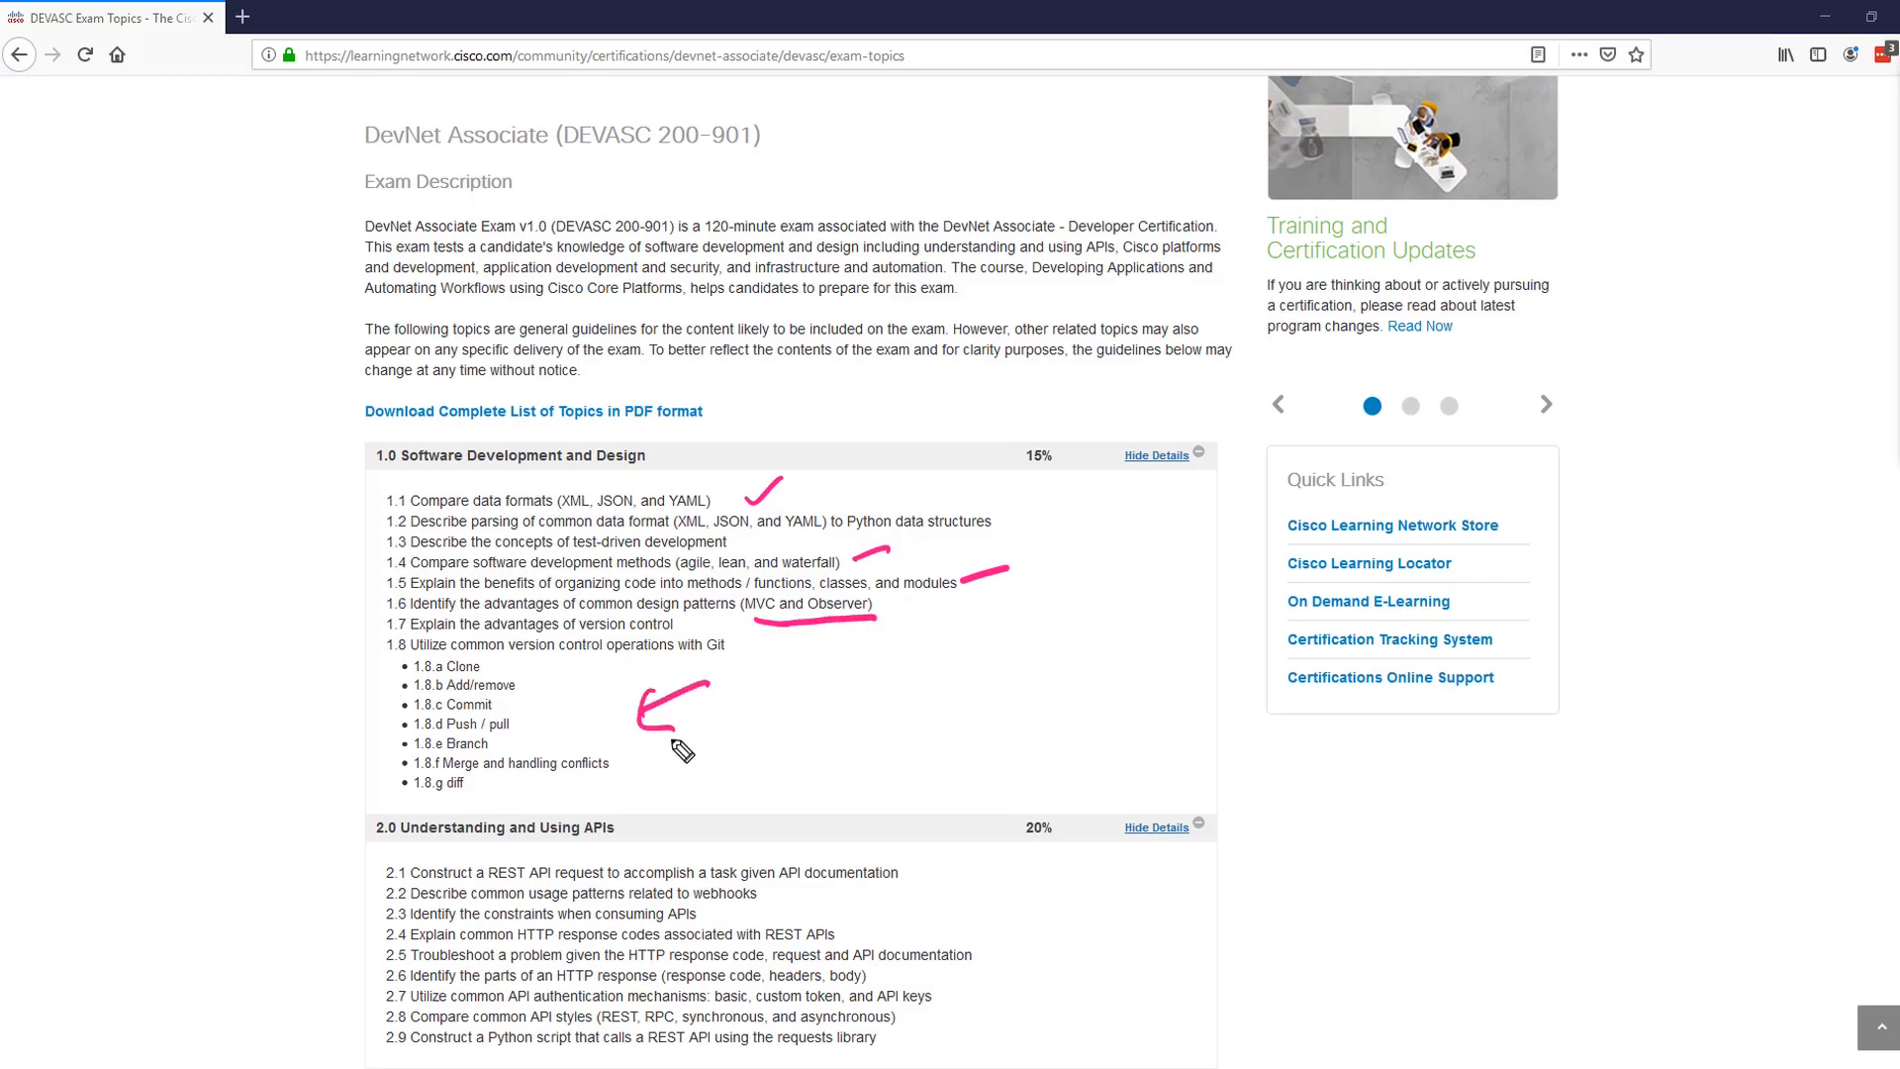
mouse_move(728, 711)
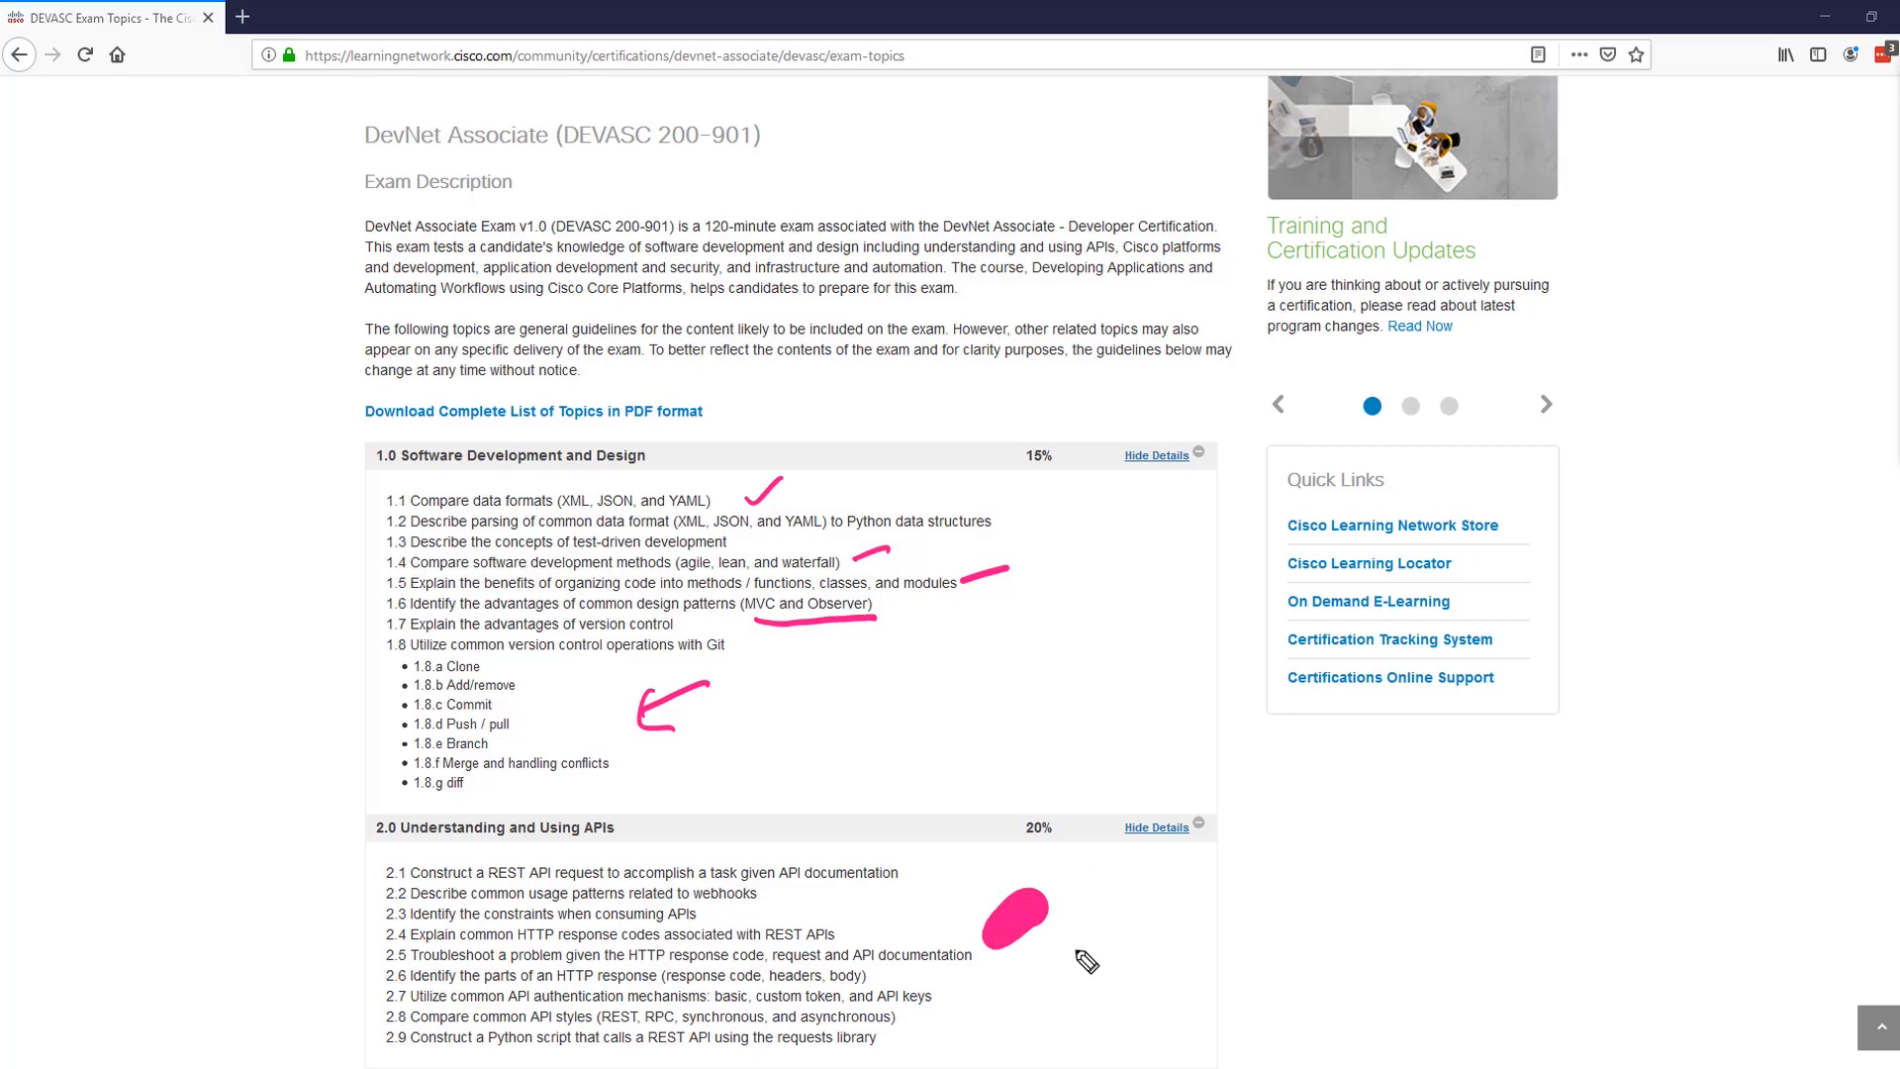
drag(1091, 988, 1132, 938)
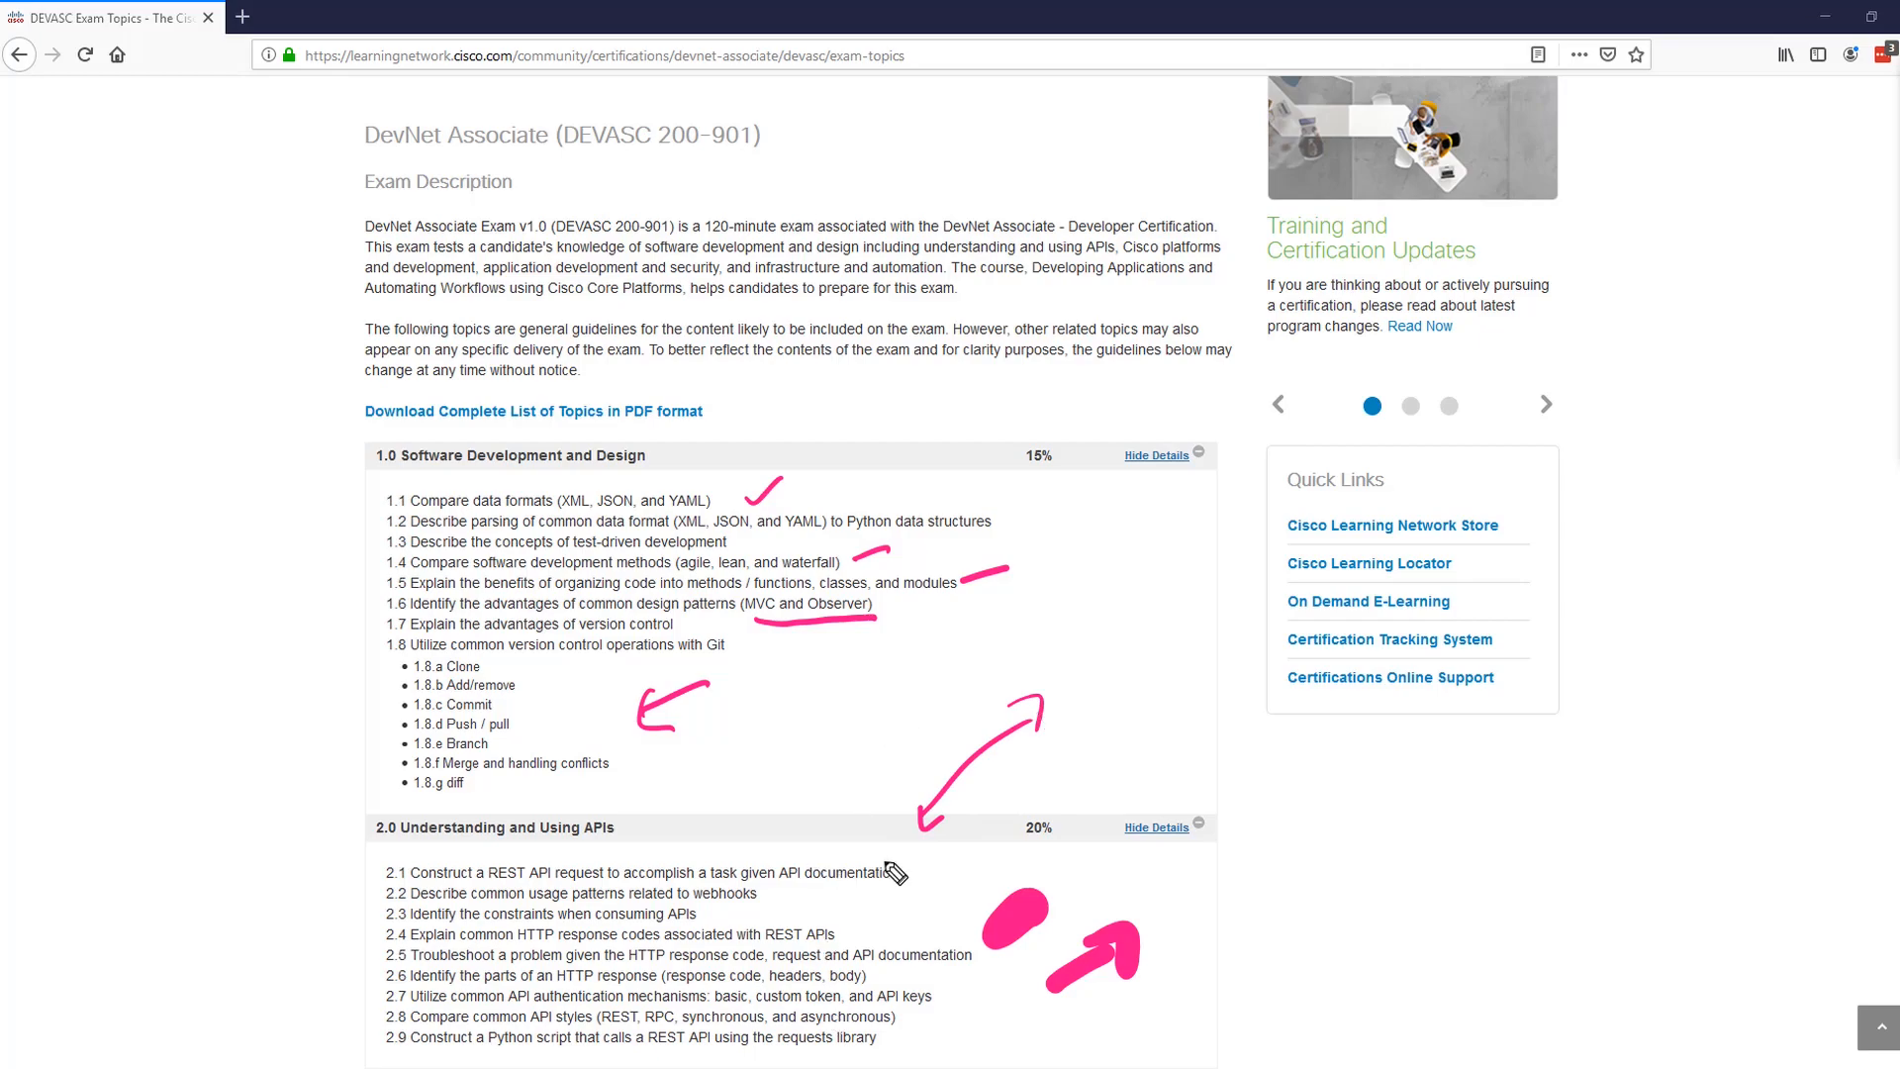
drag(1132, 703, 1109, 752)
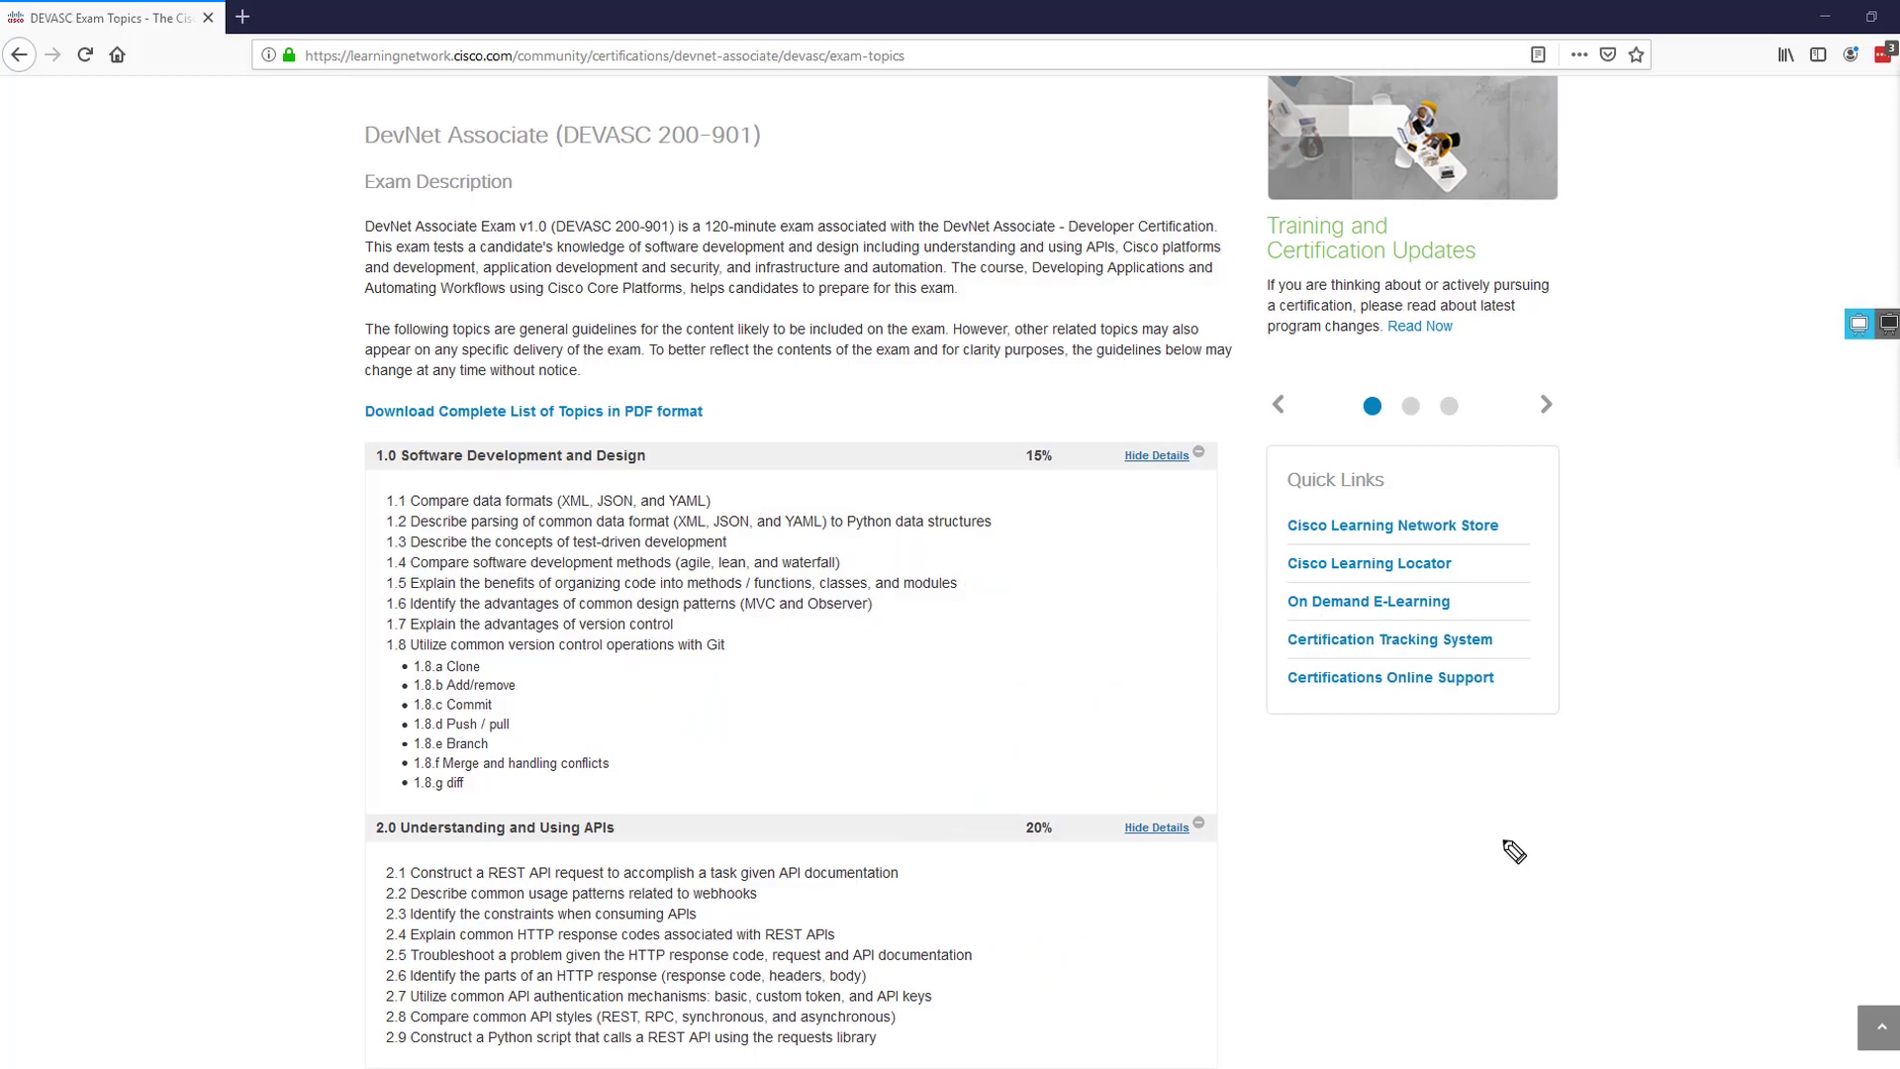
Expand sections 3.0 Cisco Platforms, 4.0 Application Deployment and 5.0 Infrastructure and Automation
scroll(down, 3)
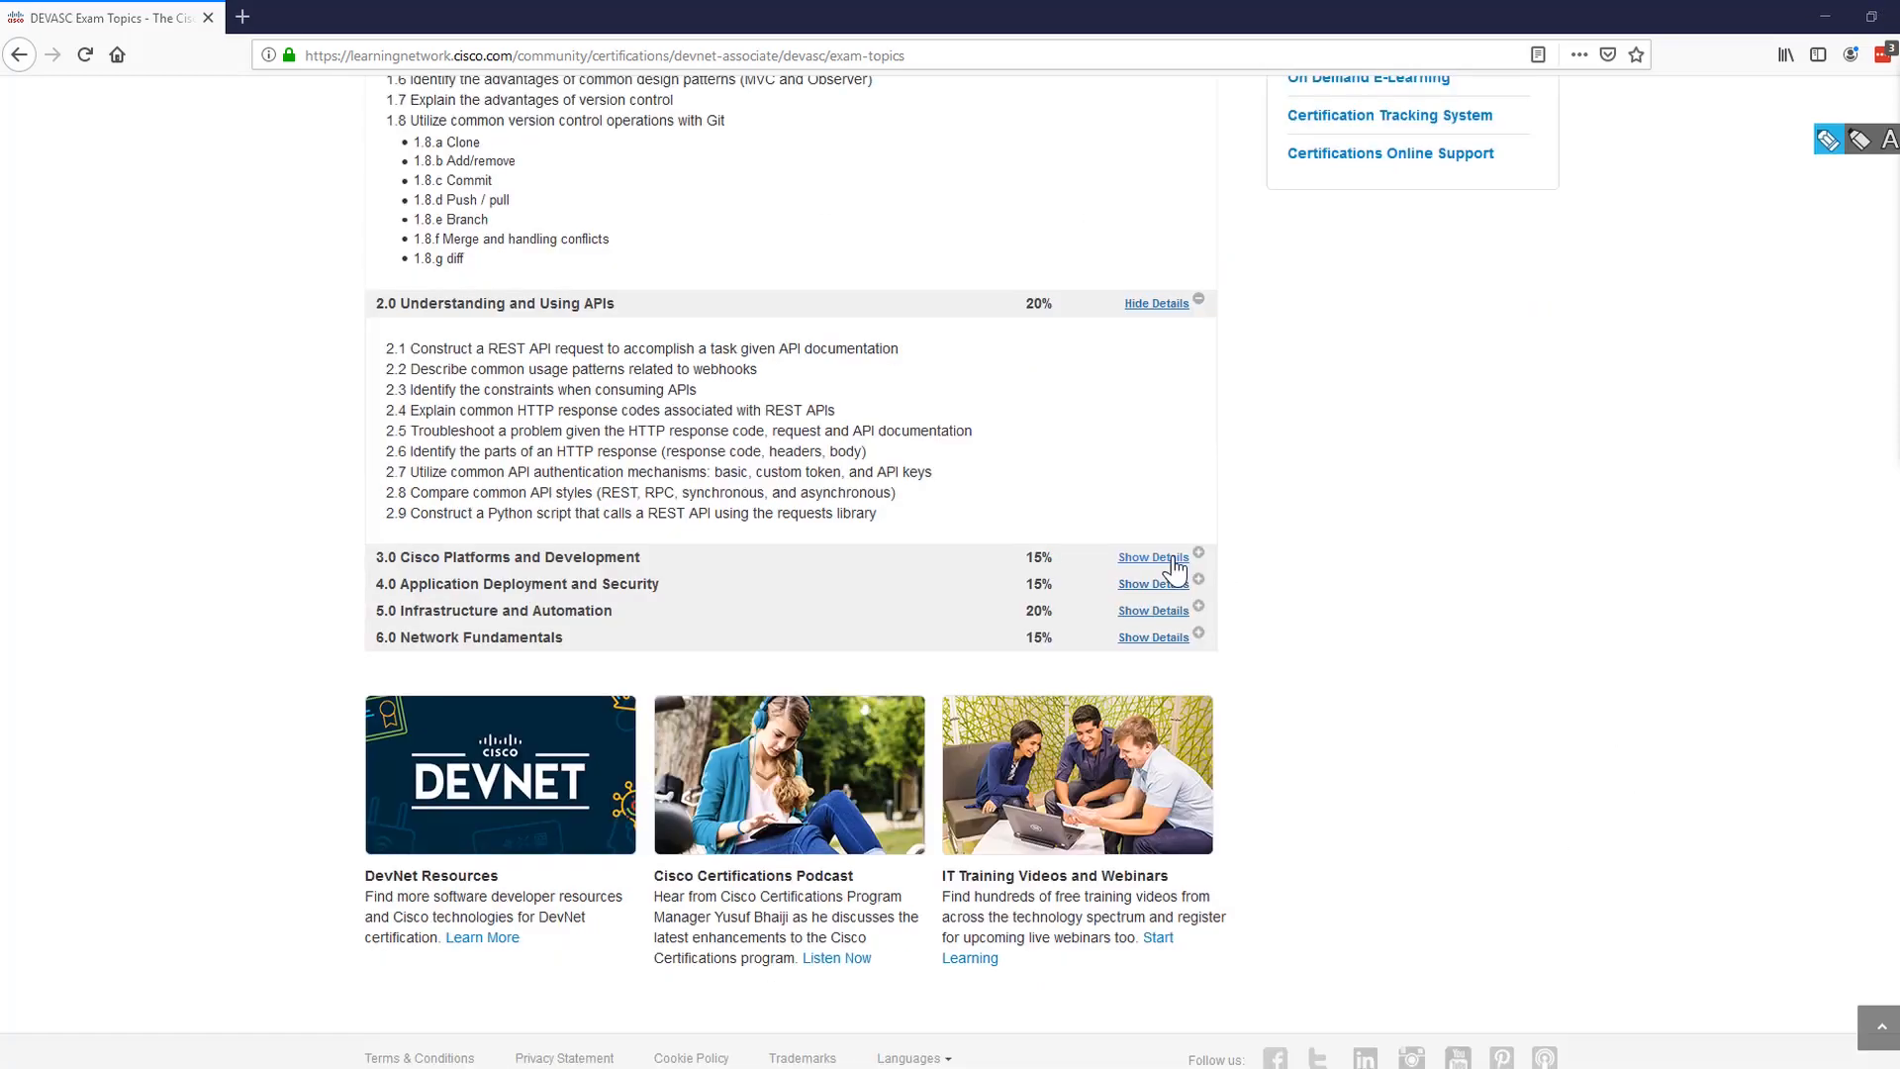
click(1152, 556)
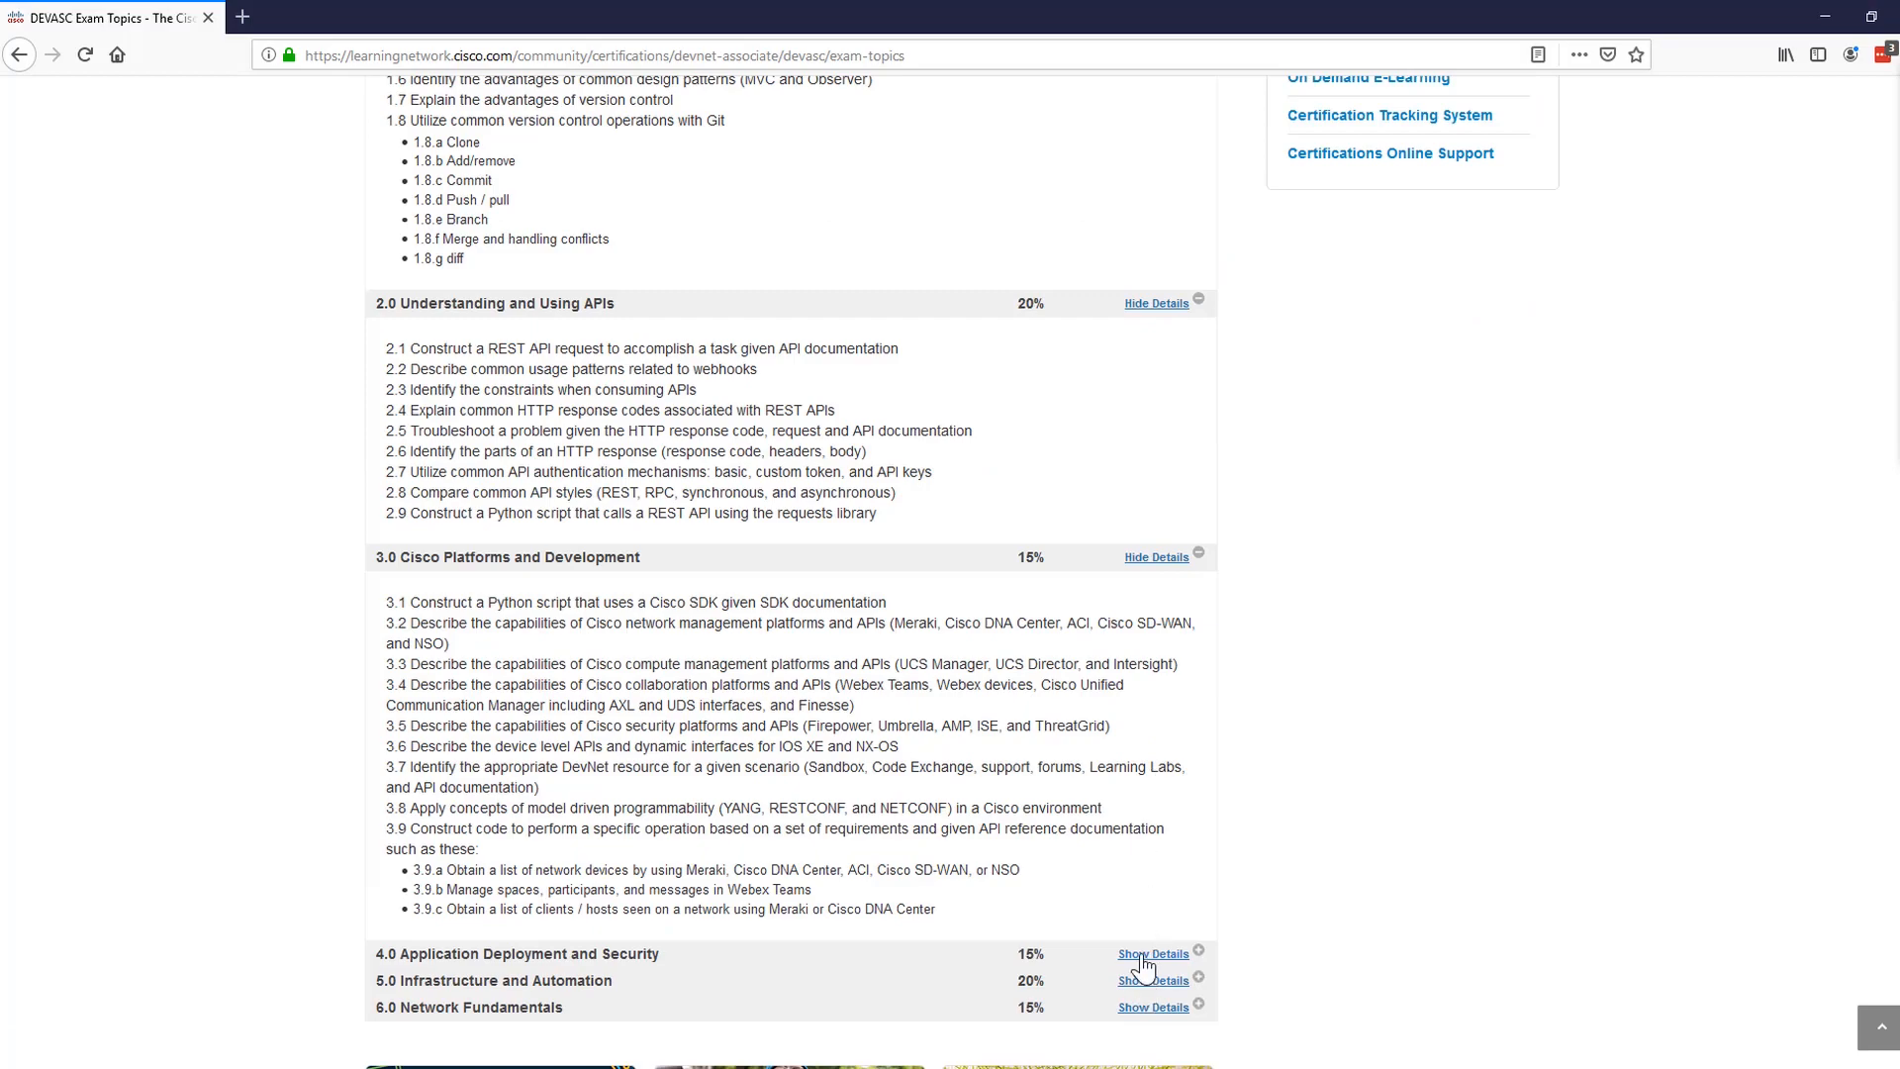
click(1152, 952)
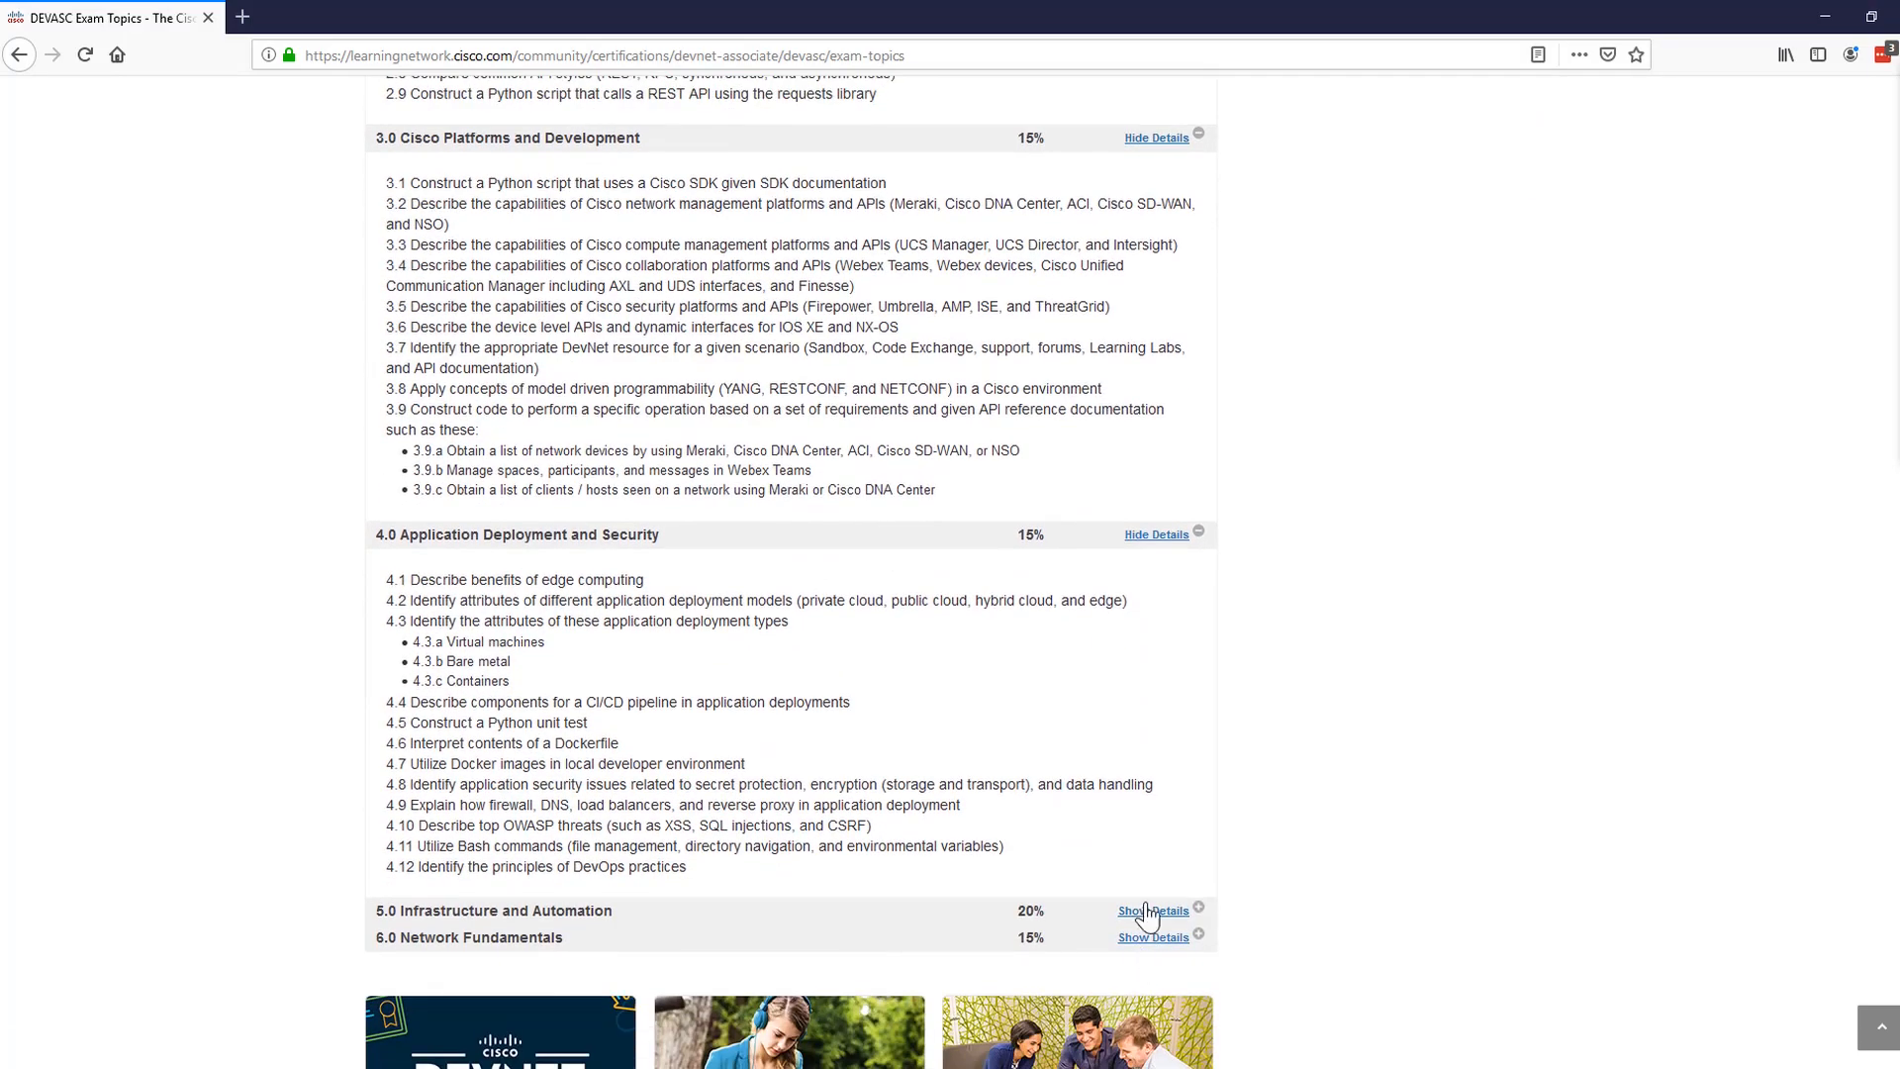
click(1152, 910)
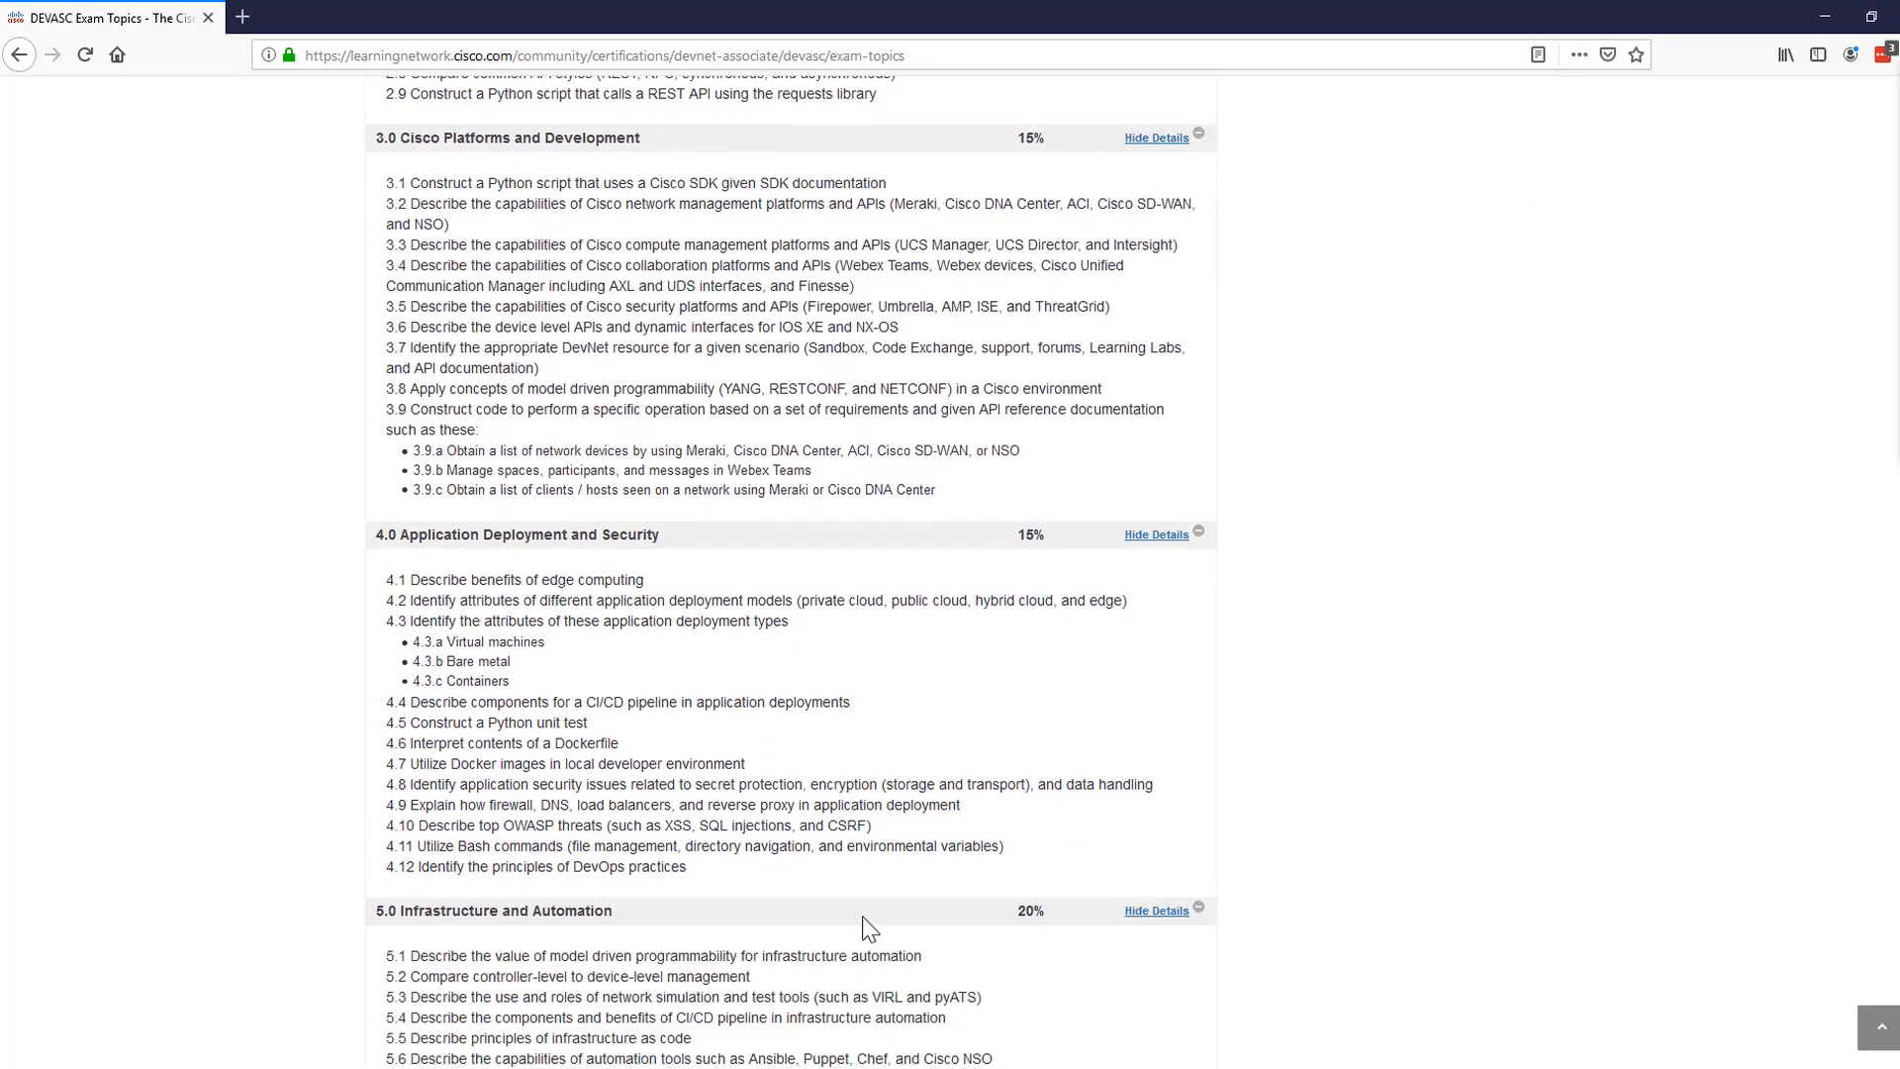
Scroll back up to the top of the topics page
scroll(up, 3)
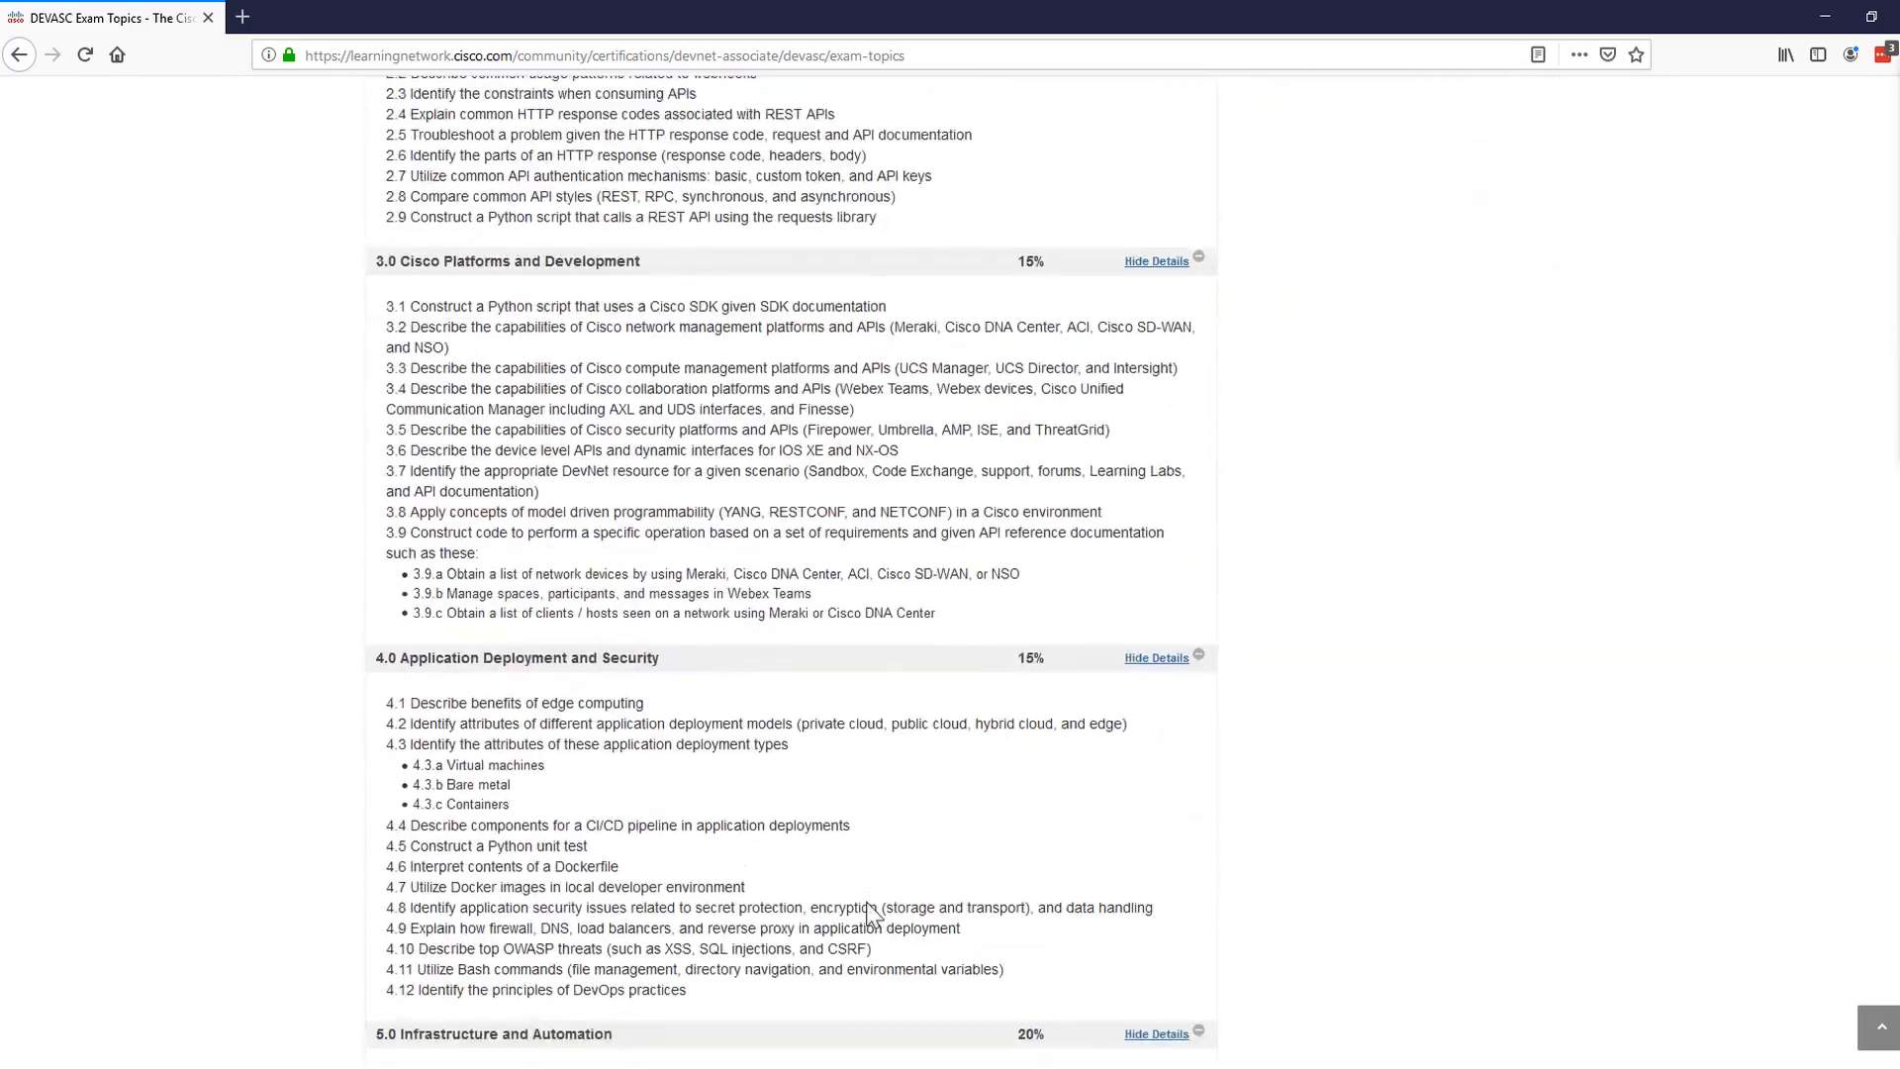
scroll(up, 3)
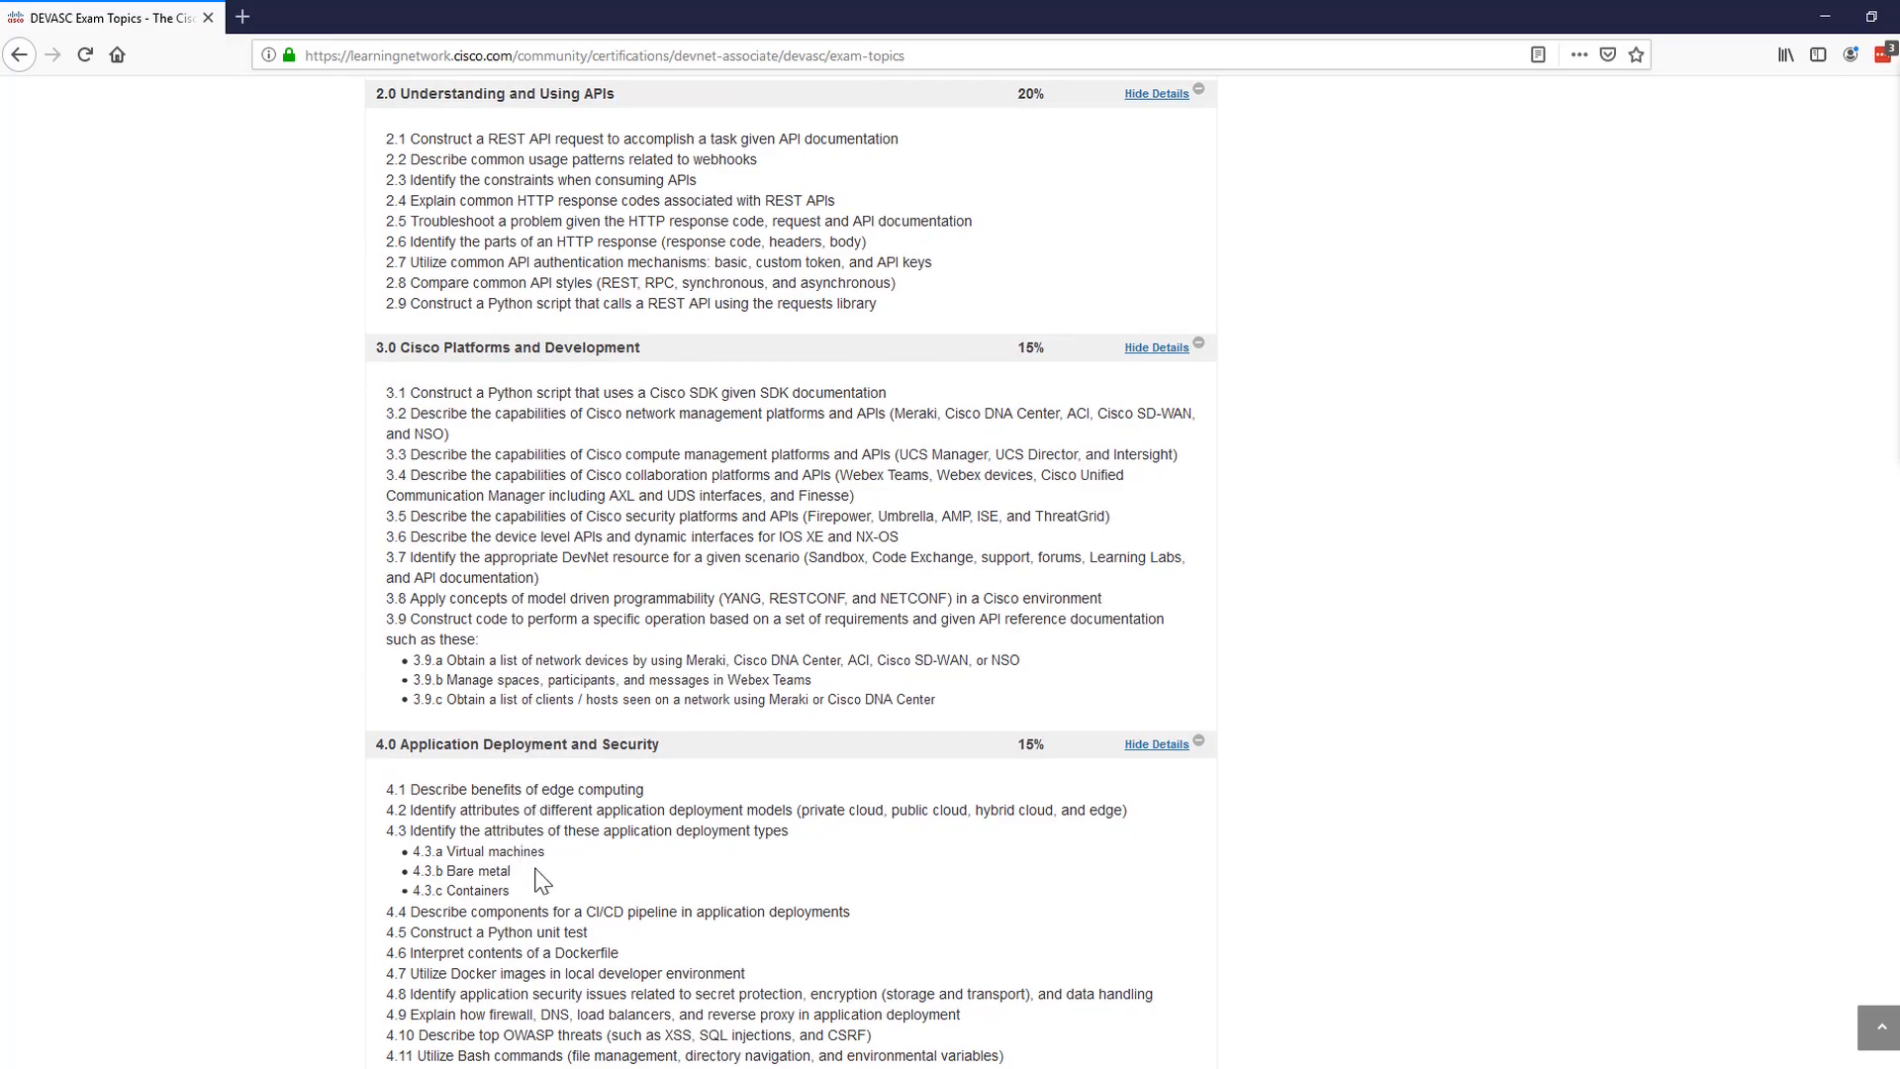
mouse_move(756, 1041)
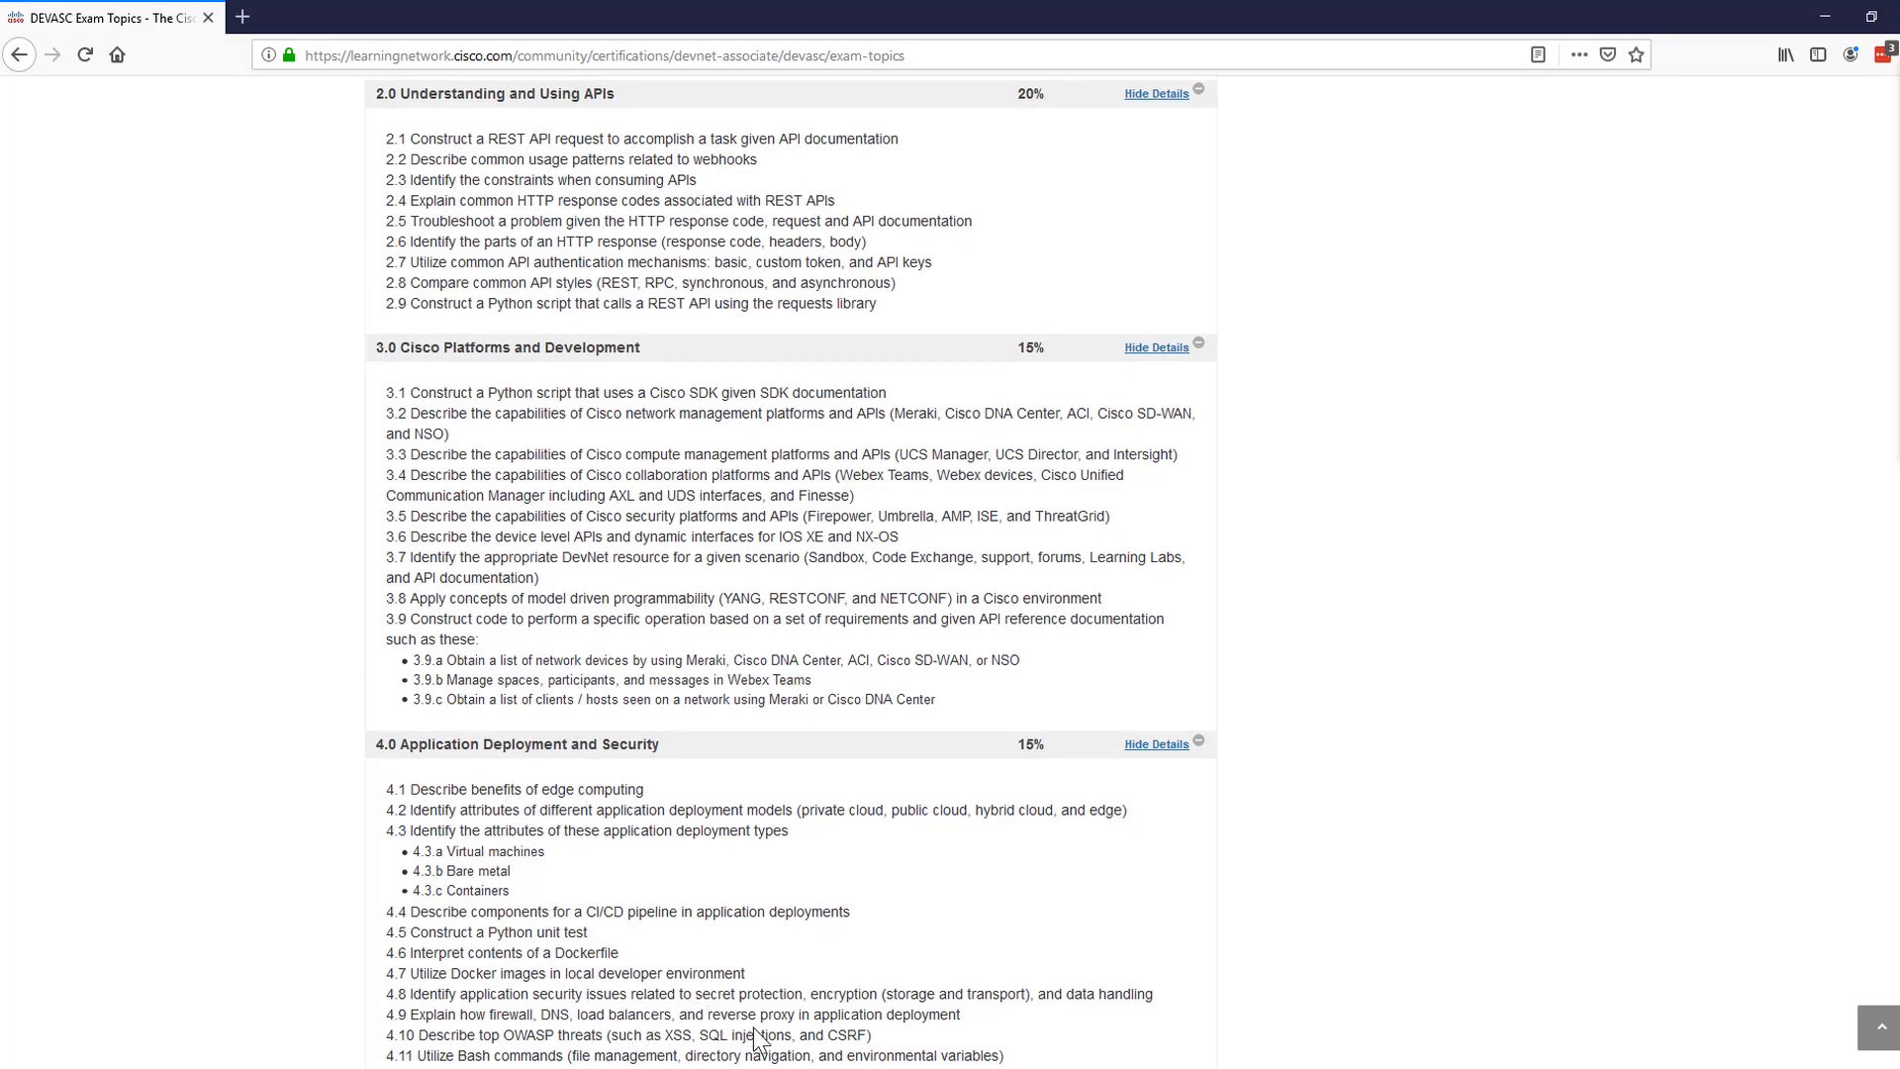
scroll(up, 3)
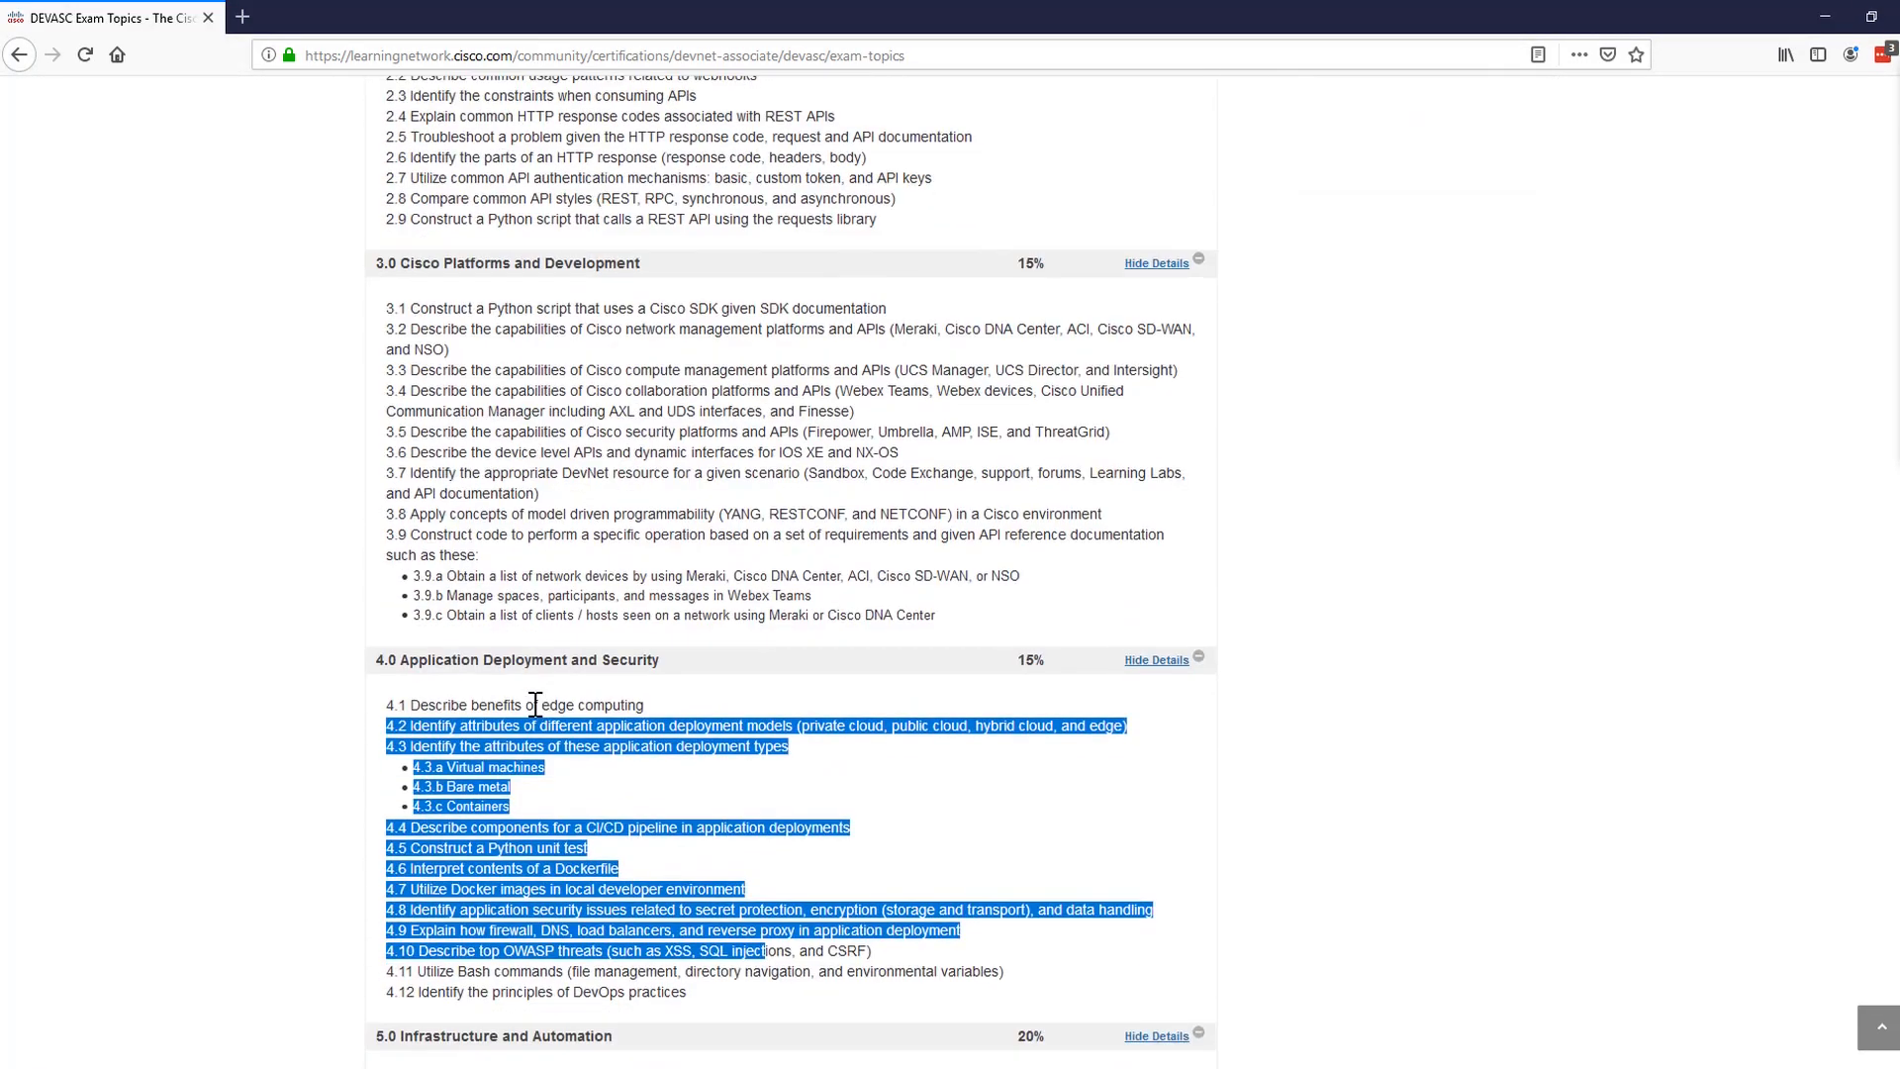
scroll(up, 3)
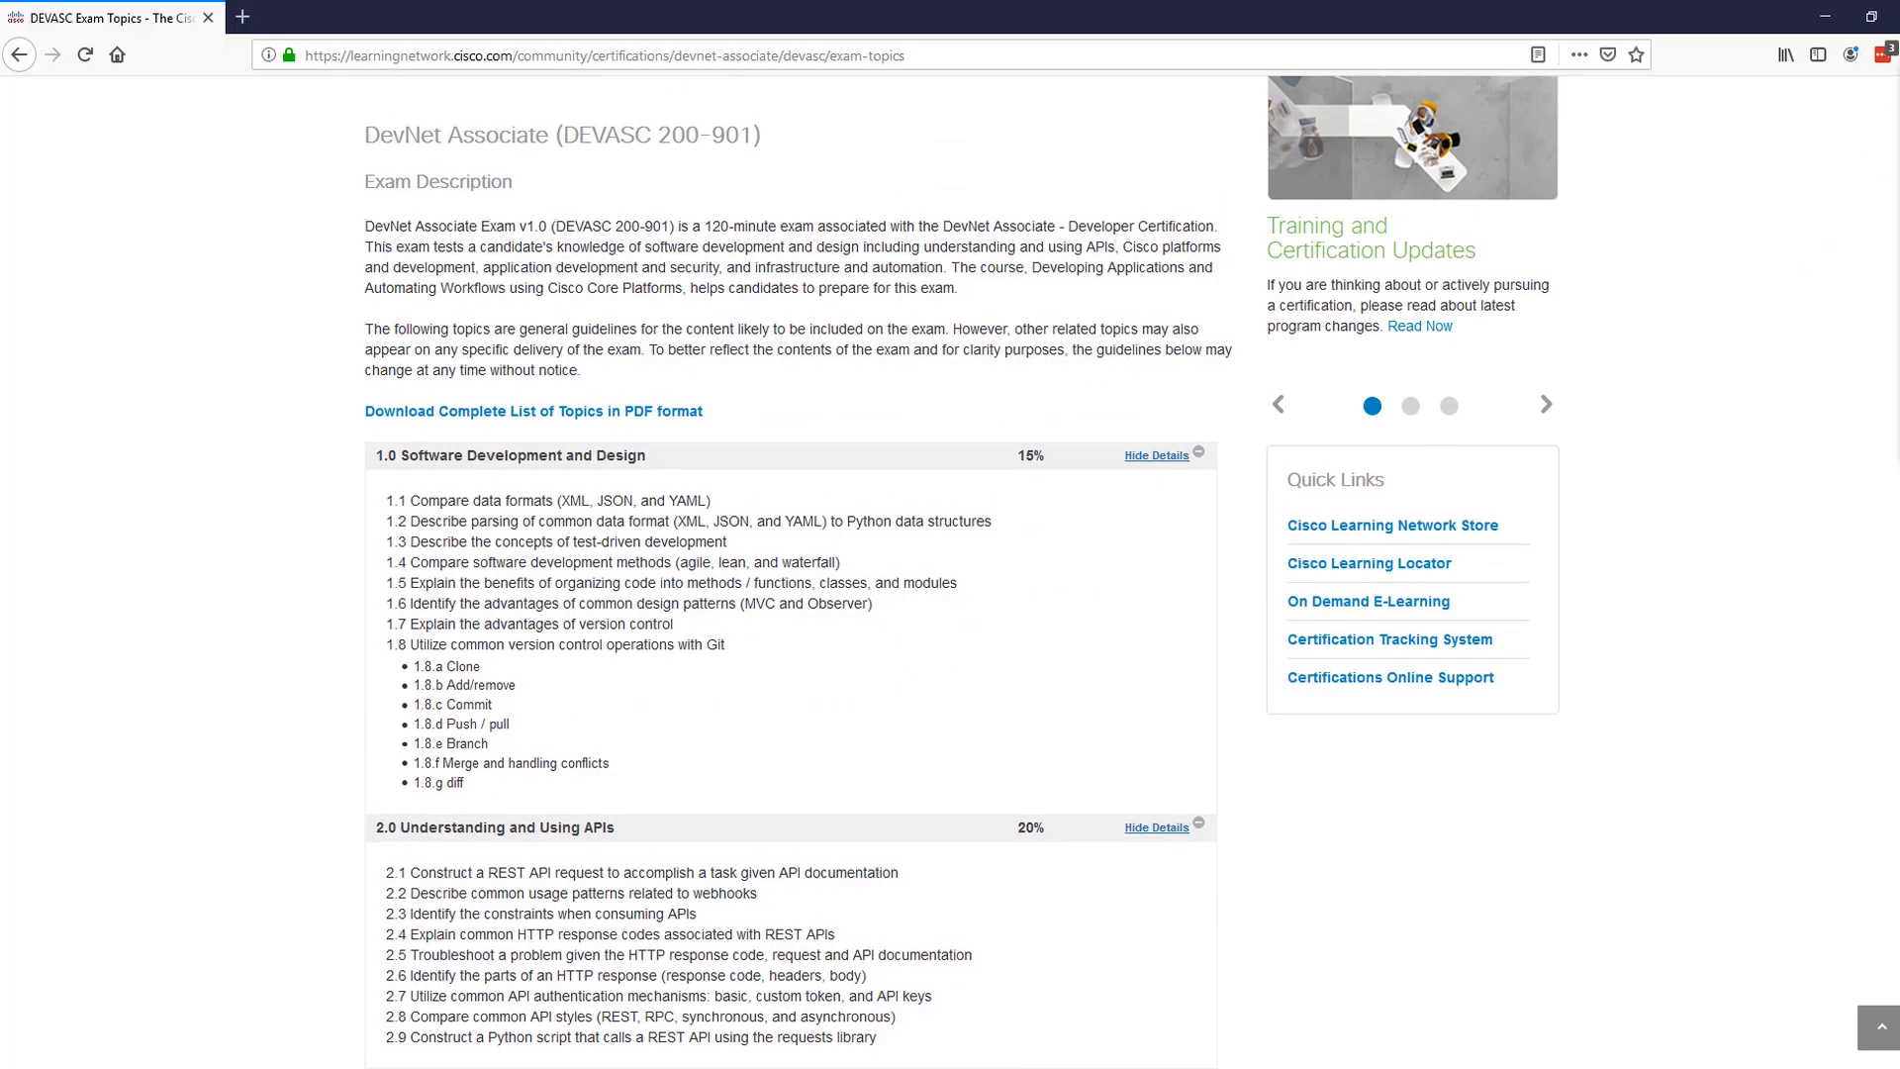
mouse_move(875, 721)
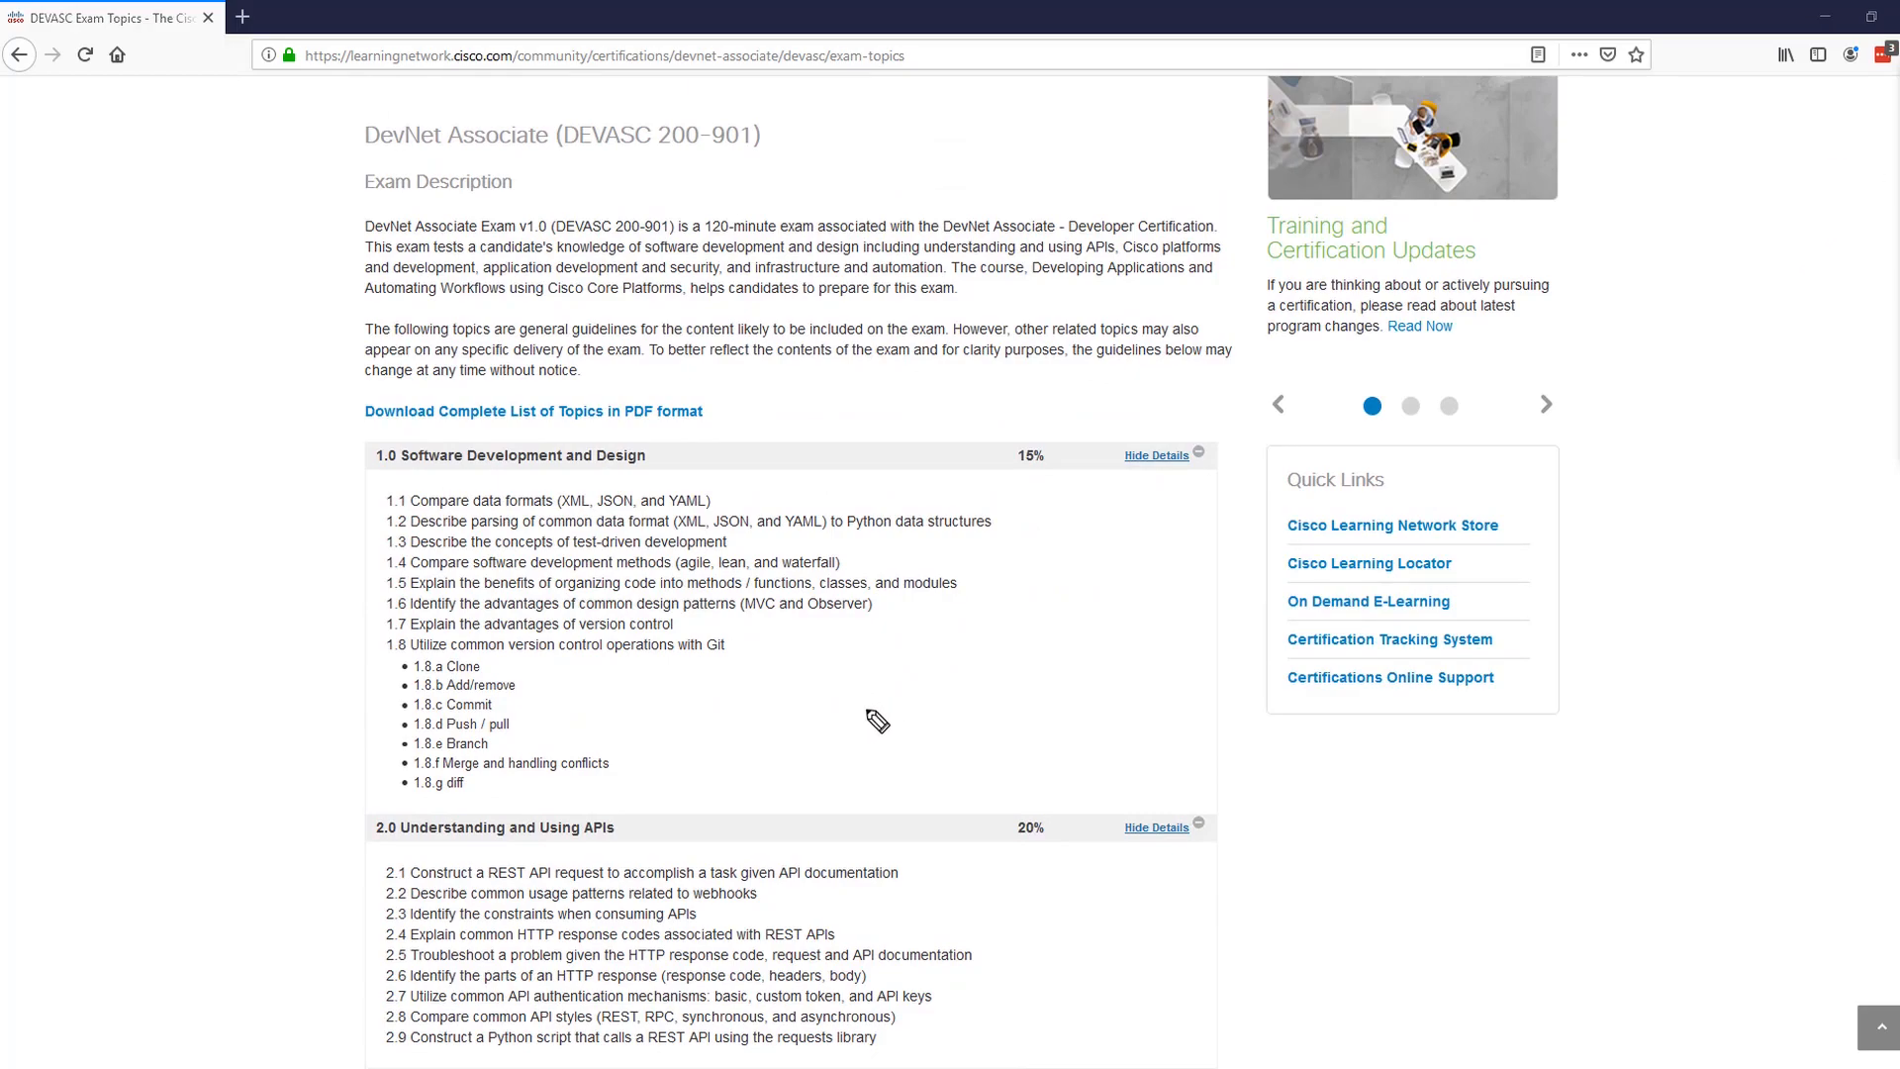
Handwrite Software Dev and the other topic group names, boxed, with a 65% total
drag(861, 714, 952, 703)
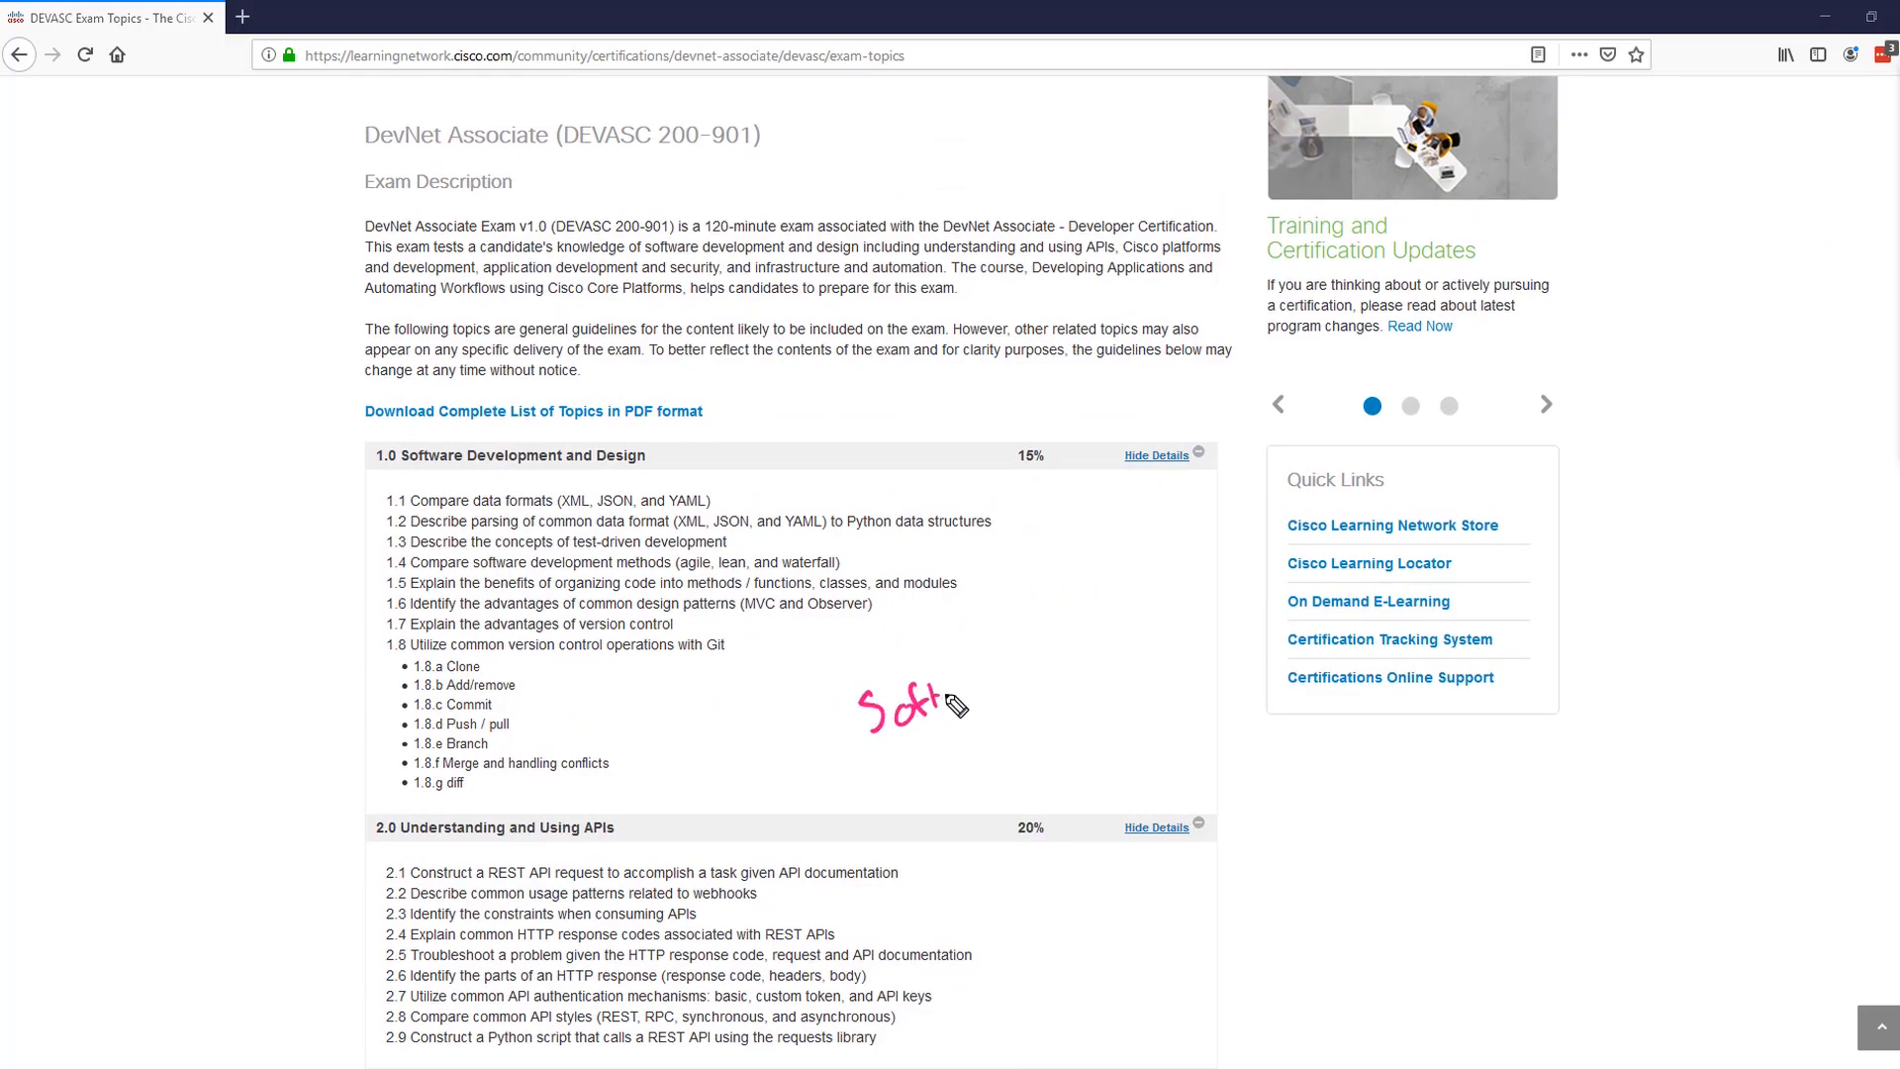
drag(921, 703, 1079, 678)
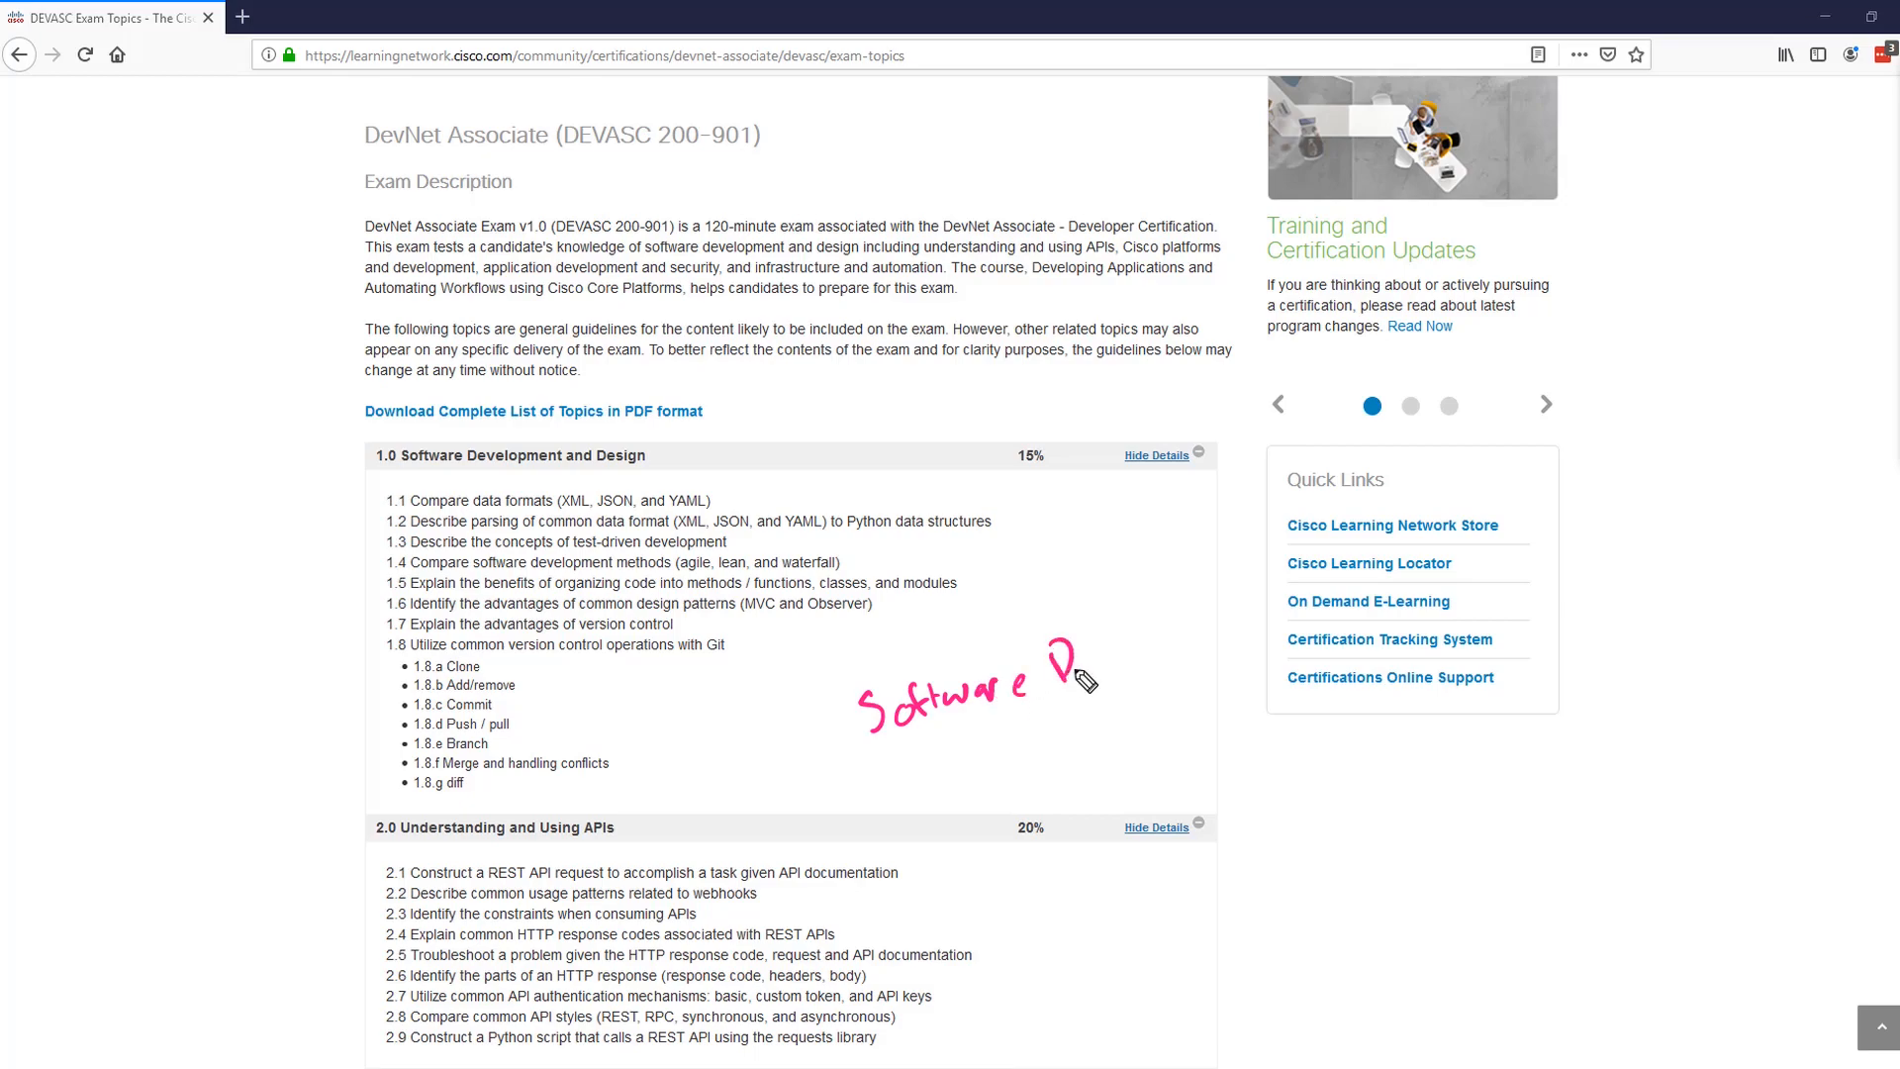
drag(1079, 673, 1067, 752)
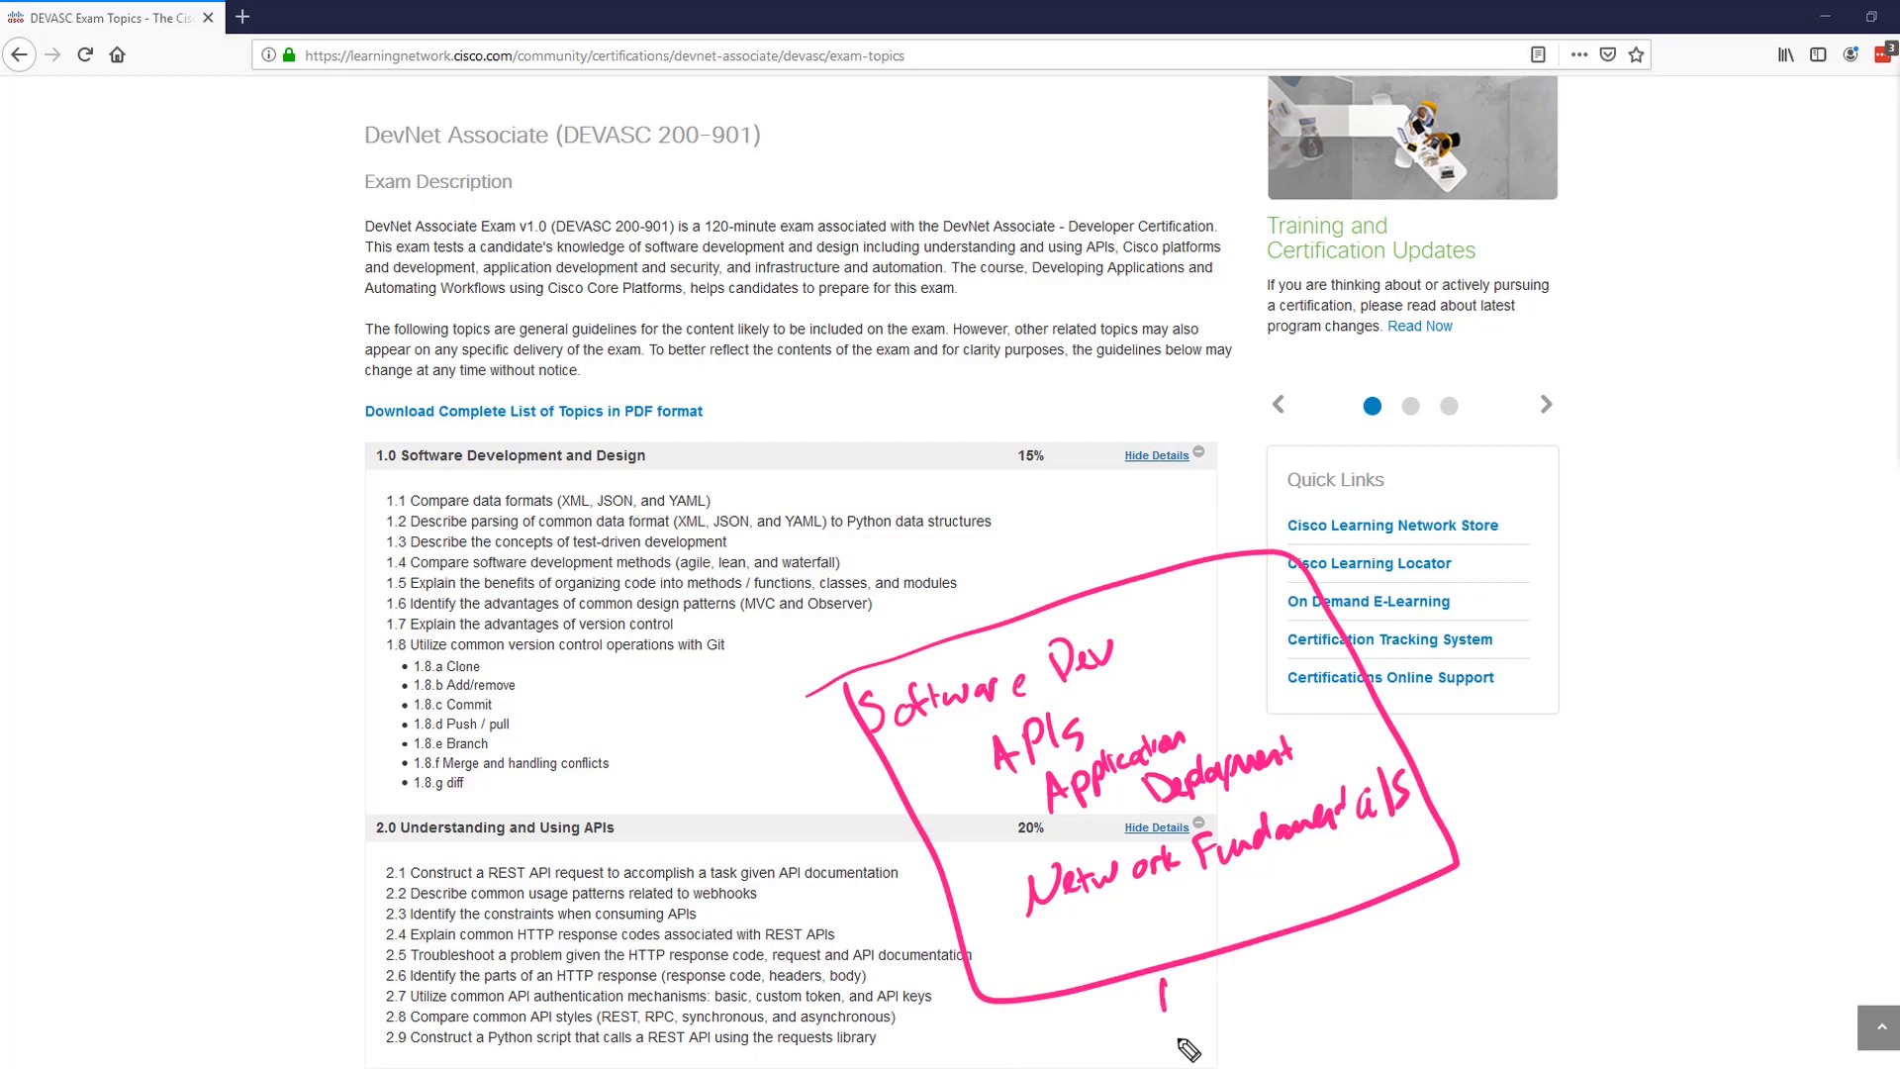
drag(1164, 981, 1332, 1005)
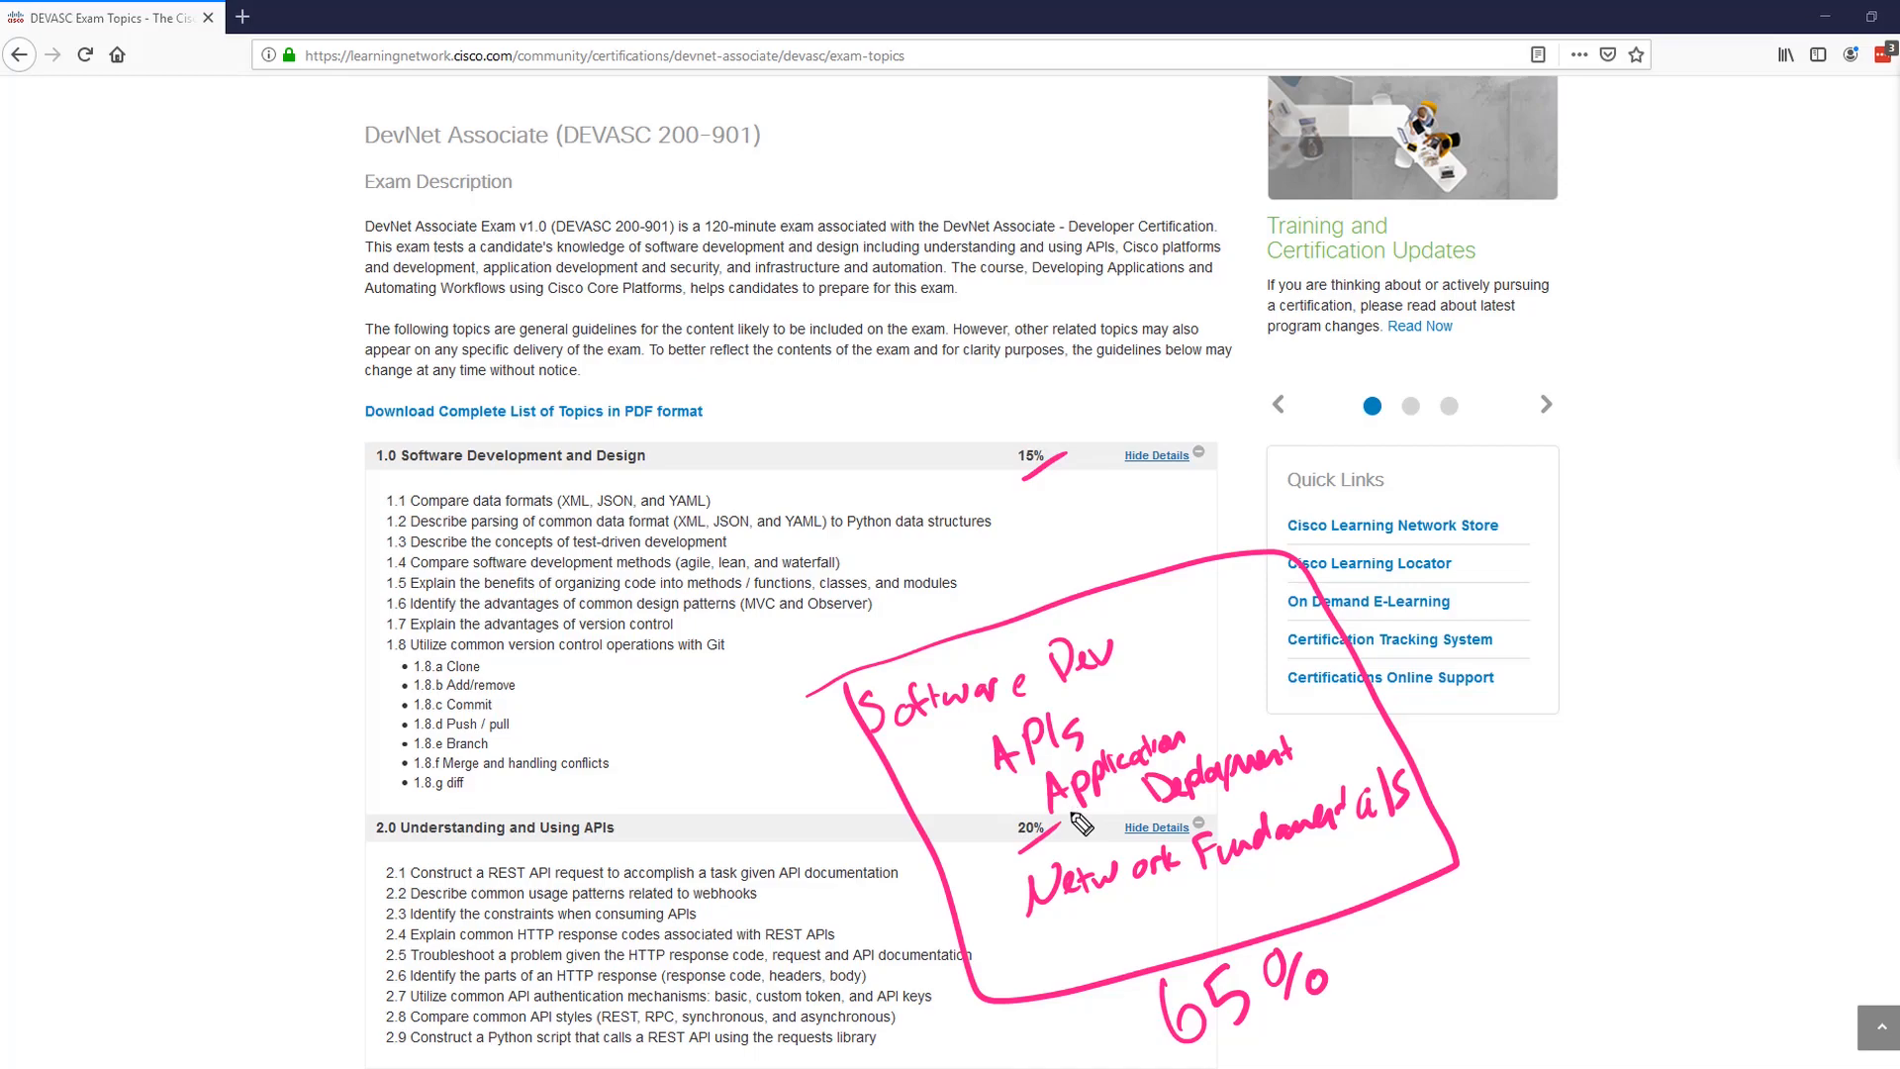
mouse_move(1334, 851)
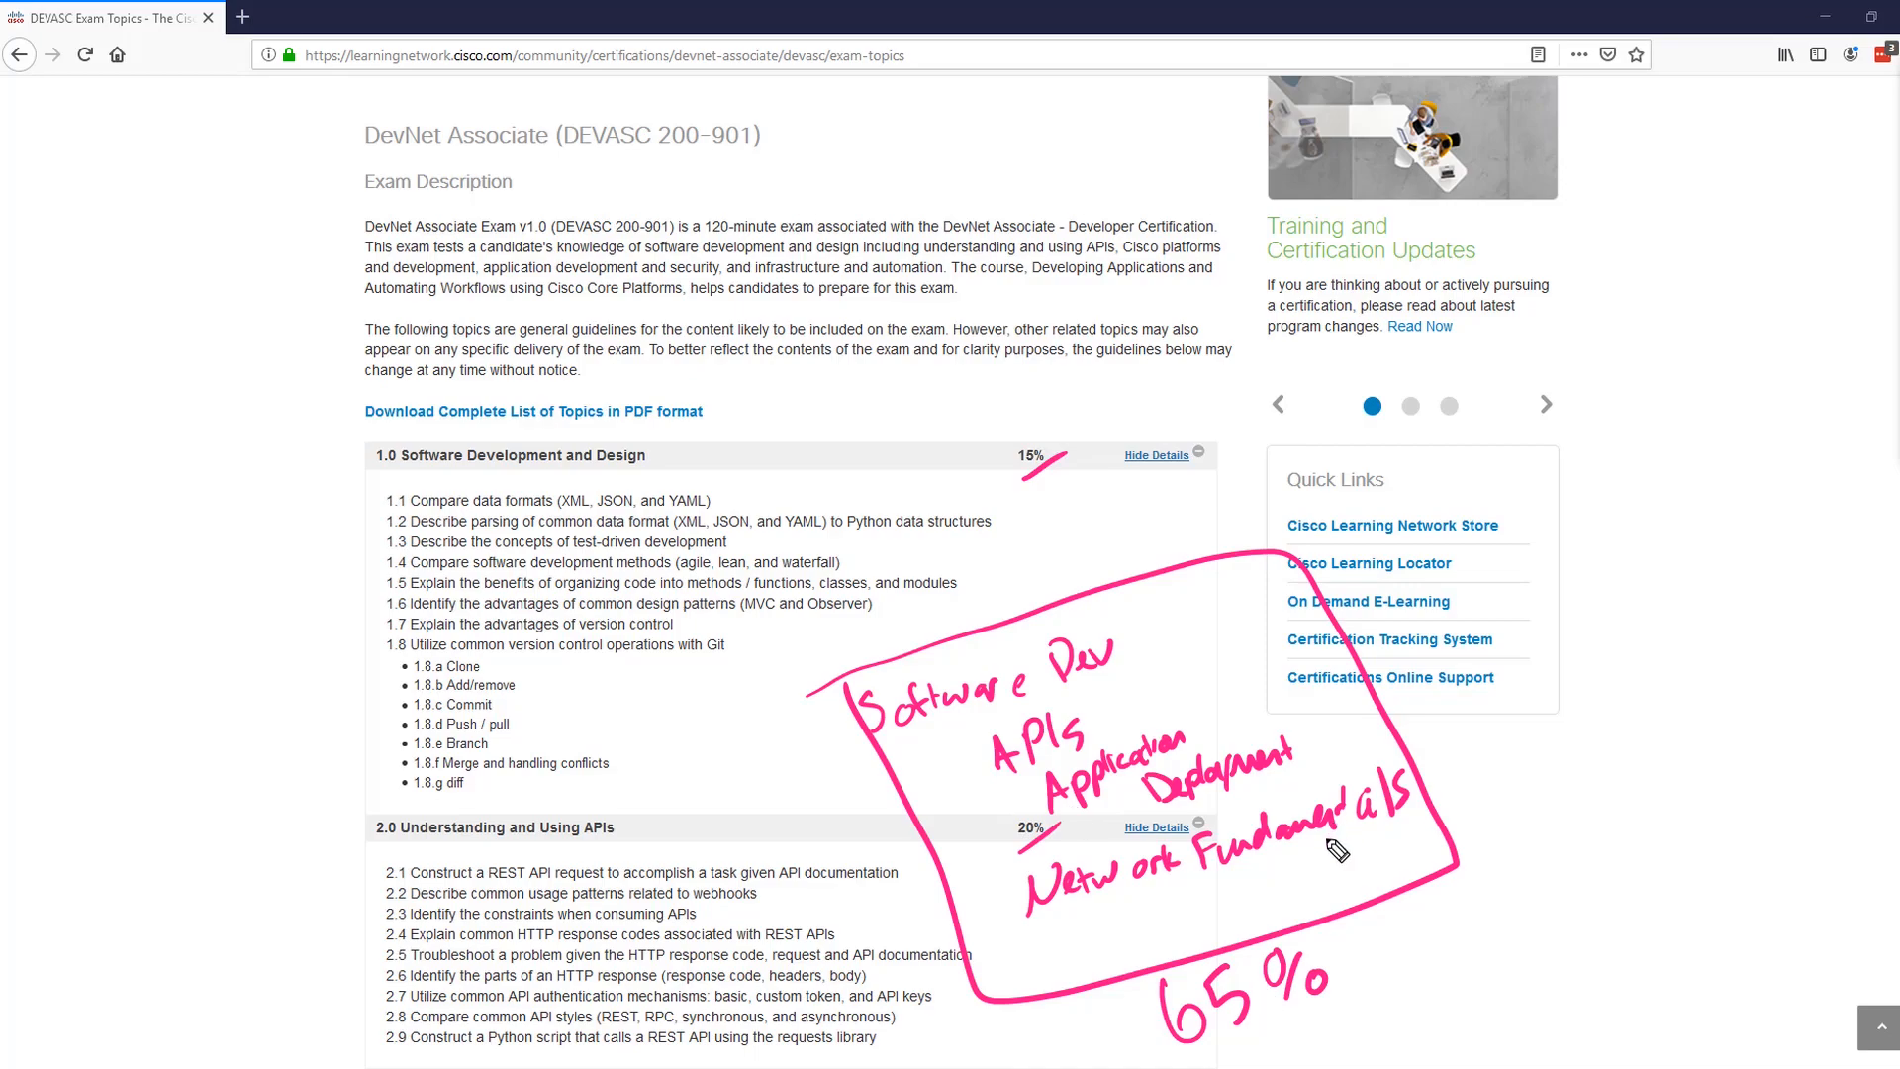
mouse_move(1310, 768)
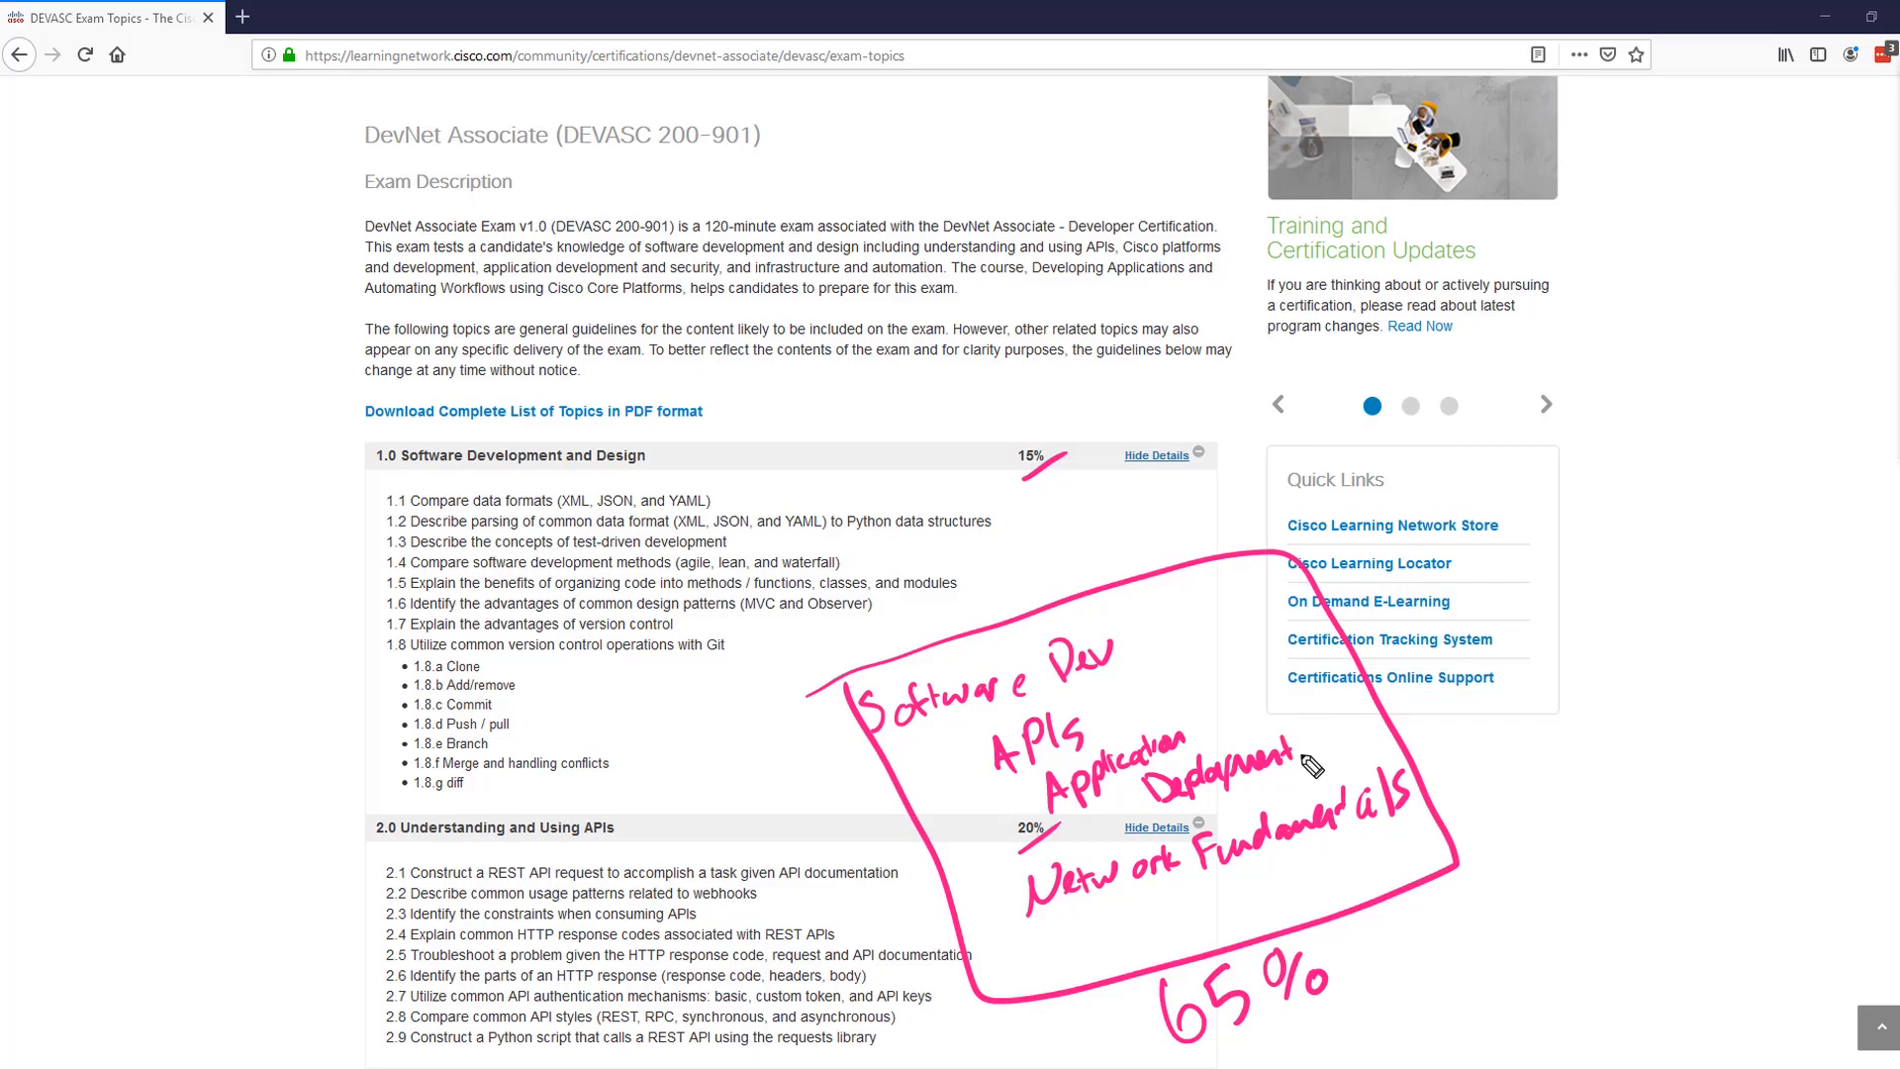
mouse_move(1172, 942)
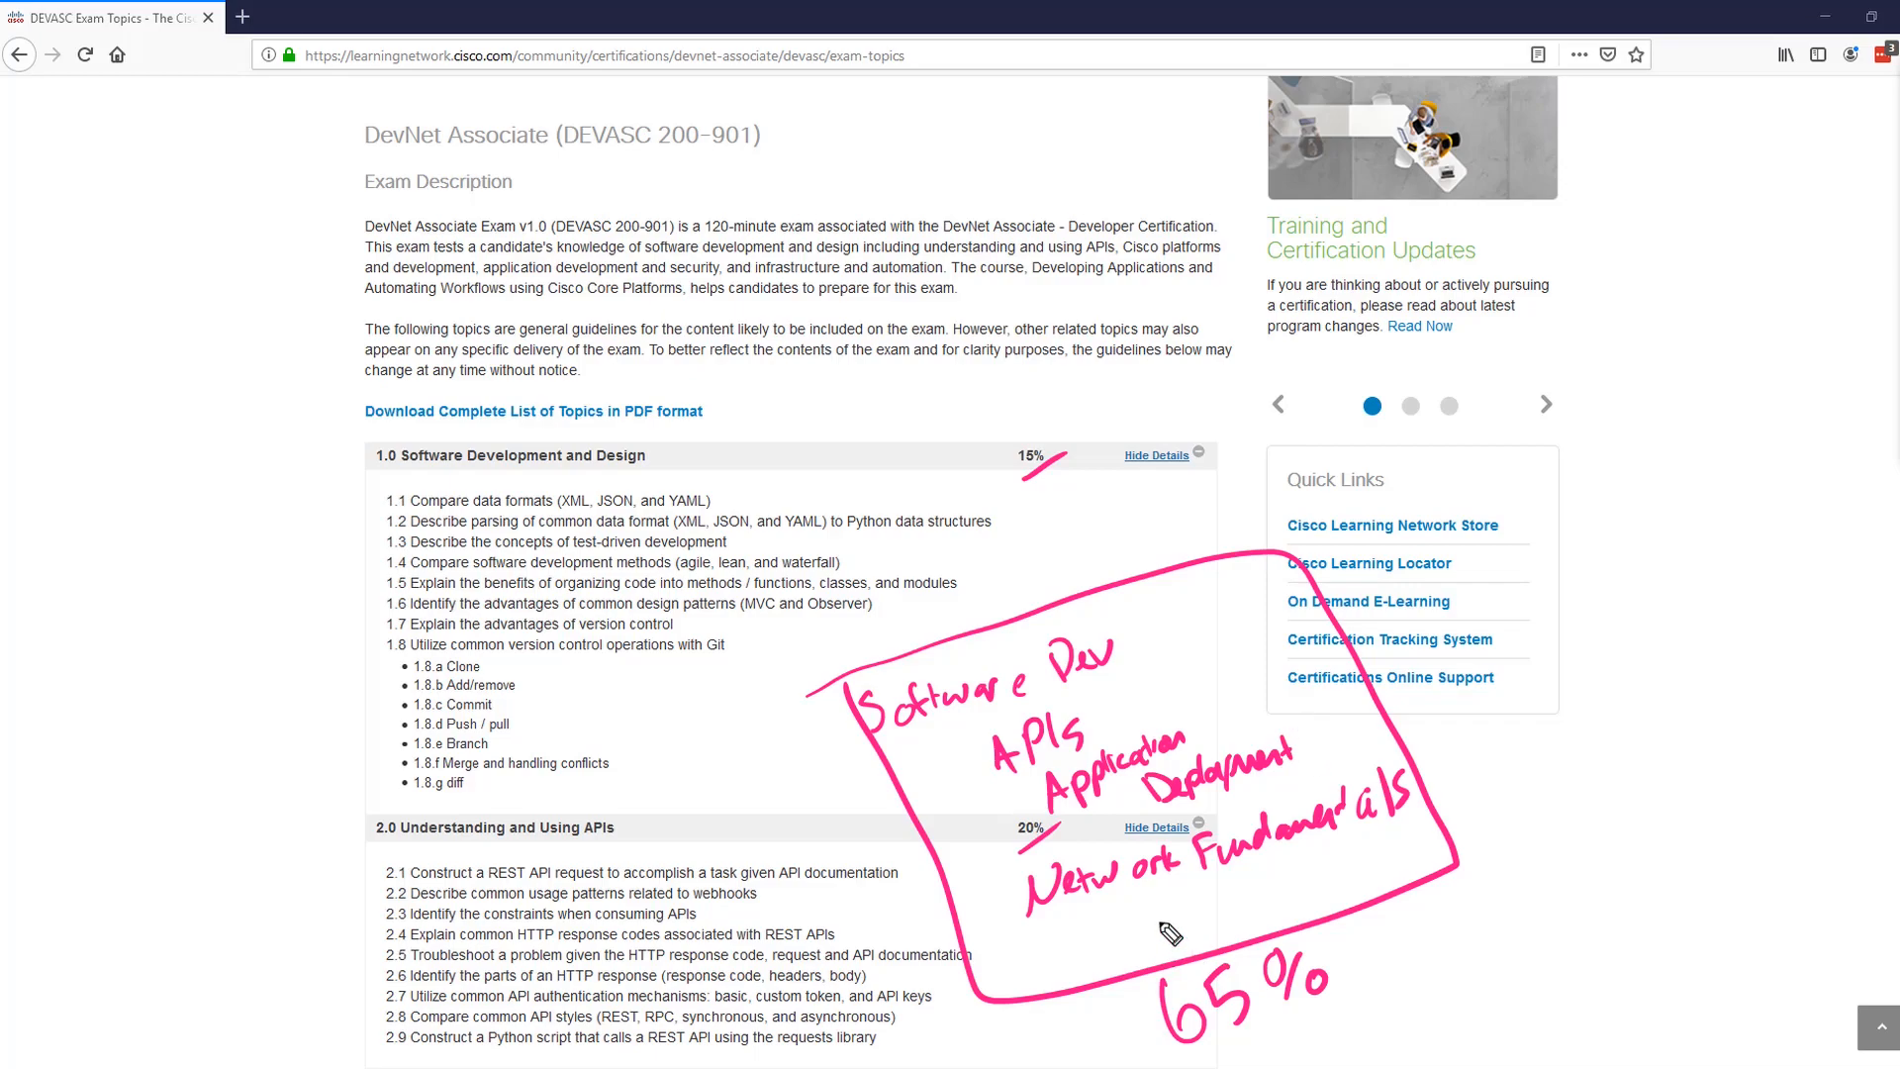
mouse_move(1100, 891)
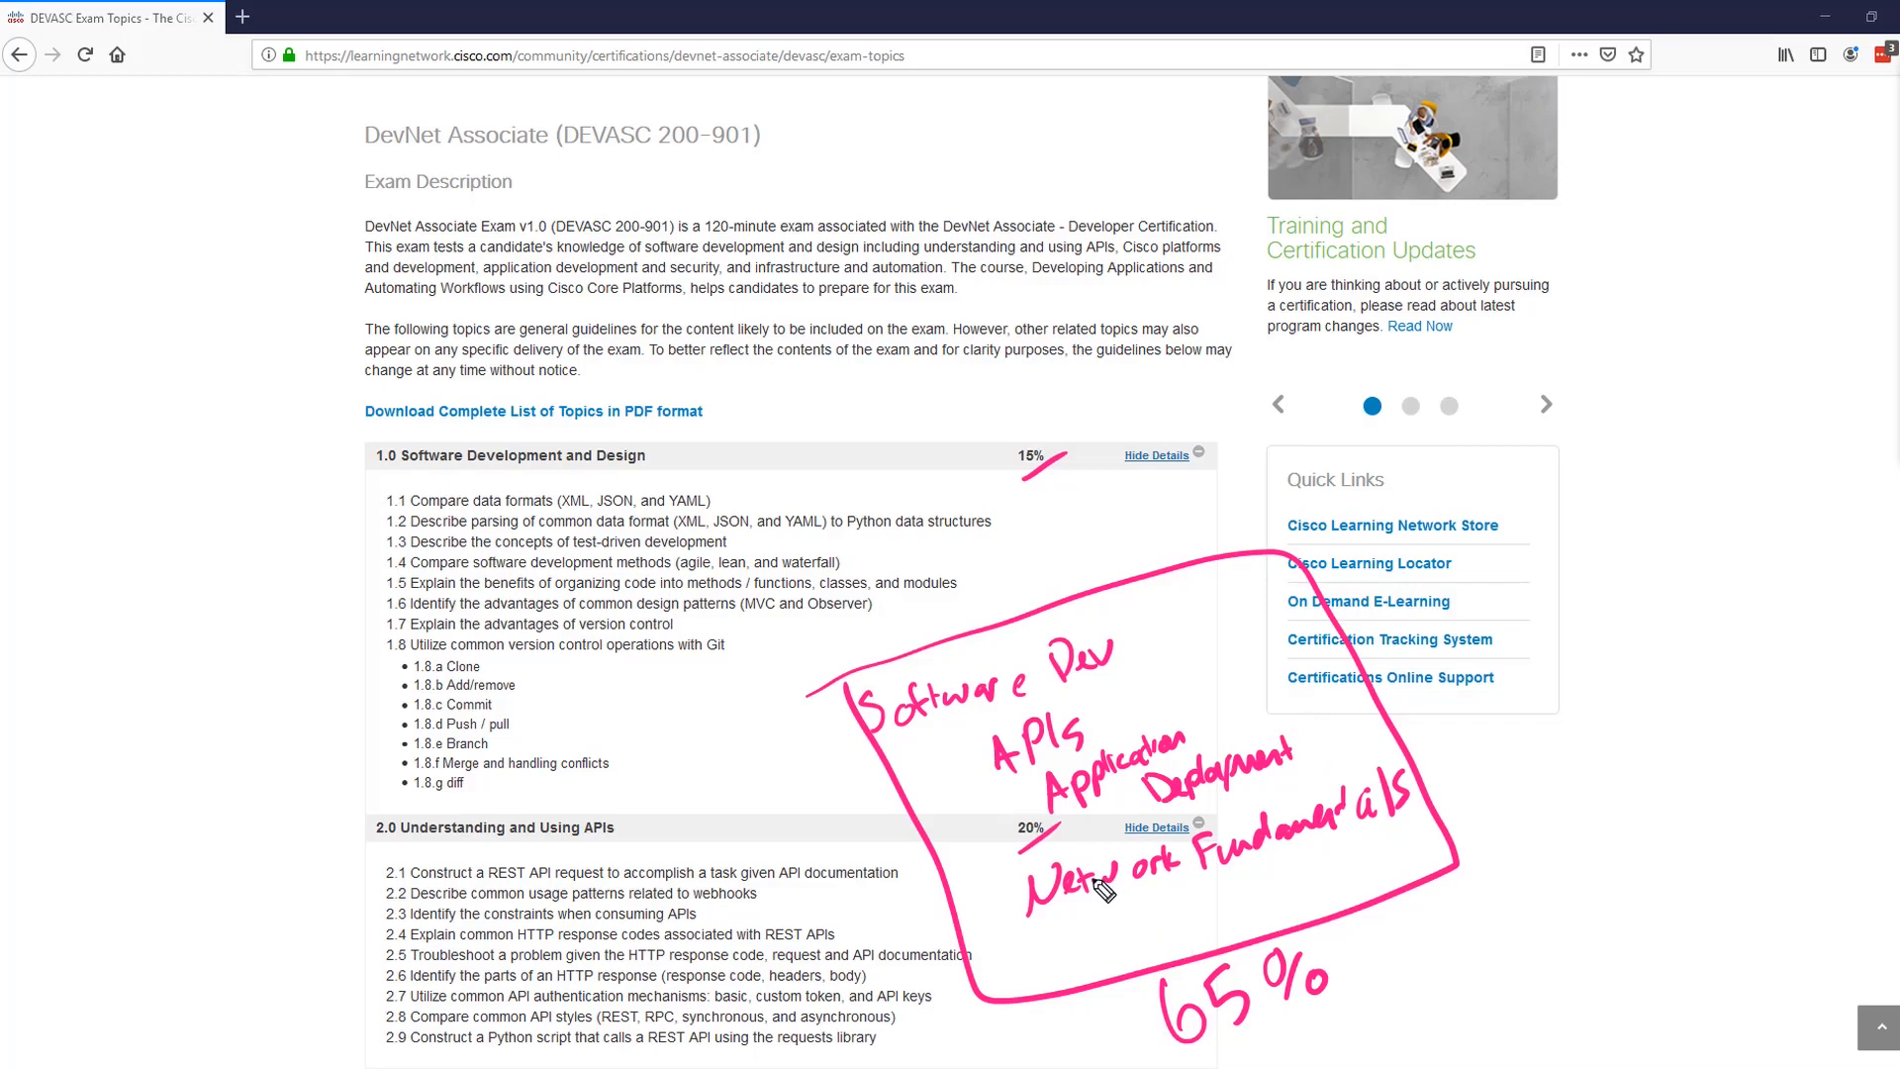
mouse_move(1128, 893)
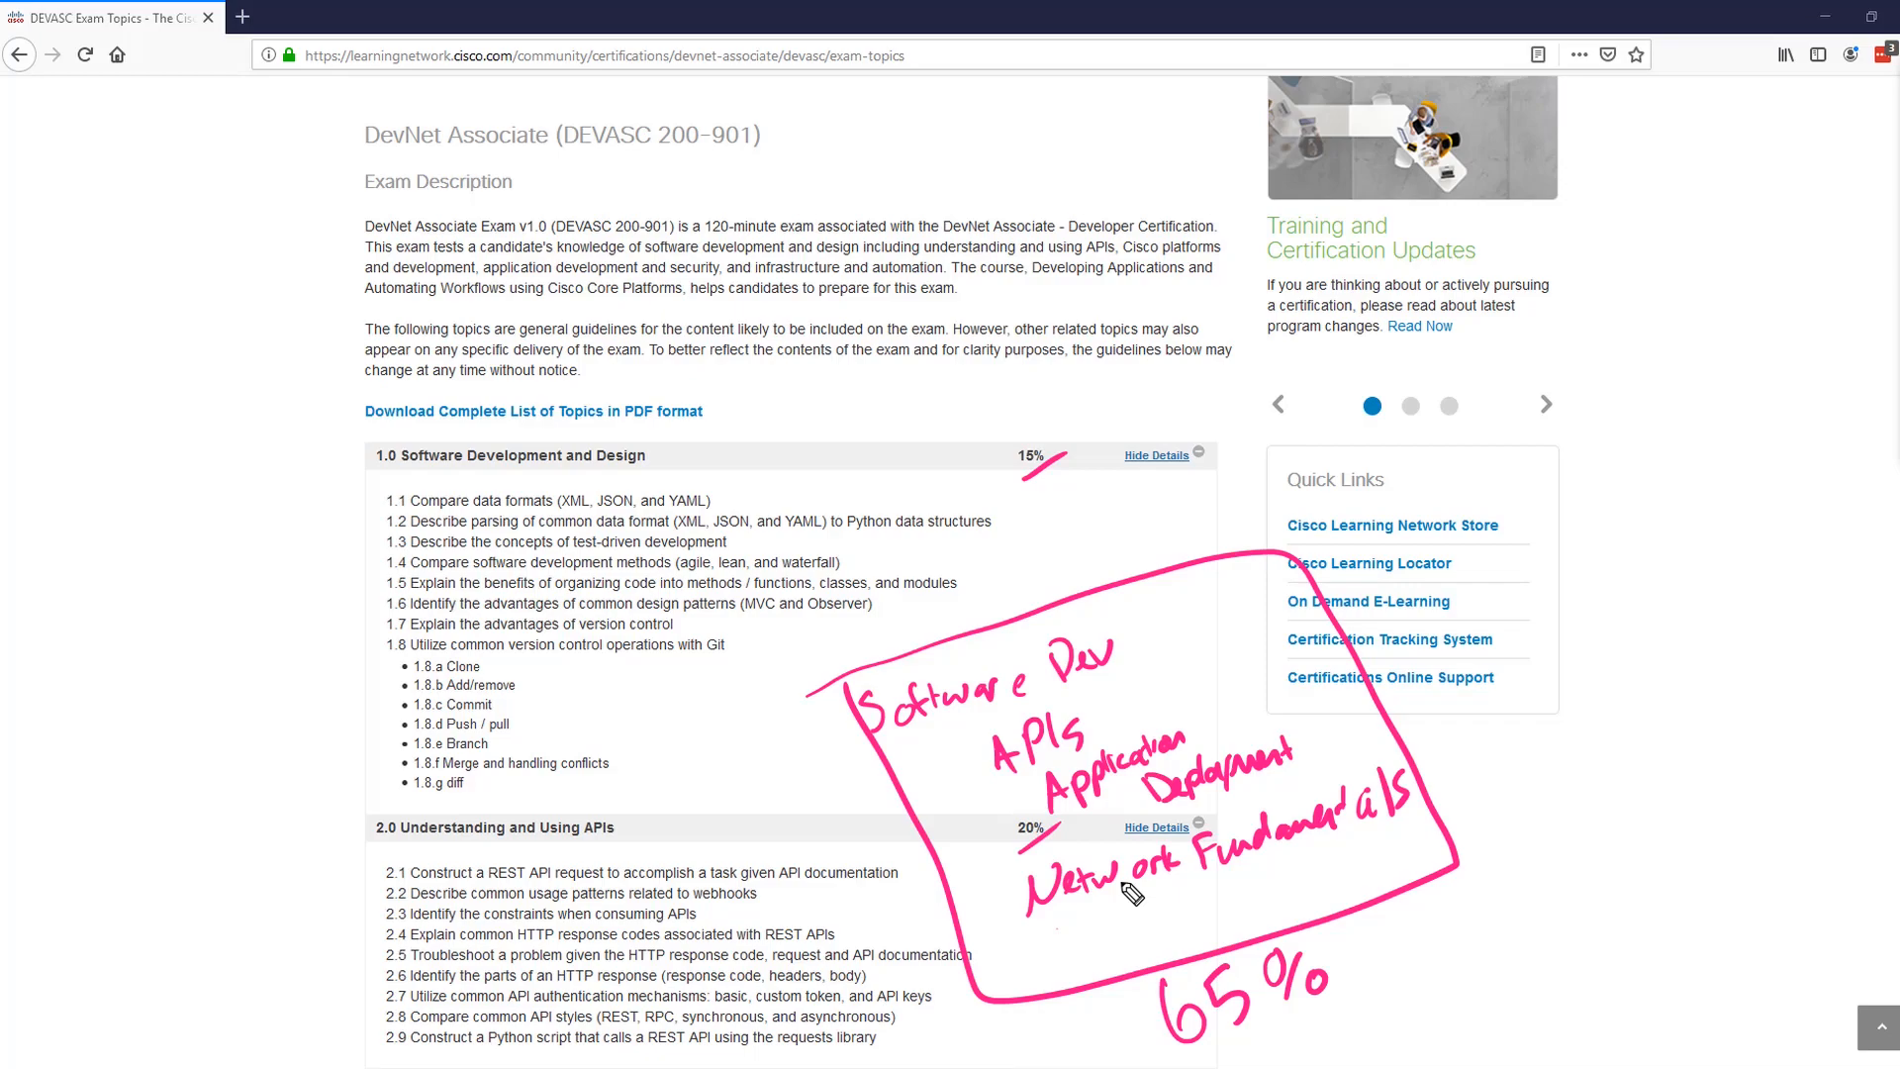
mouse_move(1552, 376)
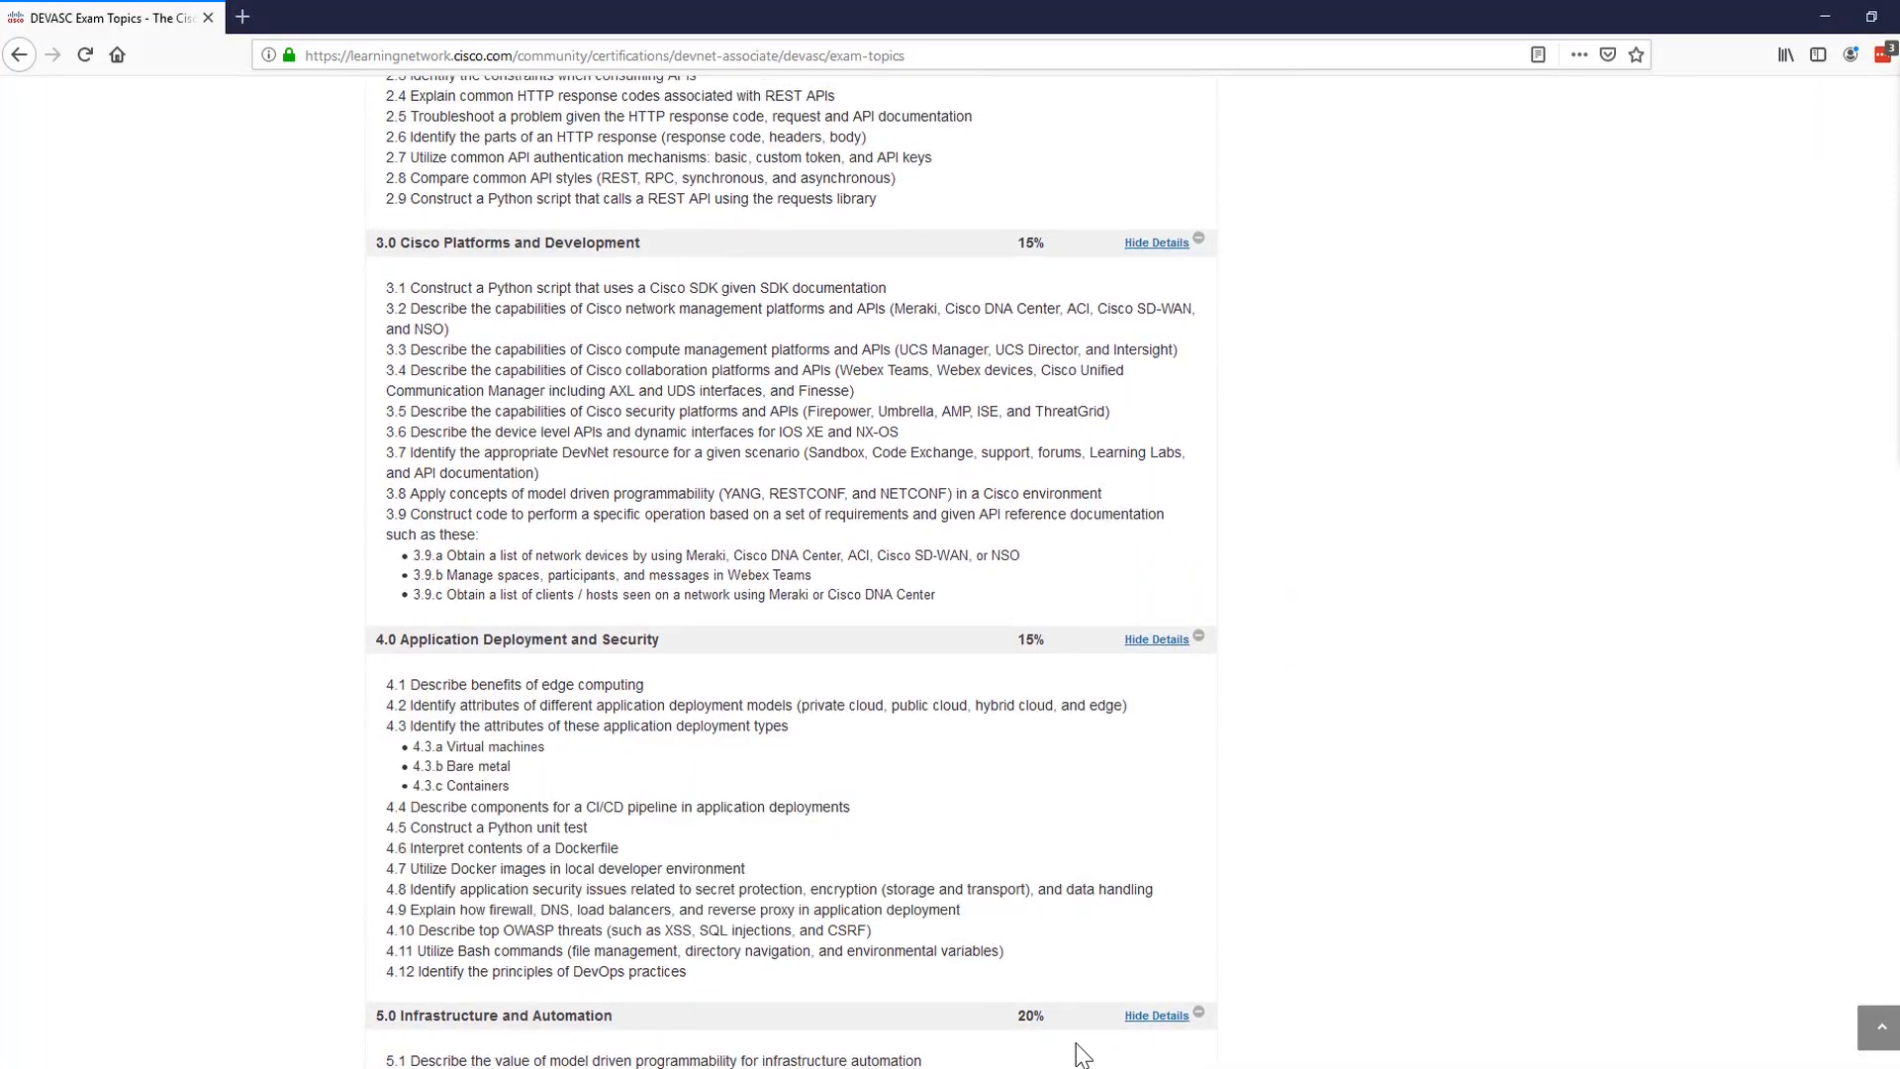
mouse_move(887, 936)
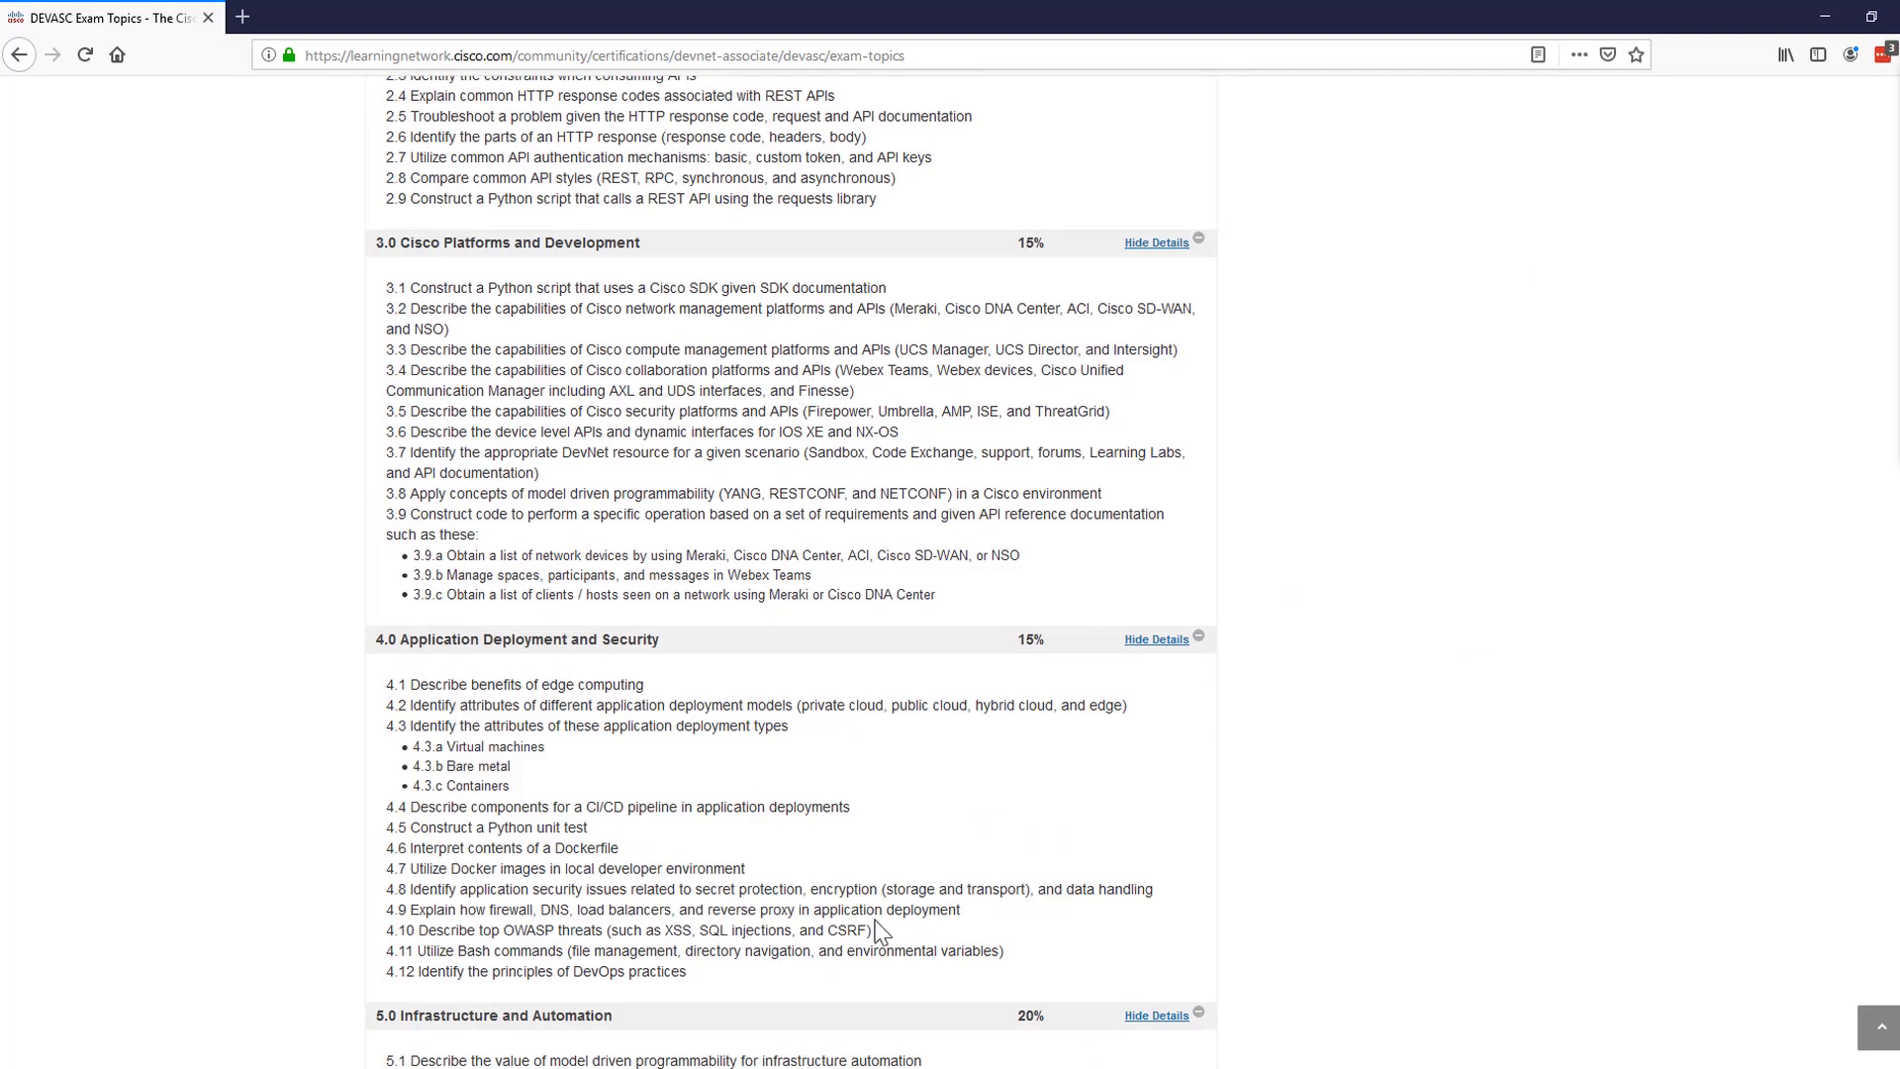
mouse_move(952, 1061)
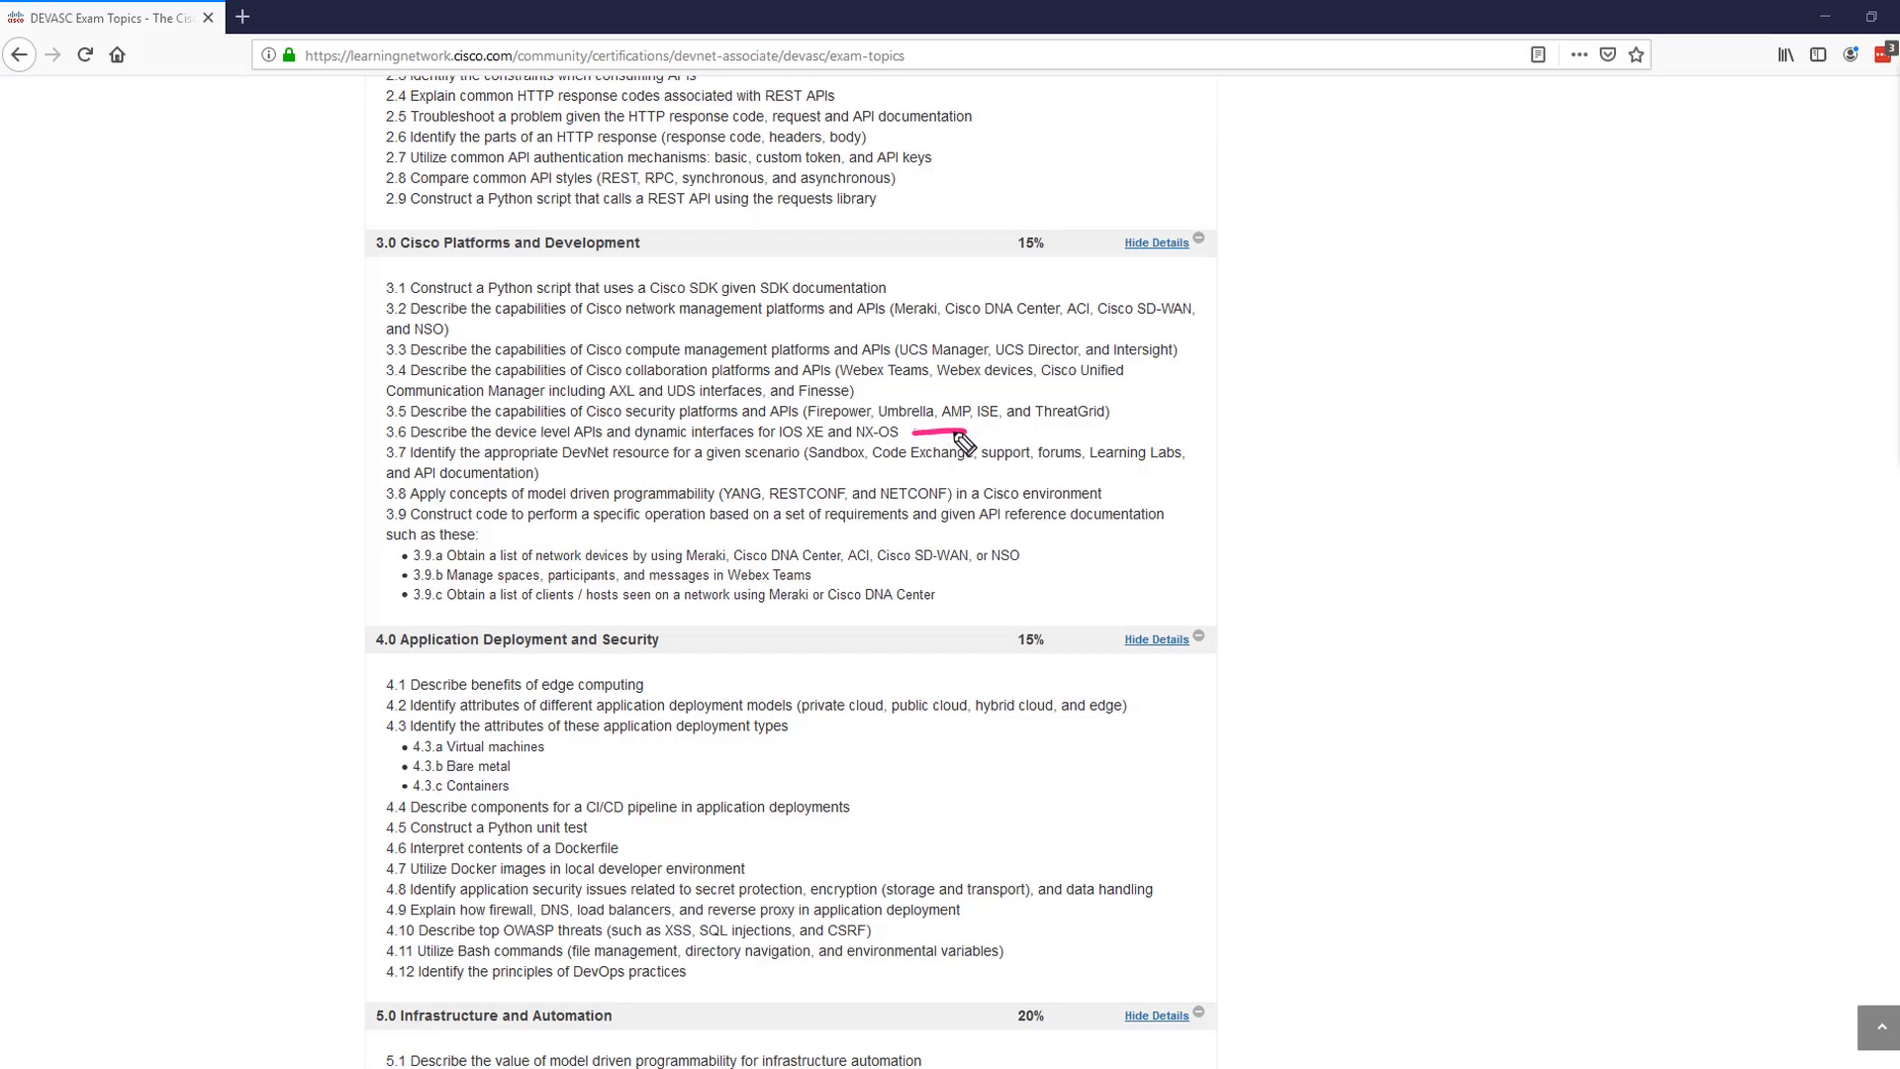
mouse_move(828, 456)
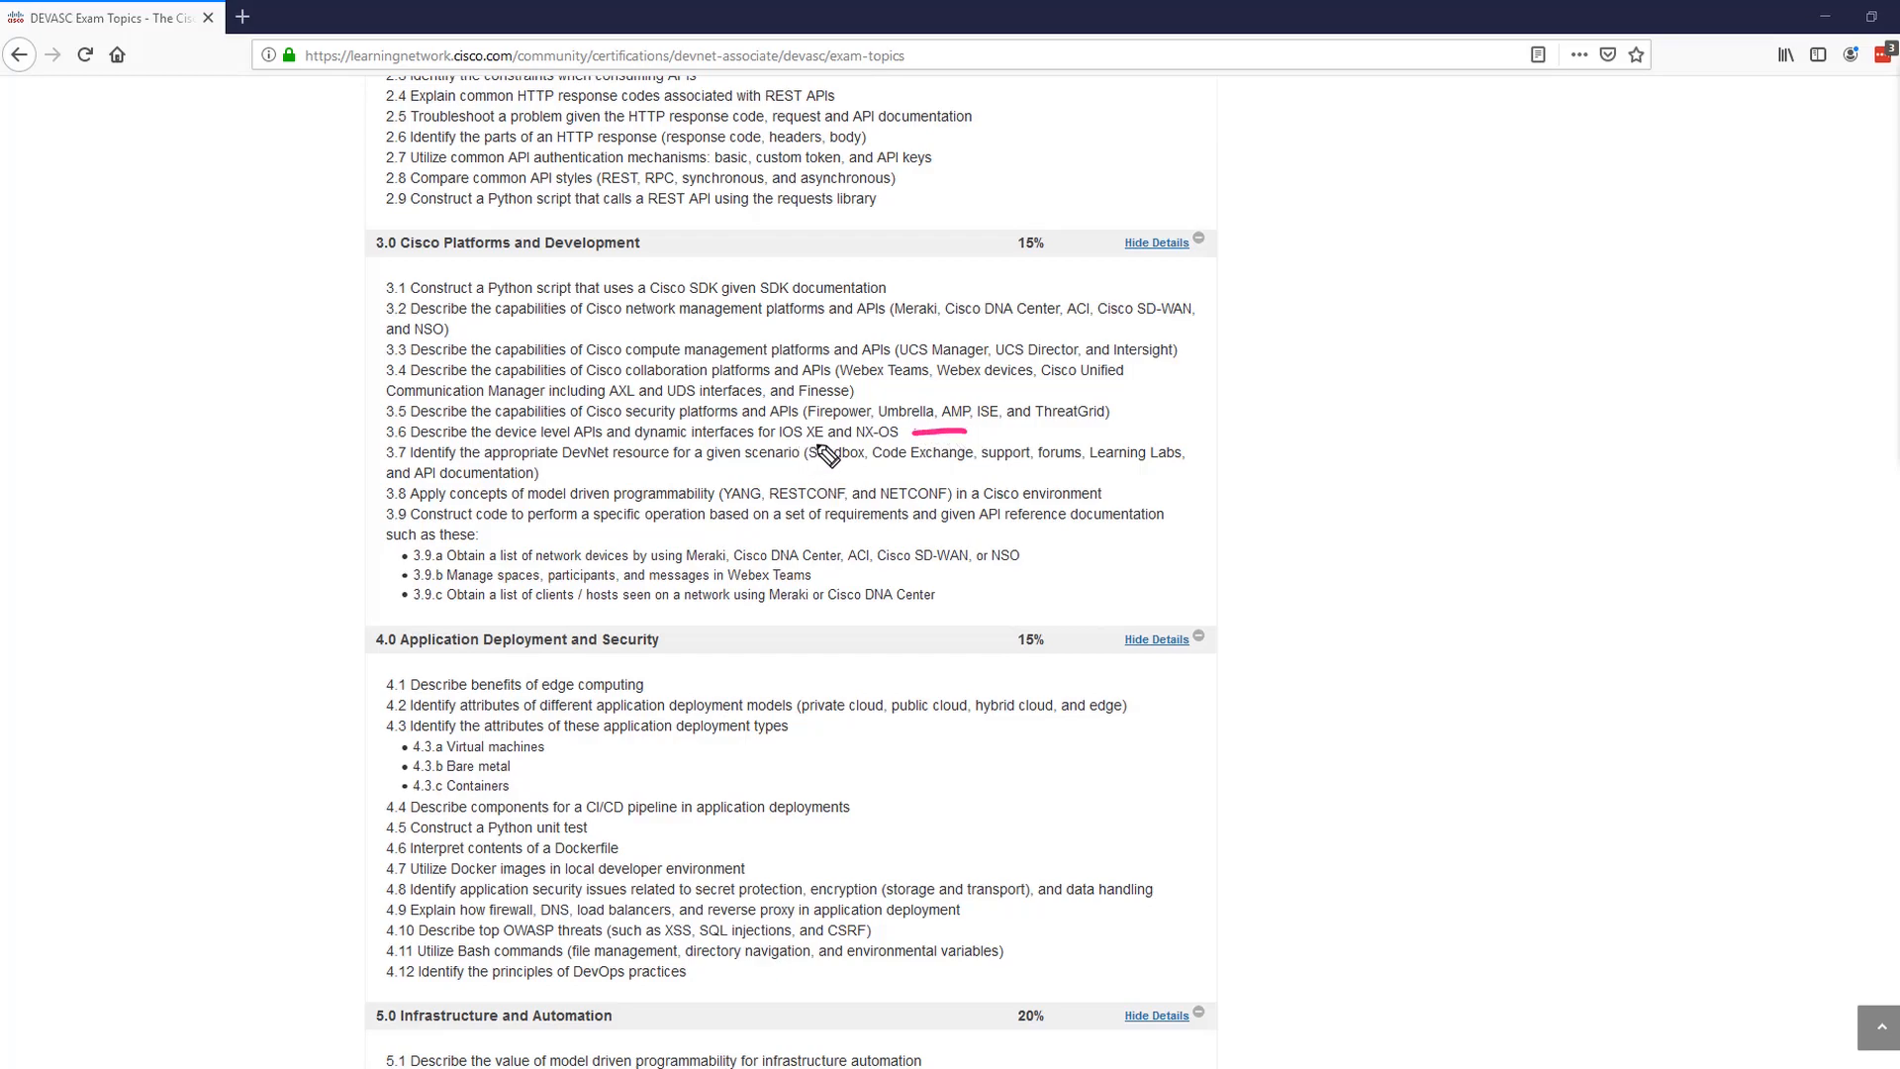
mouse_move(914, 471)
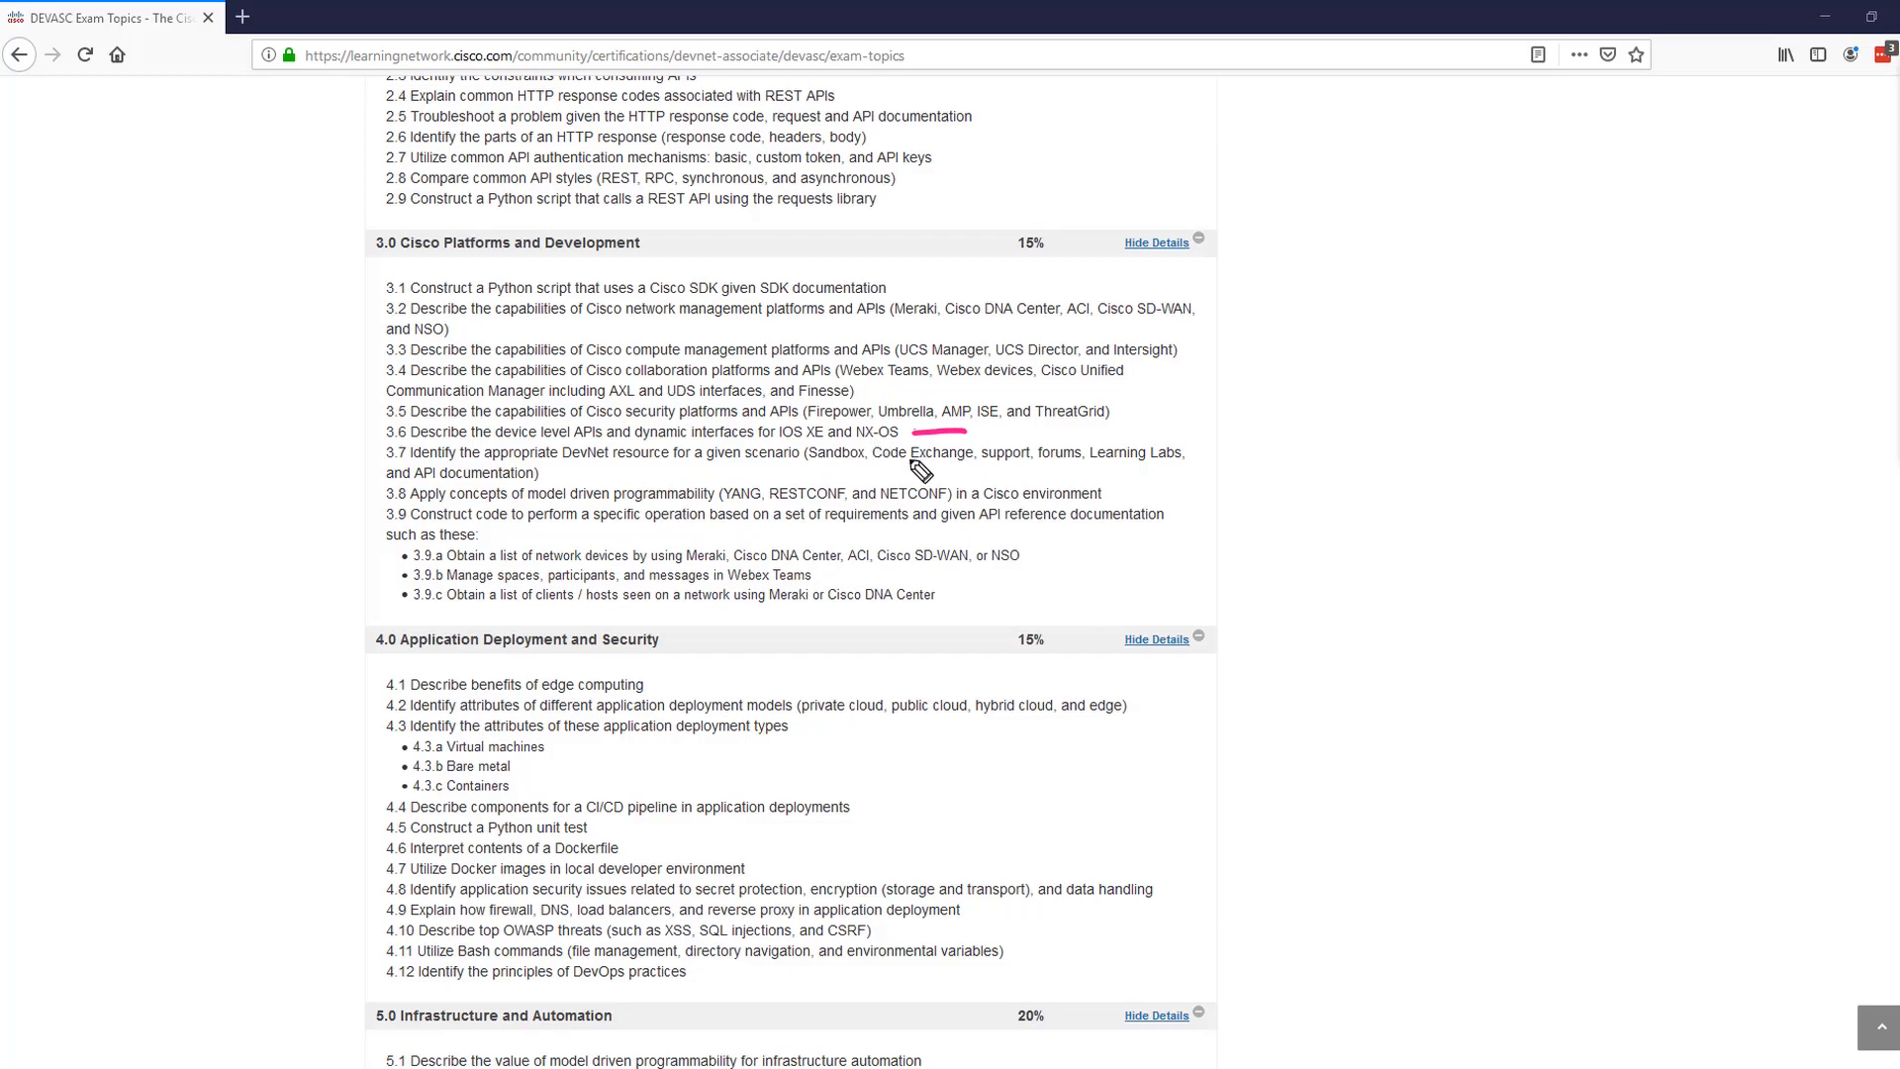
mouse_move(1116, 315)
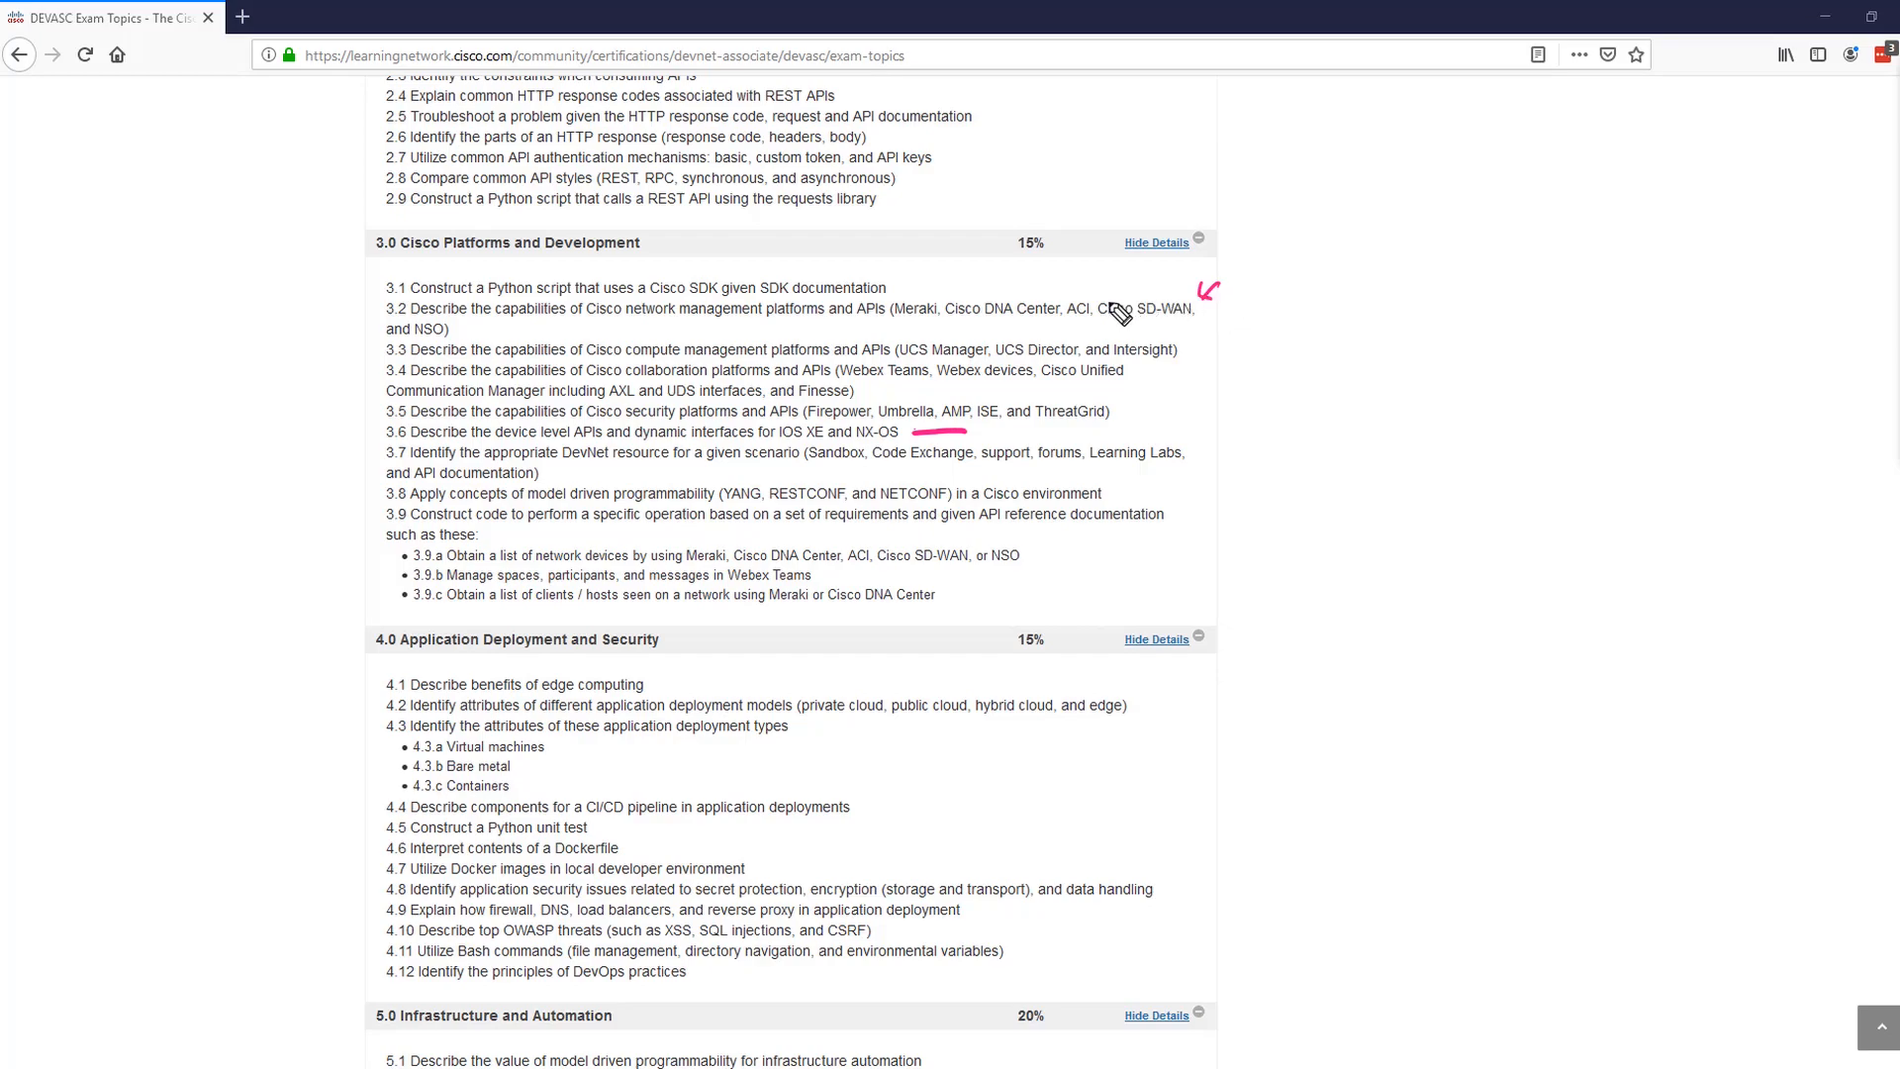
mouse_move(926, 336)
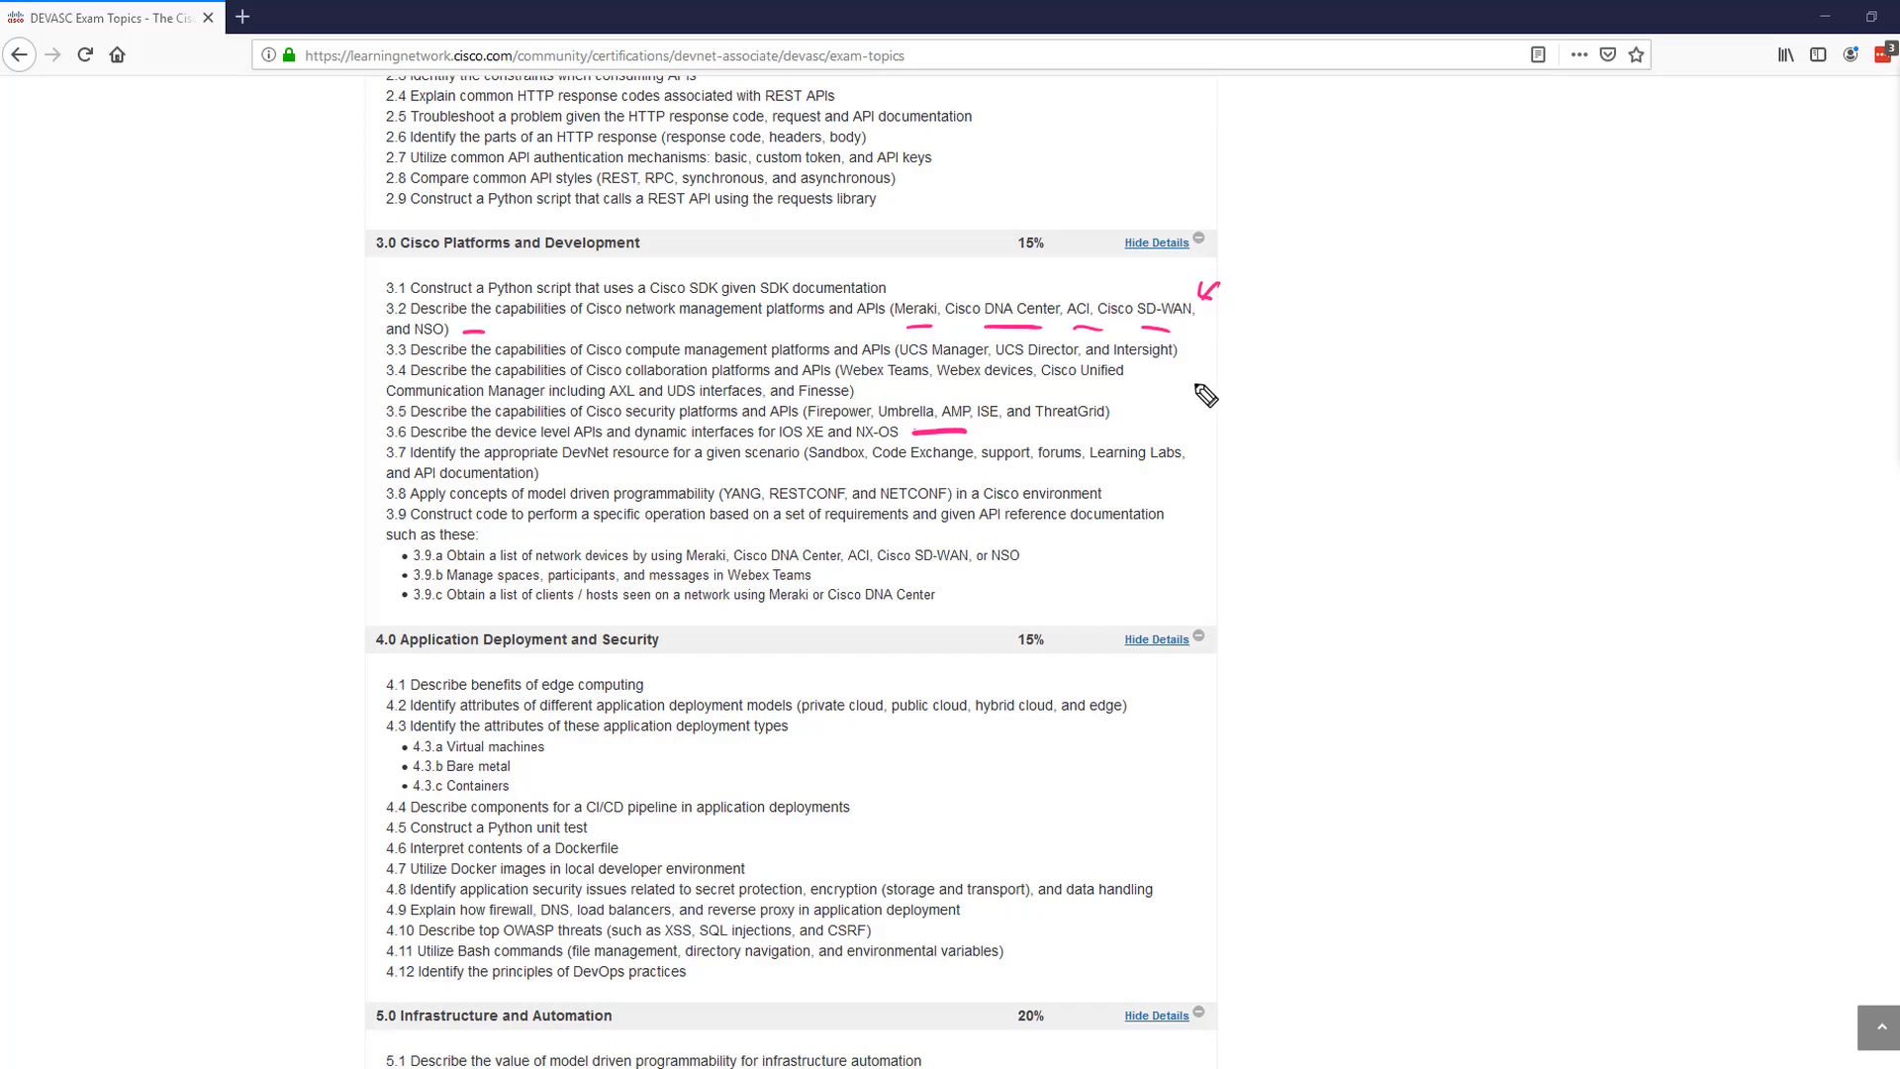
mouse_move(1194, 354)
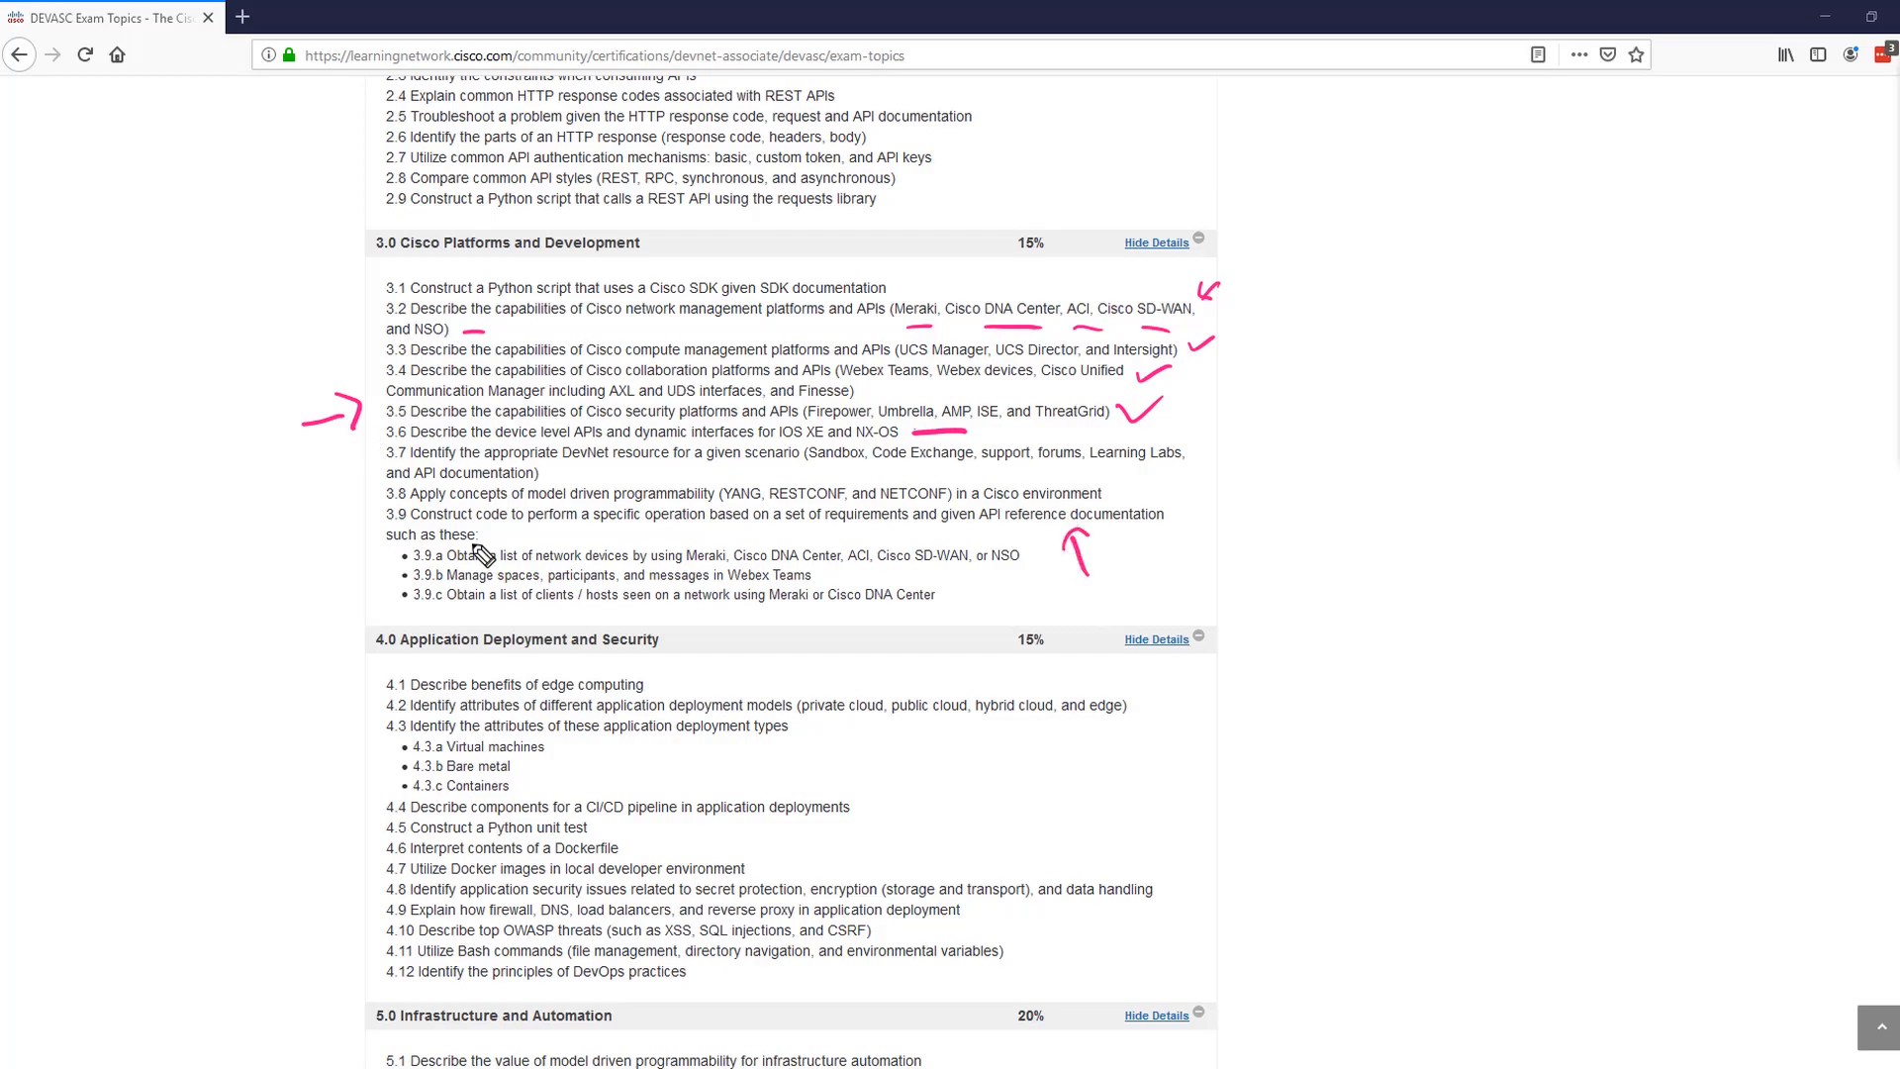
mouse_move(736, 516)
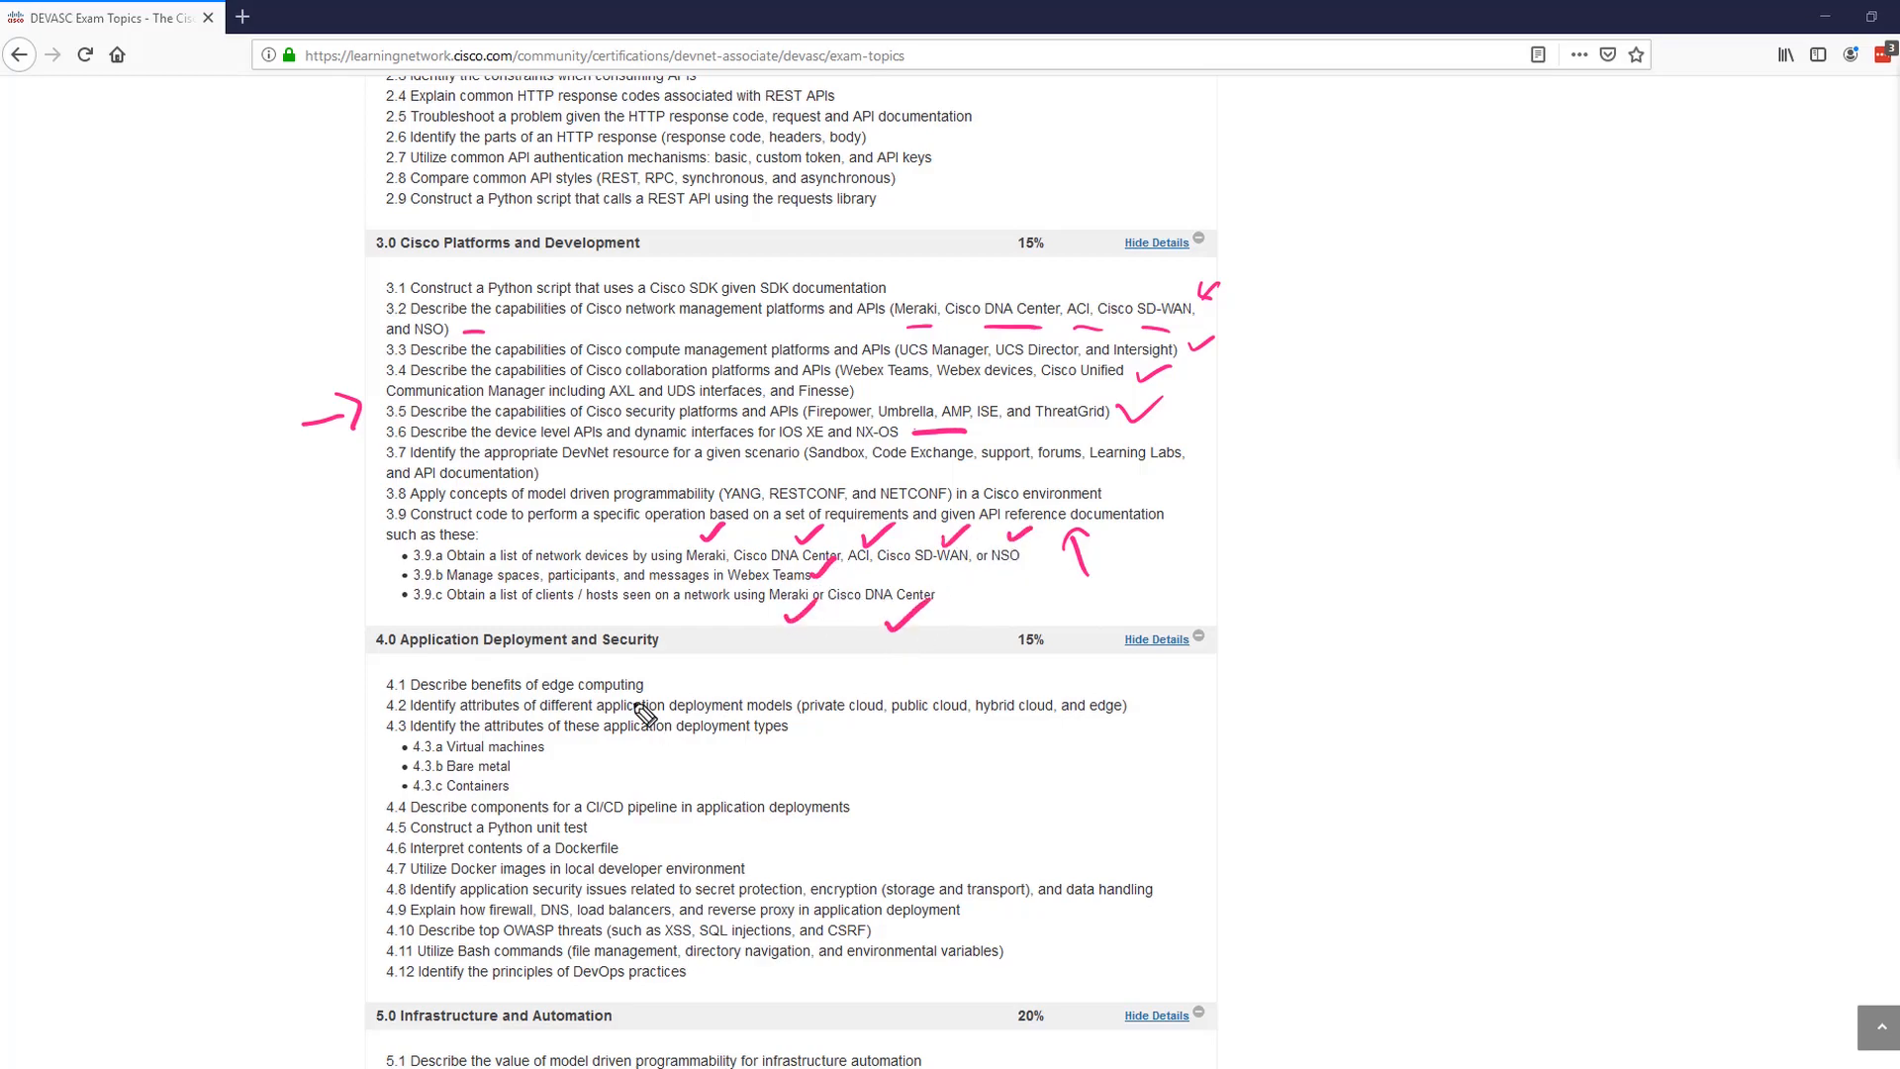
mouse_move(760, 483)
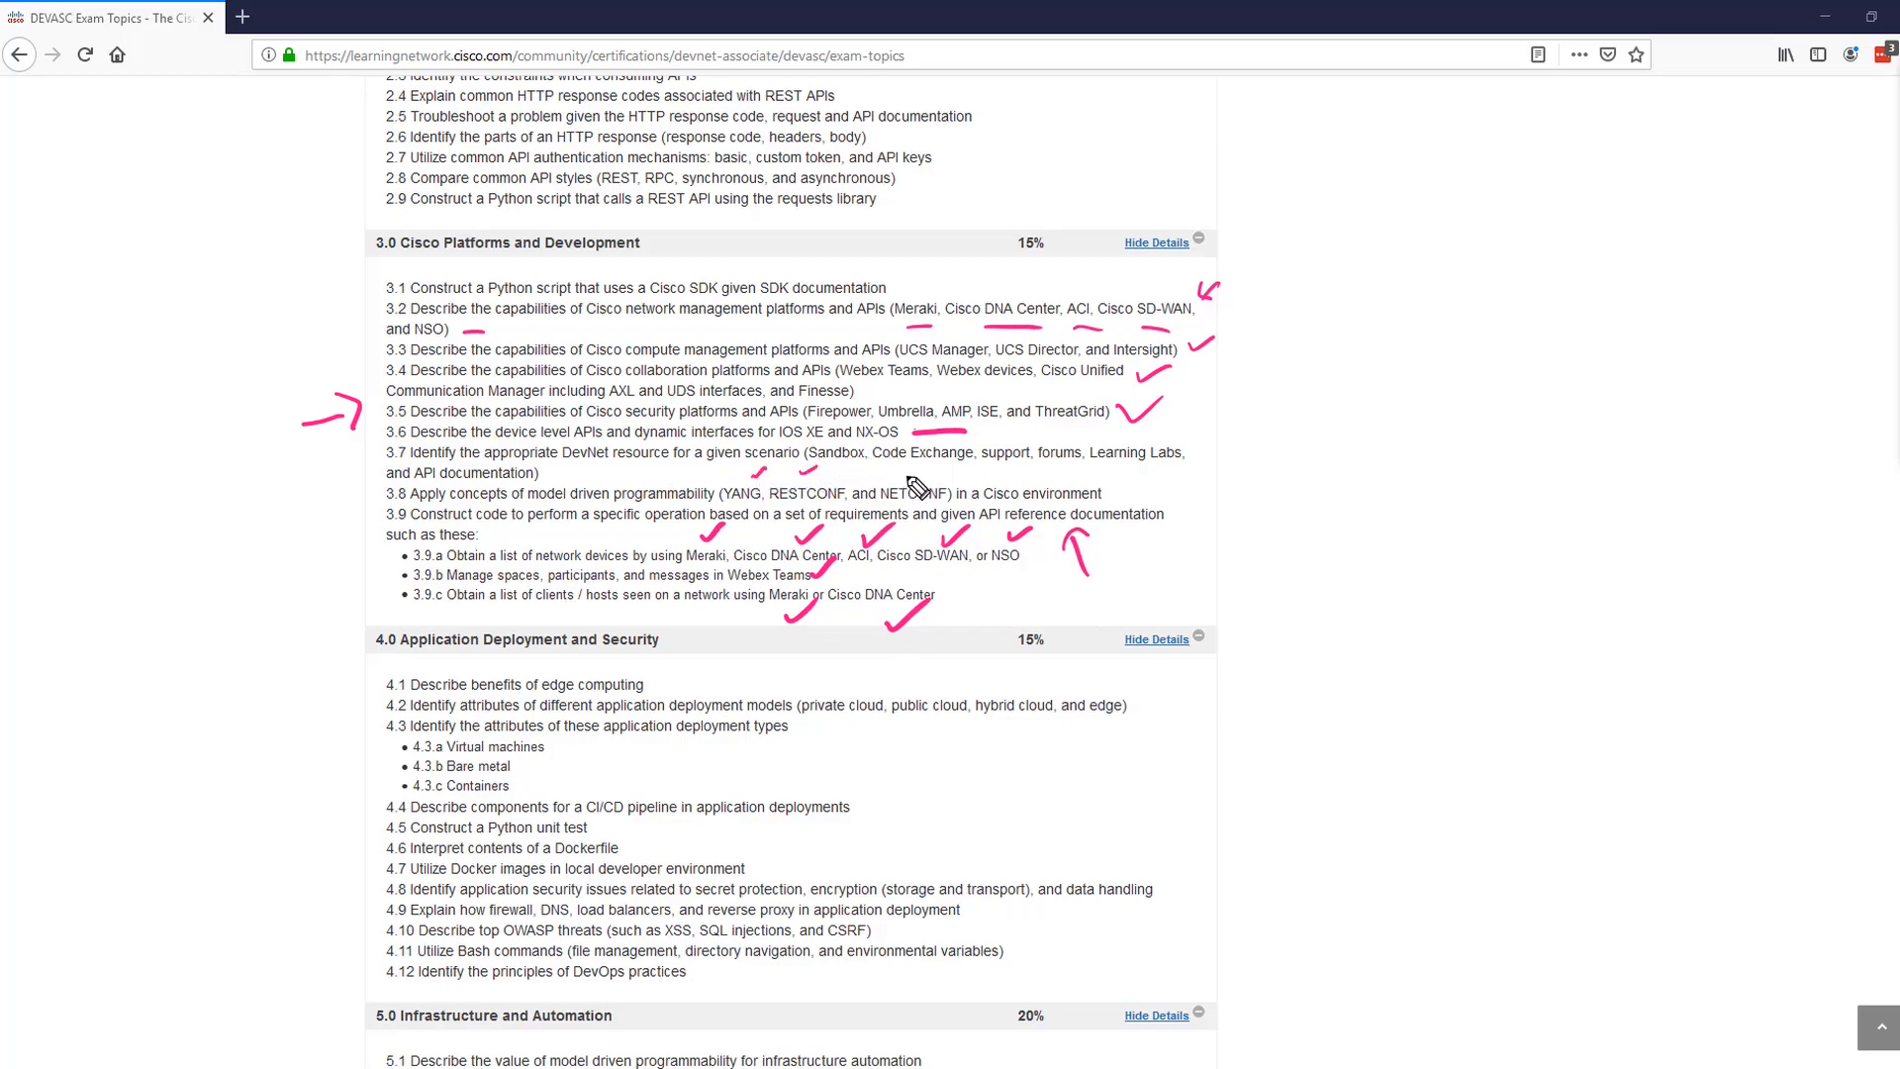
mouse_move(863, 463)
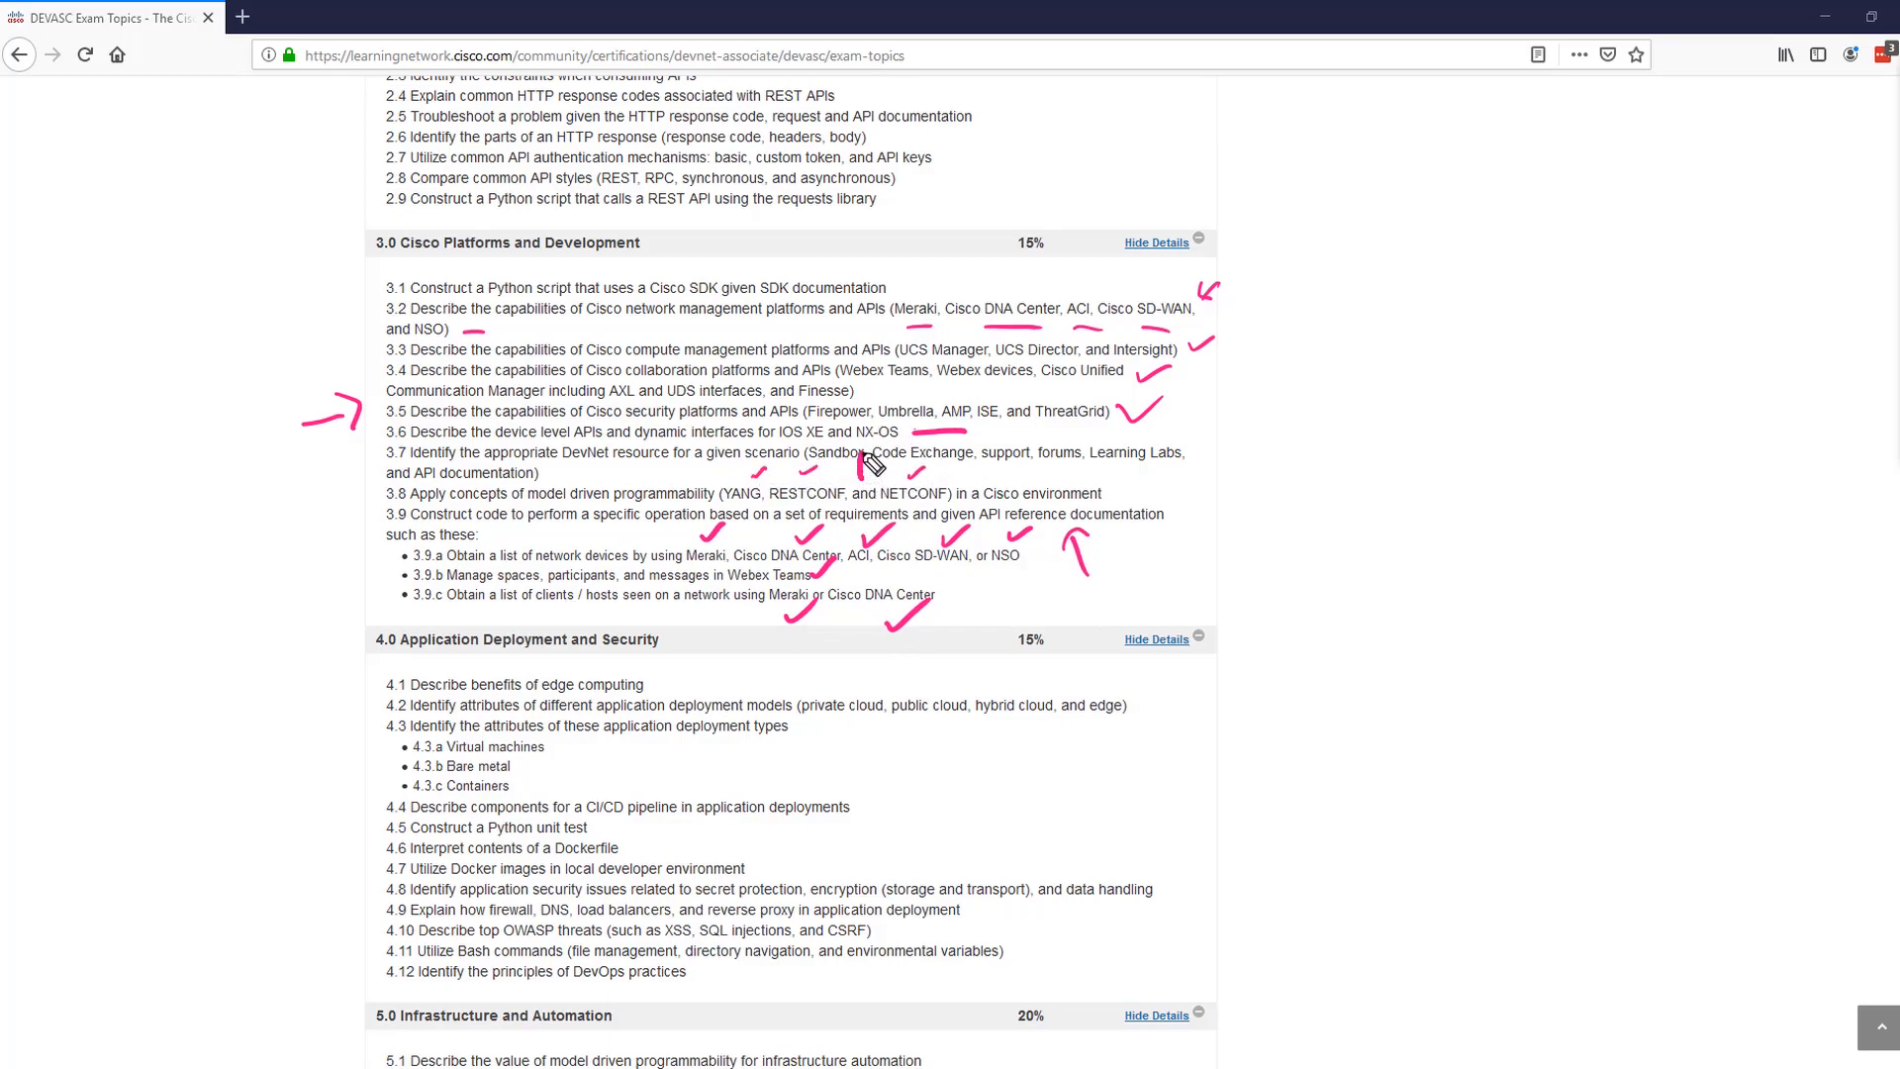
mouse_move(883, 449)
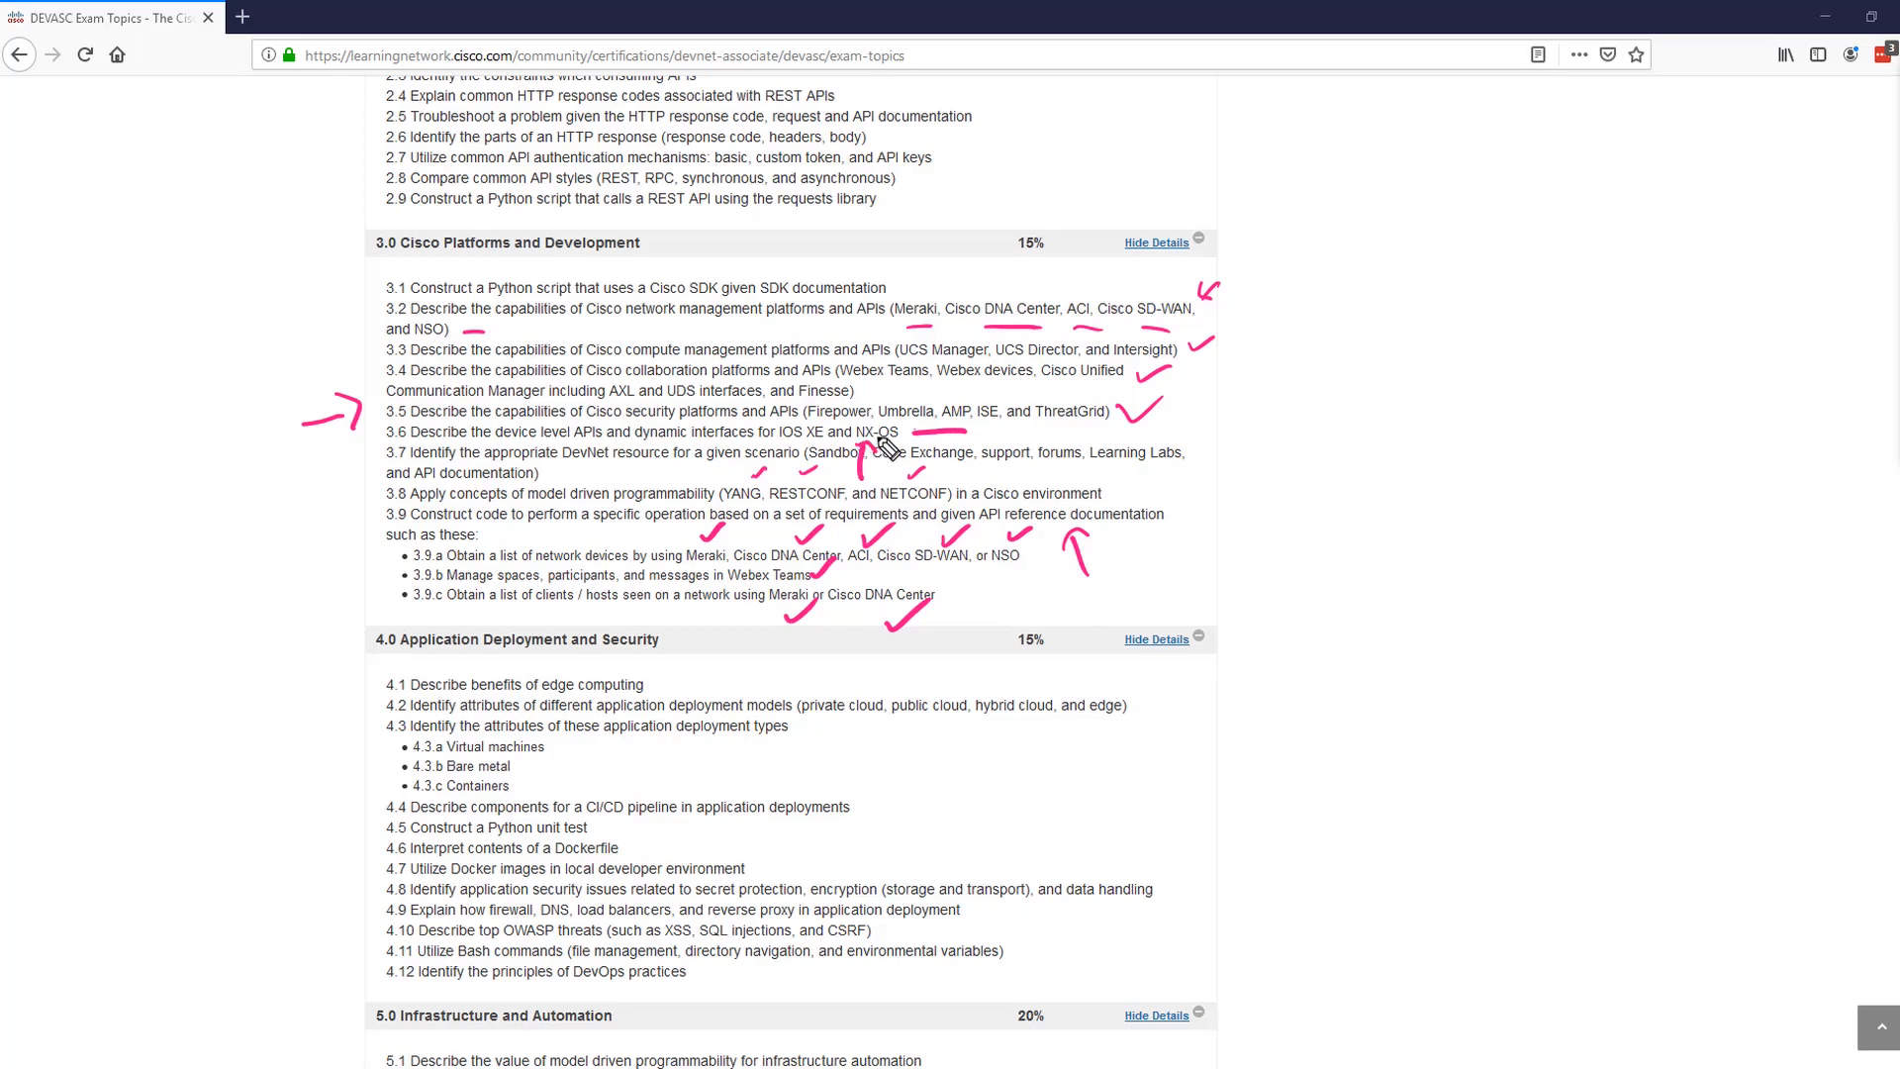
mouse_move(364, 481)
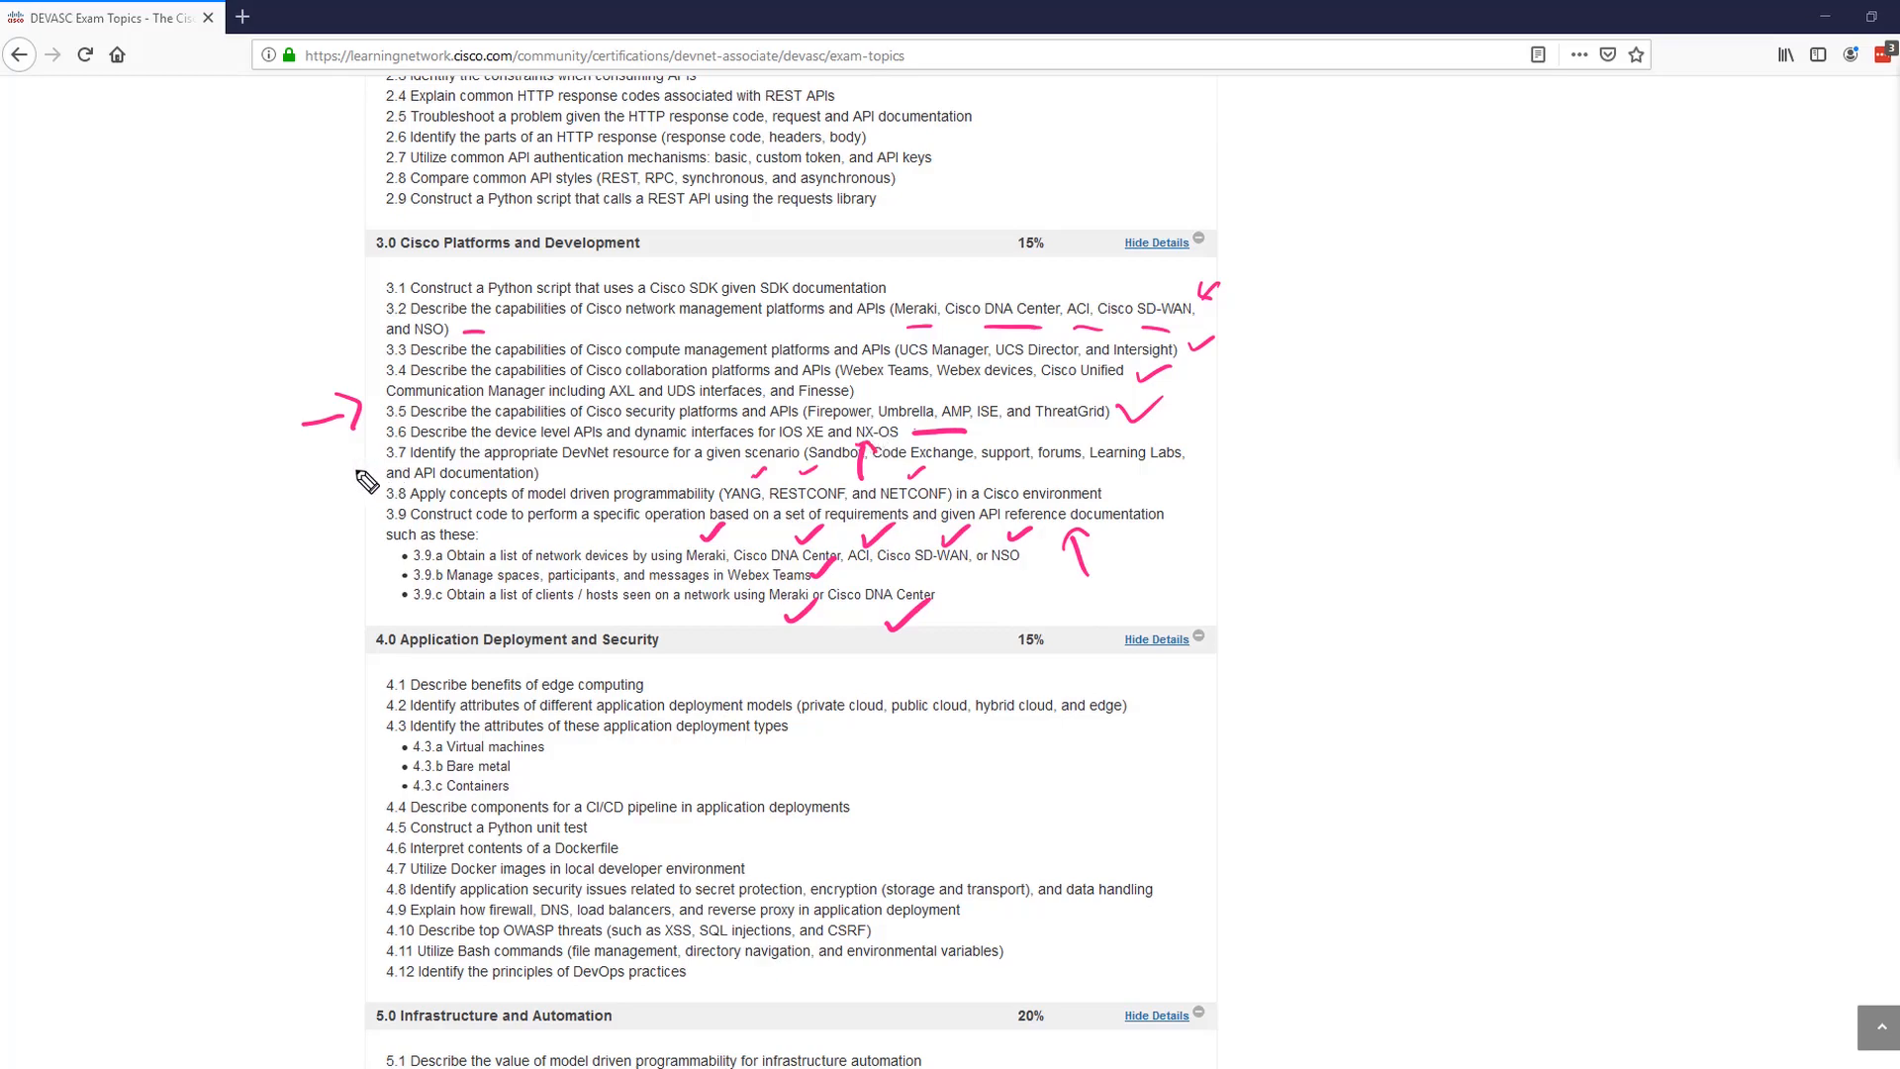
mouse_move(683, 566)
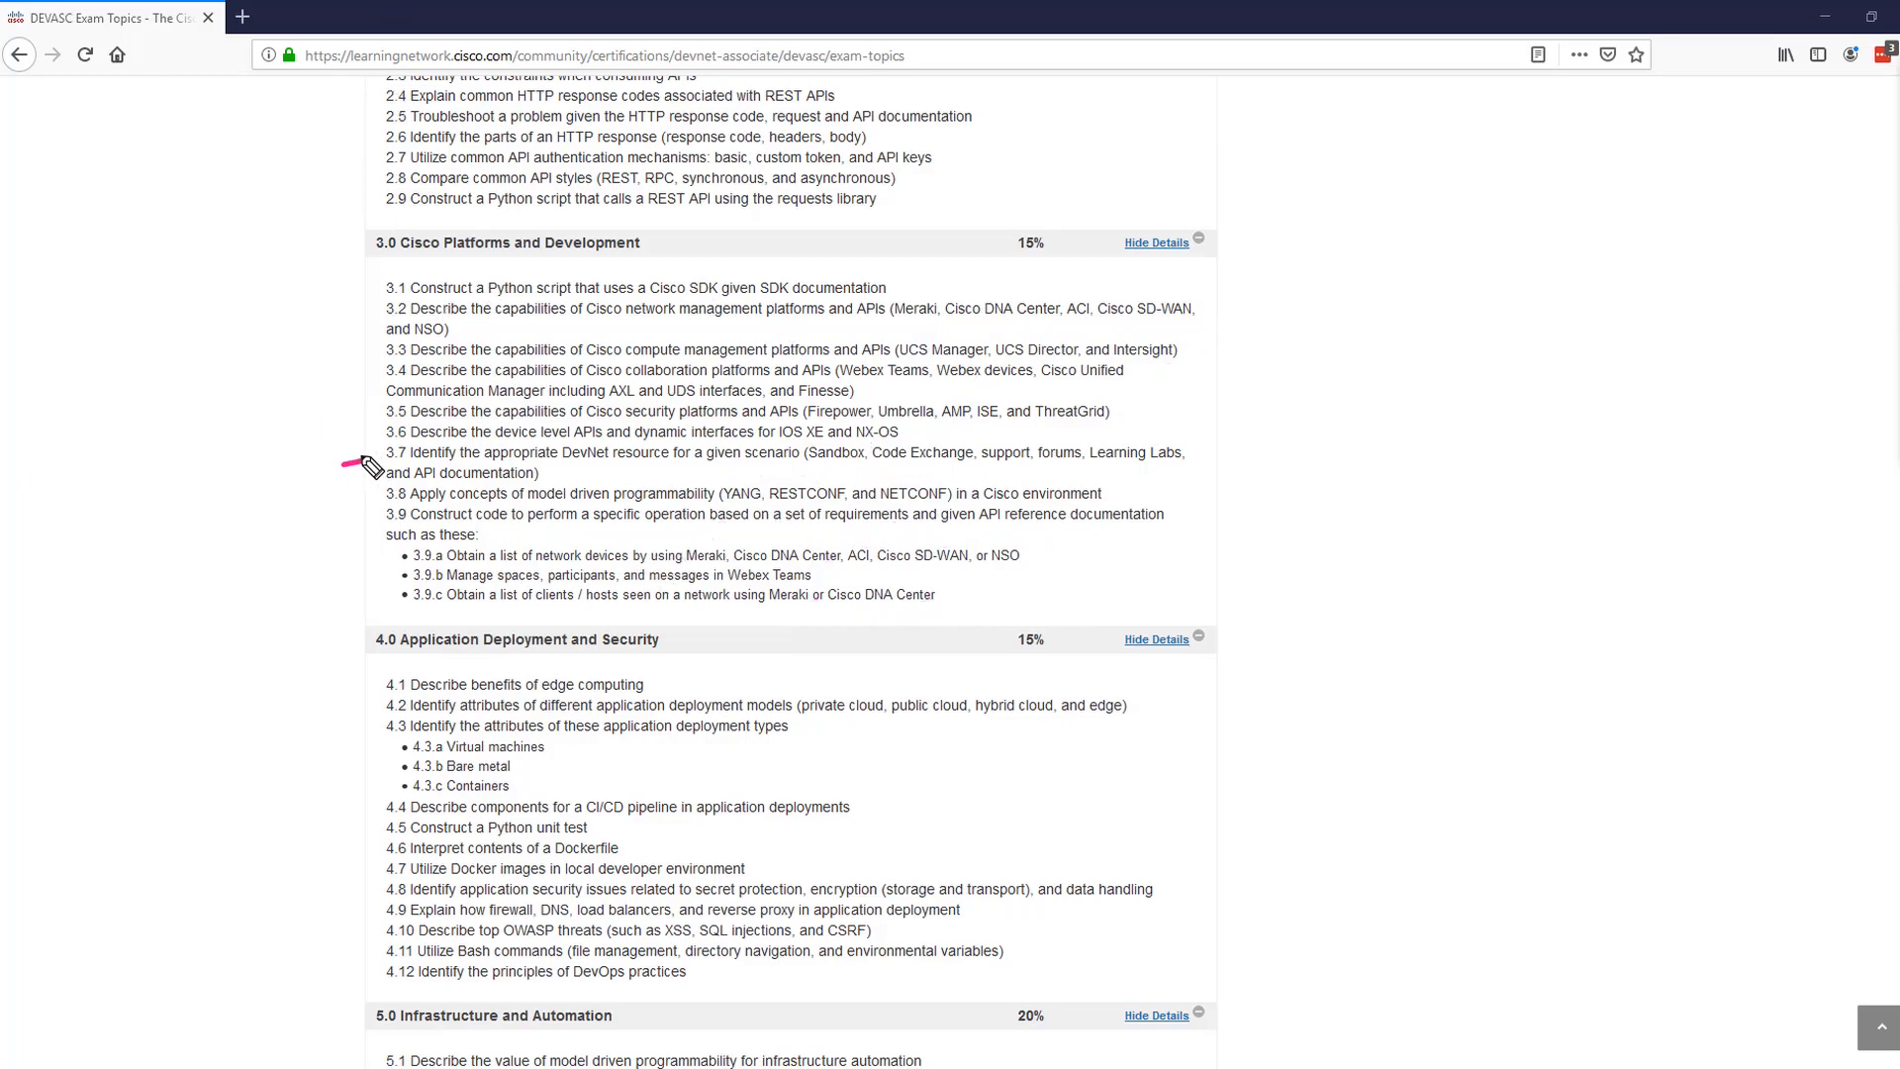
mouse_move(341, 534)
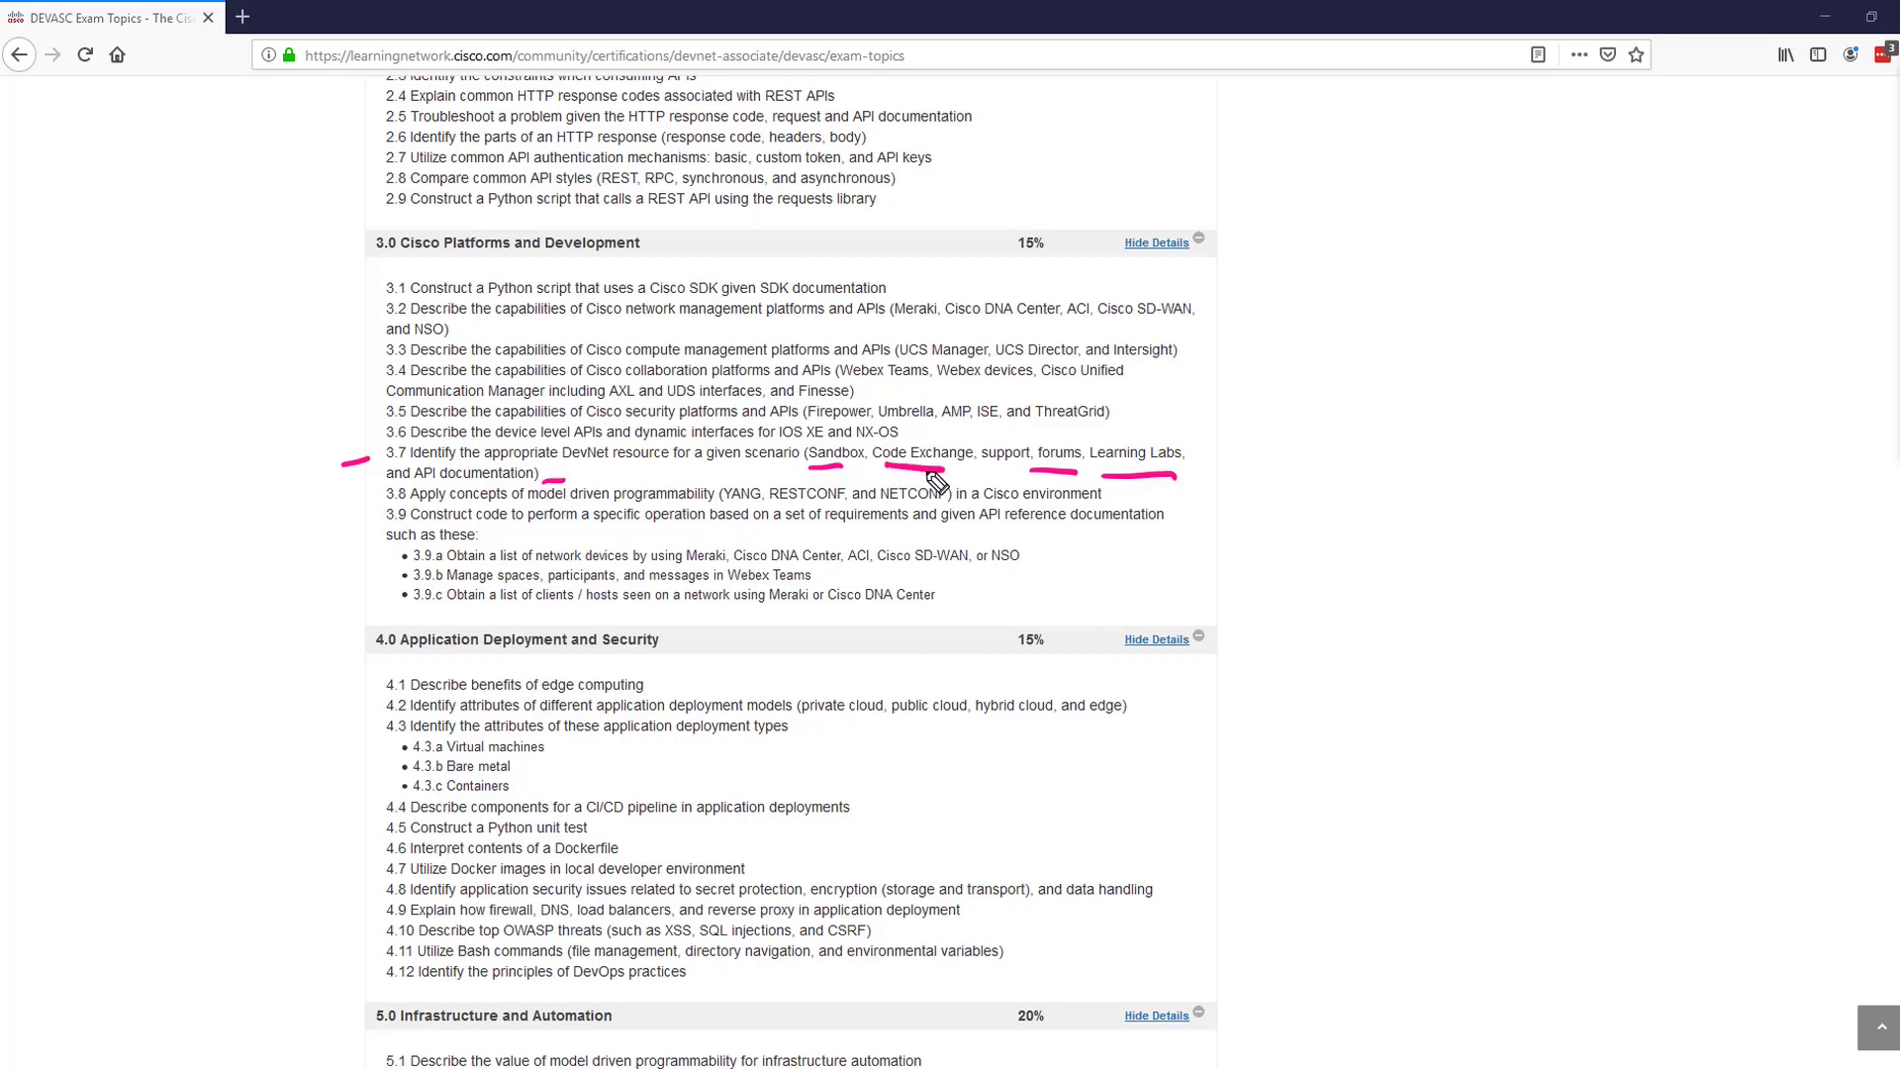
mouse_move(1219, 413)
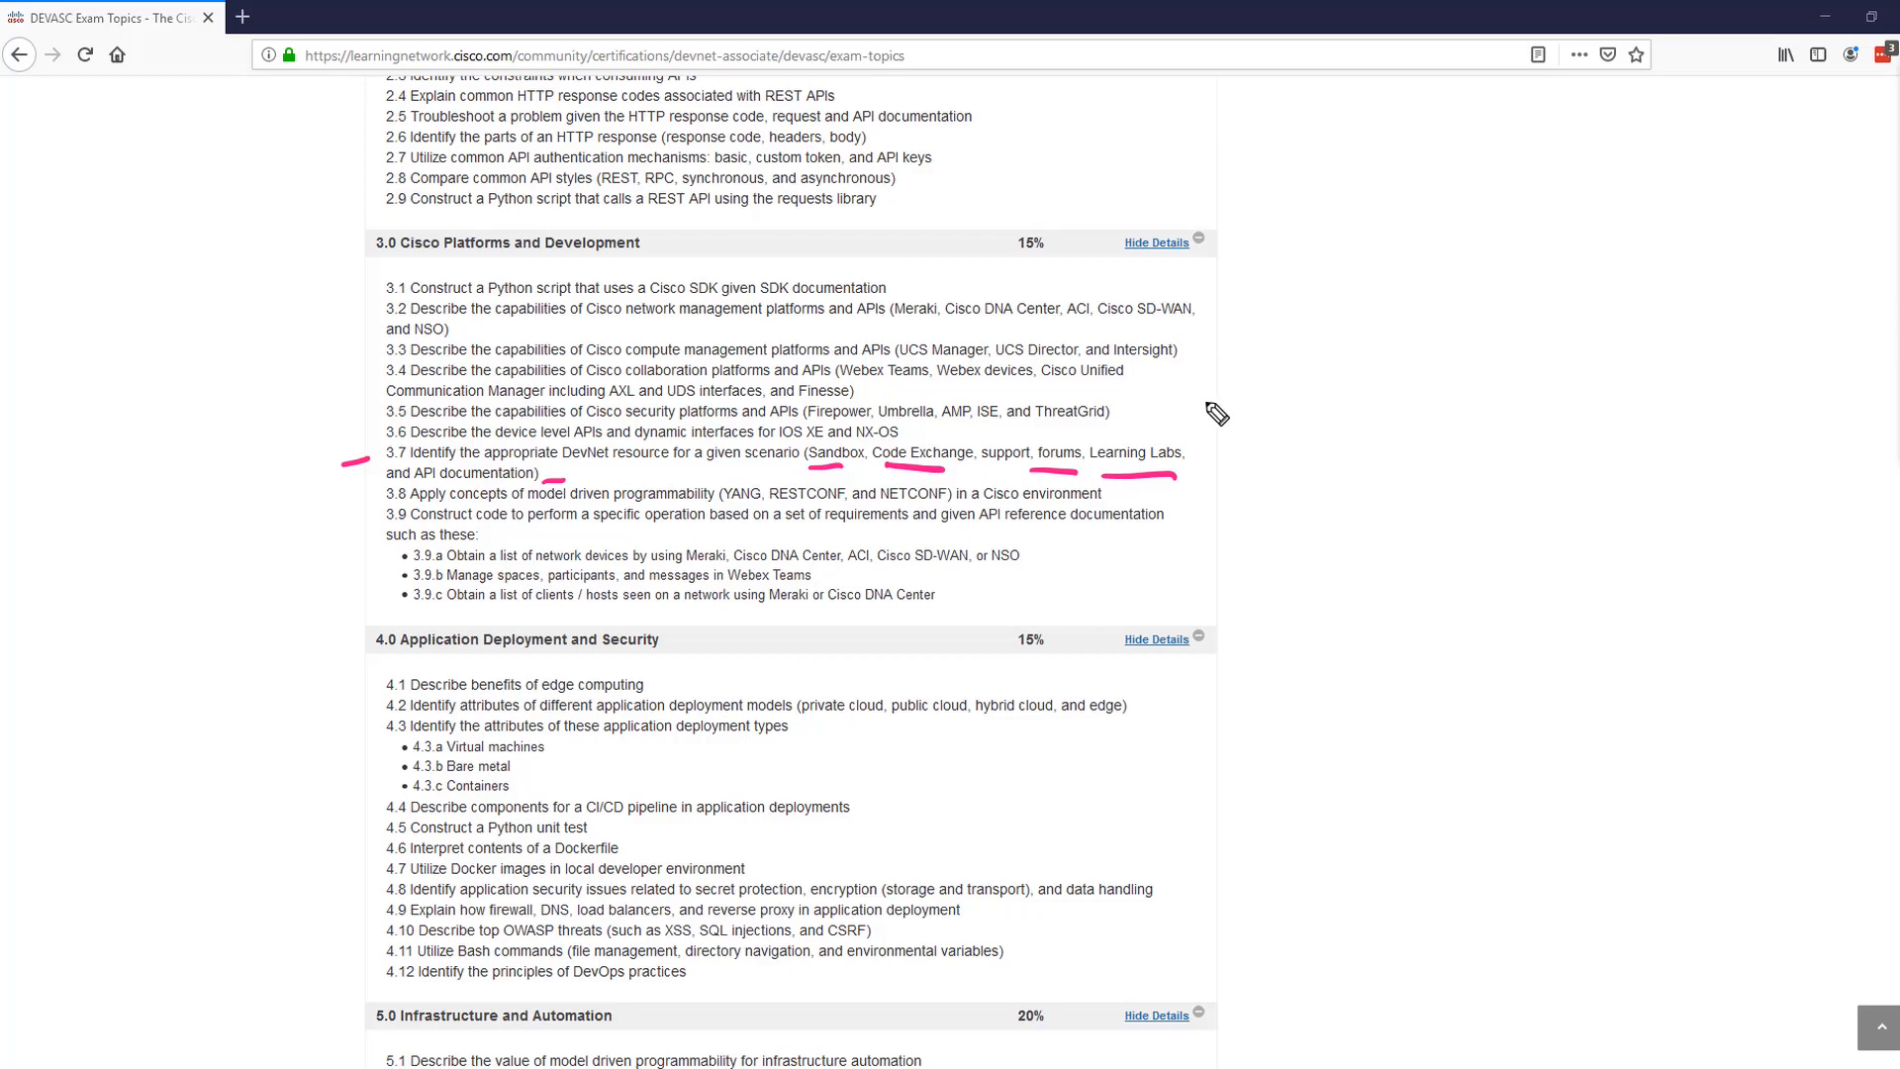
mouse_move(1231, 389)
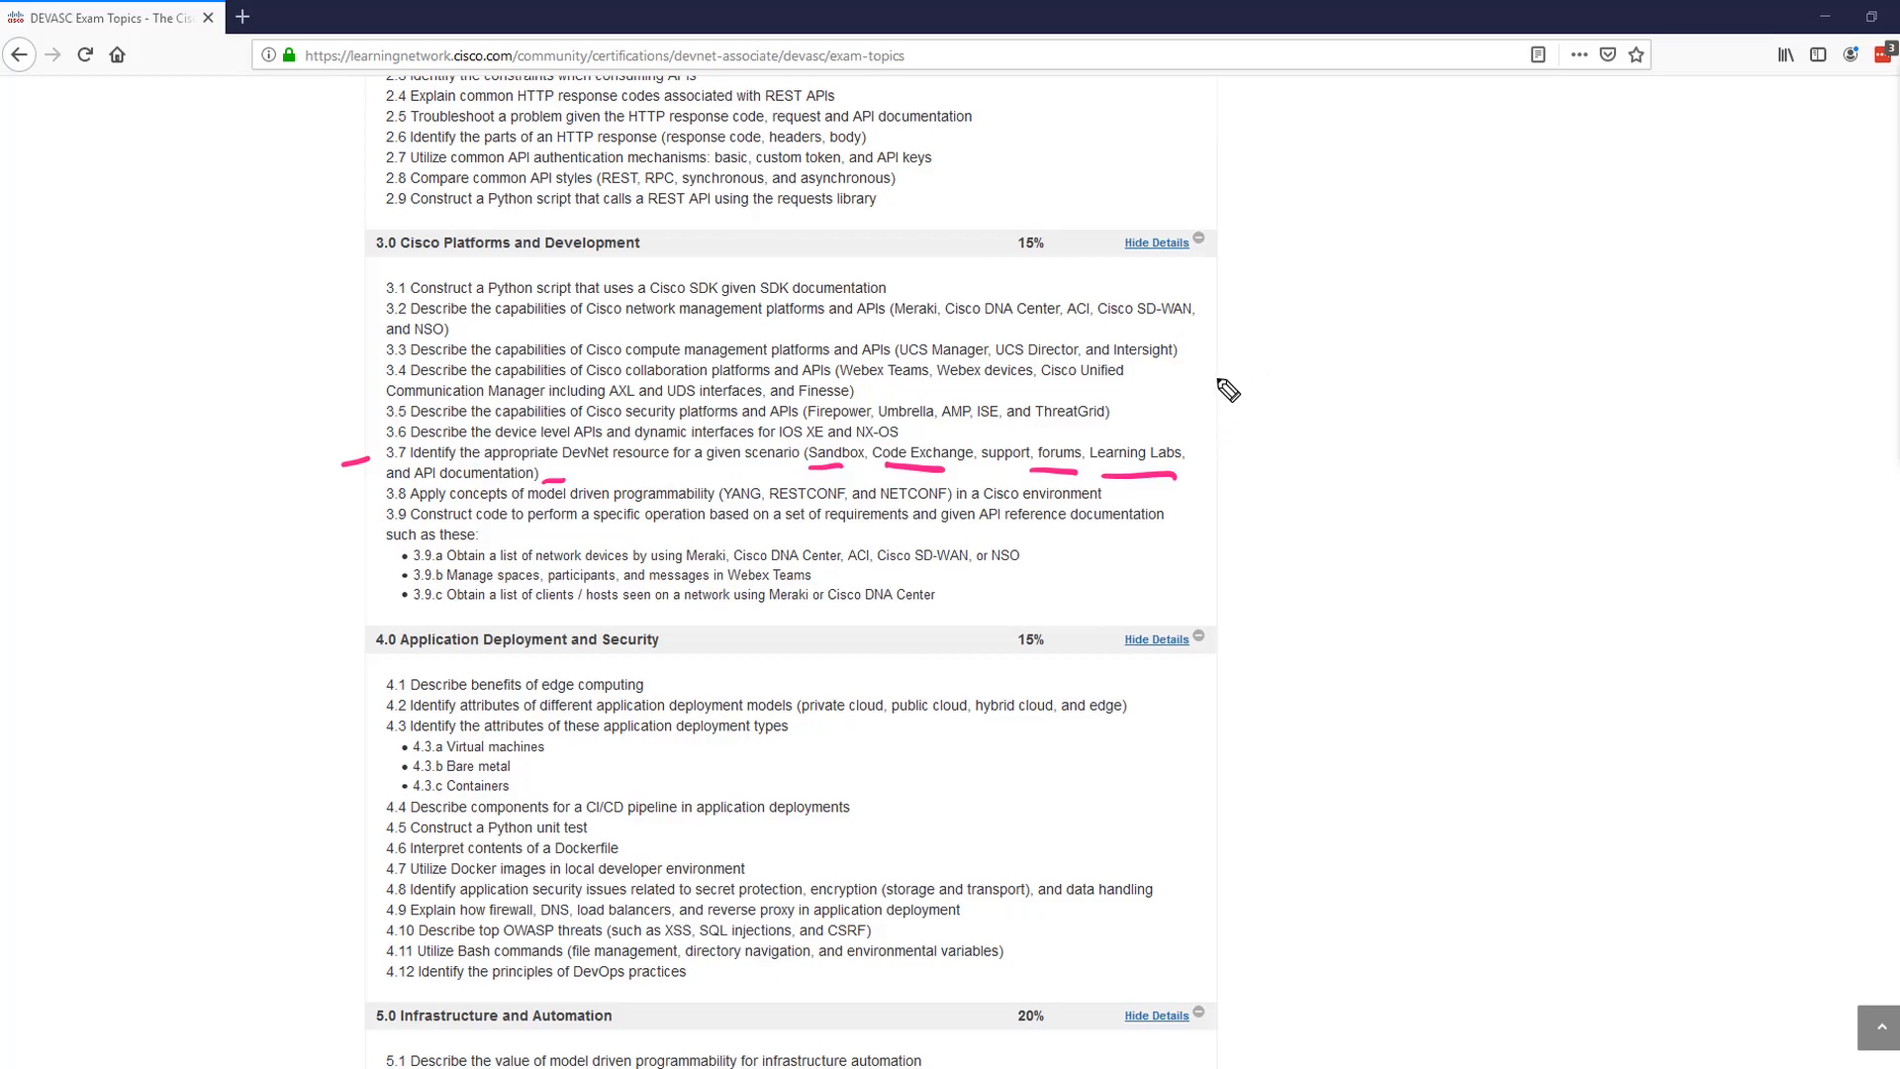
mouse_move(1148, 443)
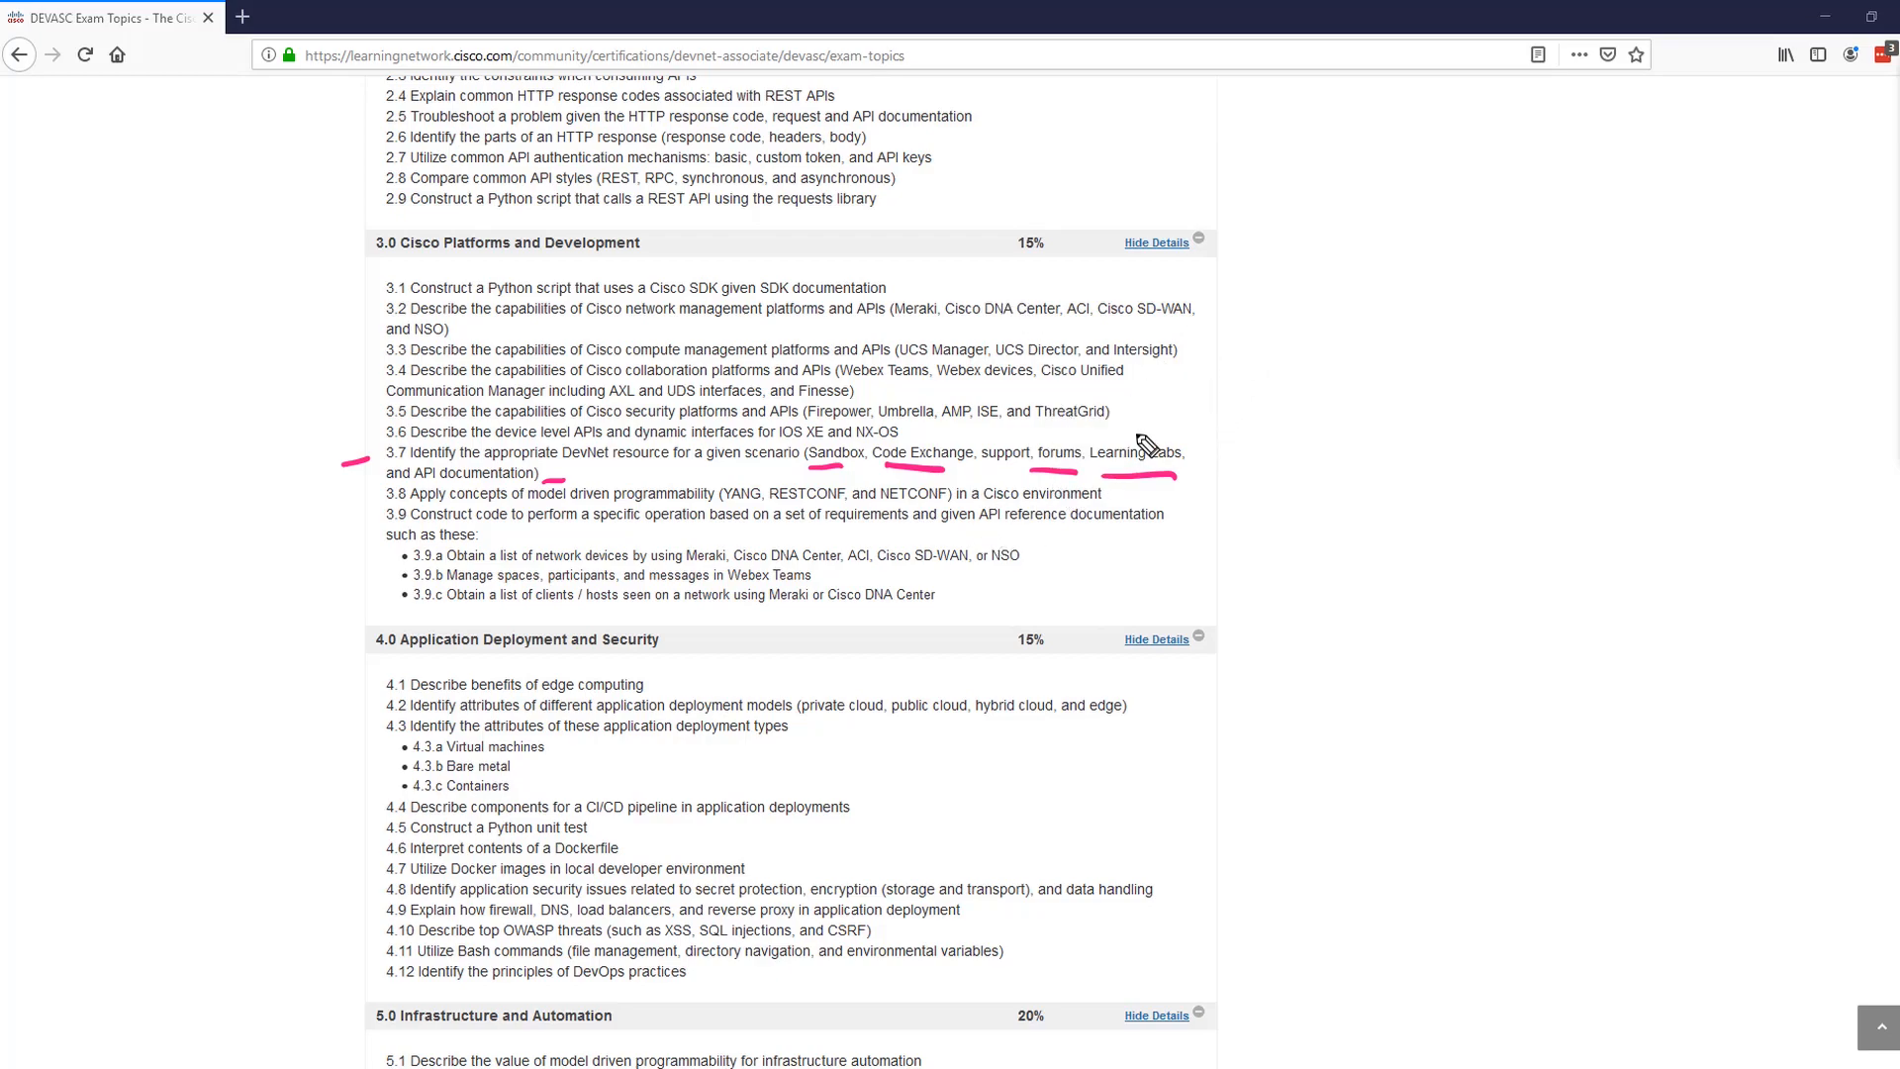
mouse_move(1168, 443)
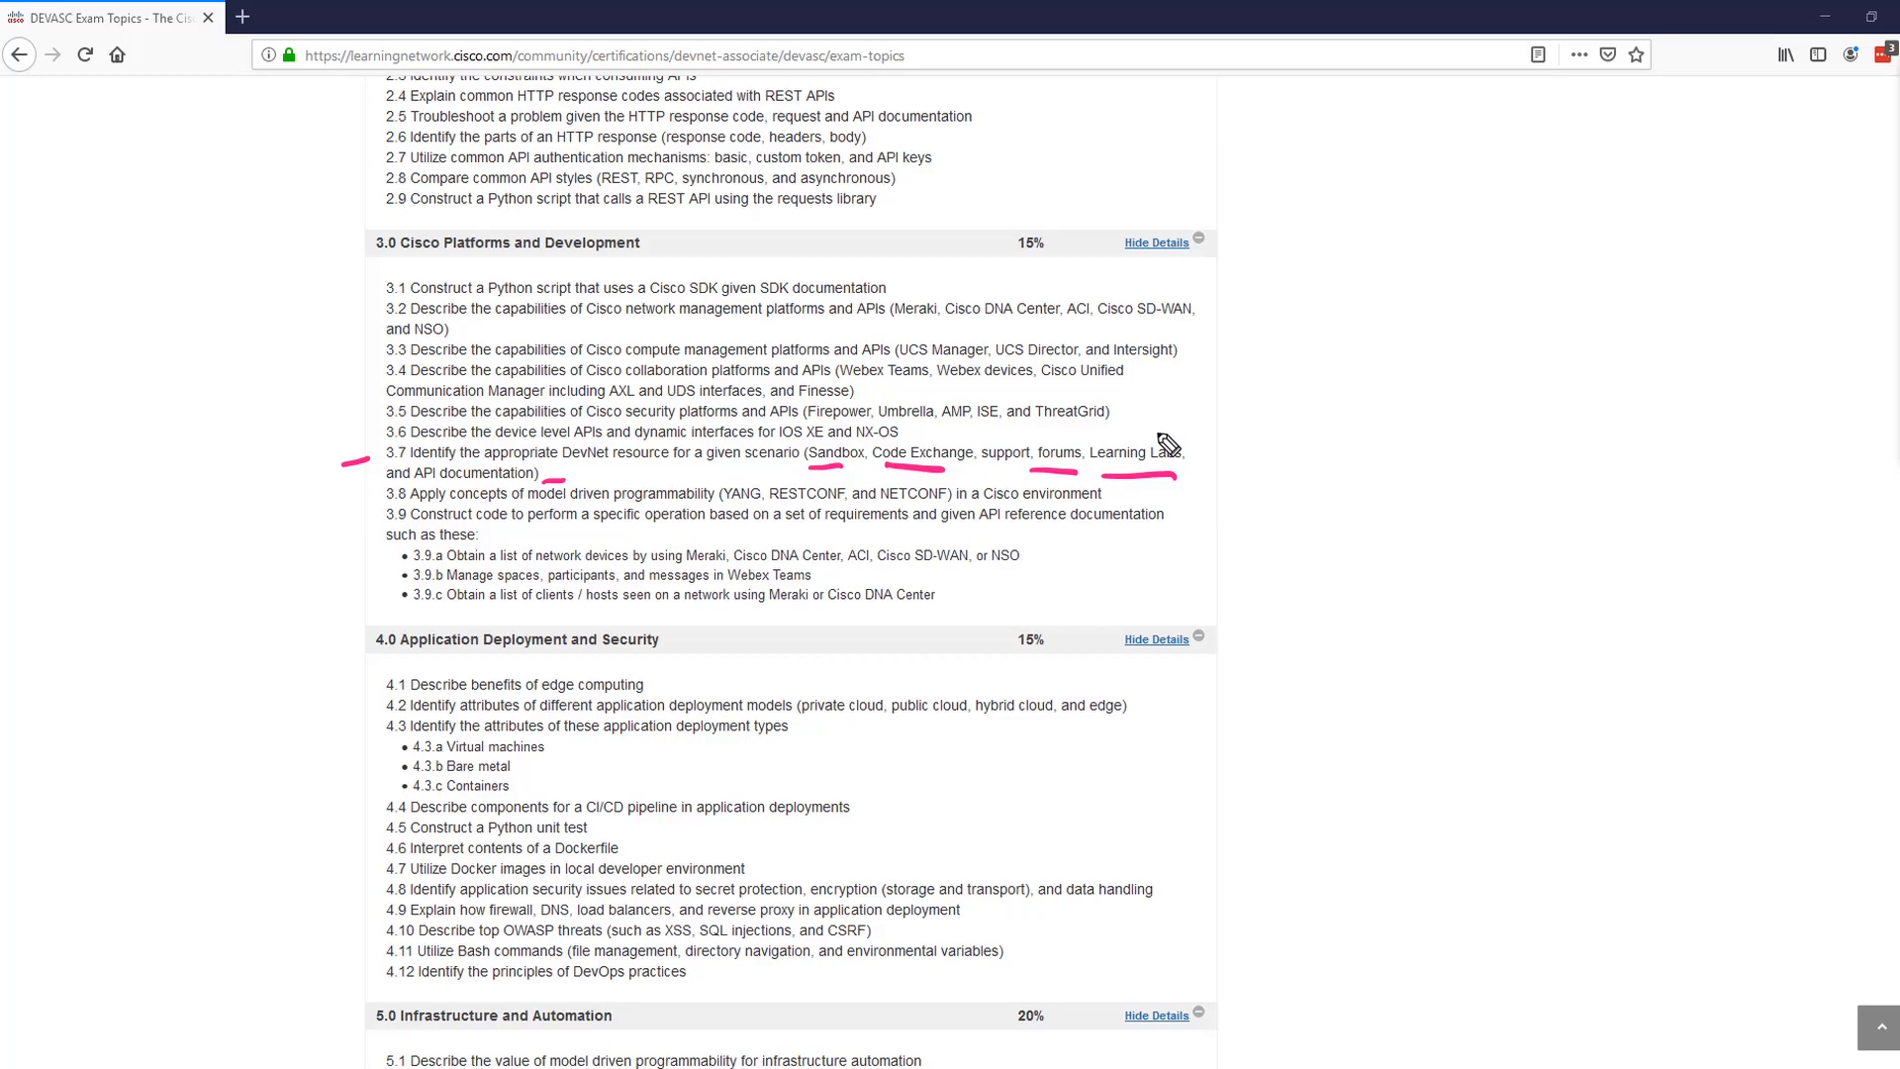
mouse_move(1148, 447)
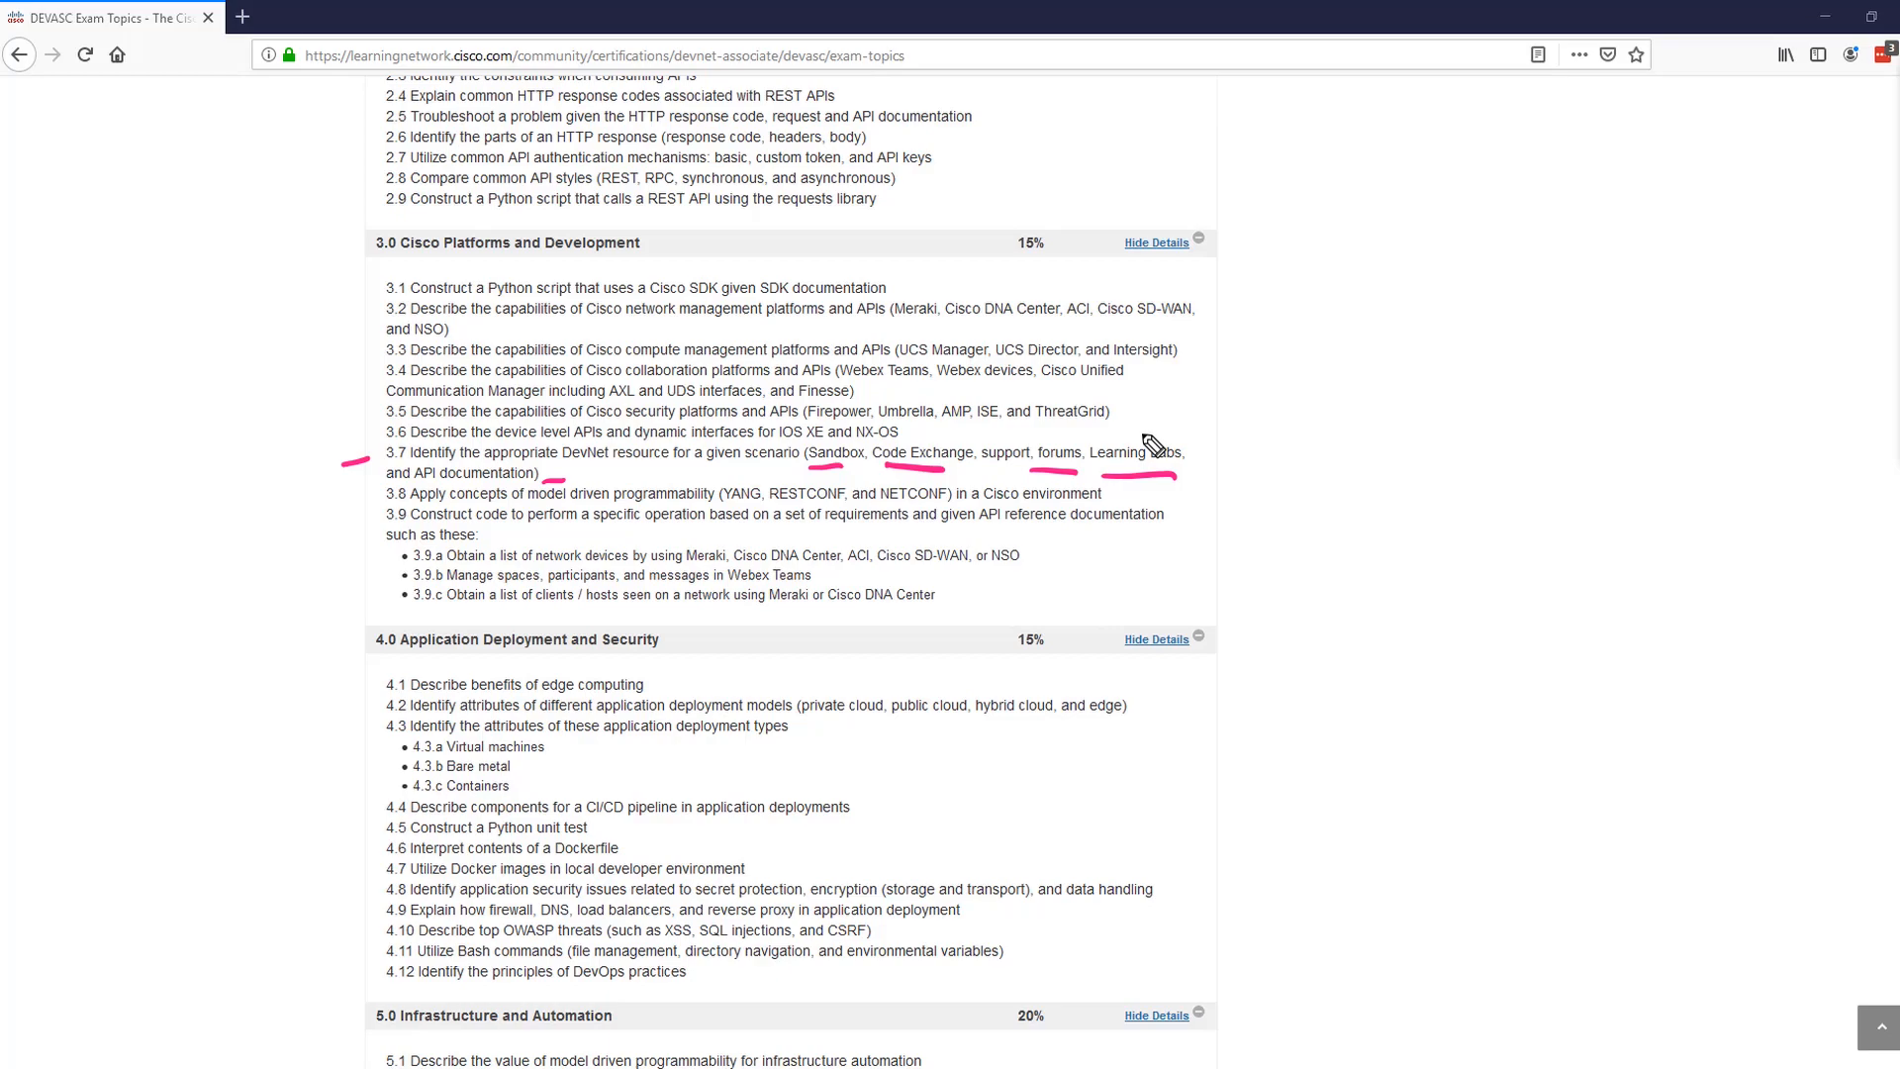
mouse_move(1243, 993)
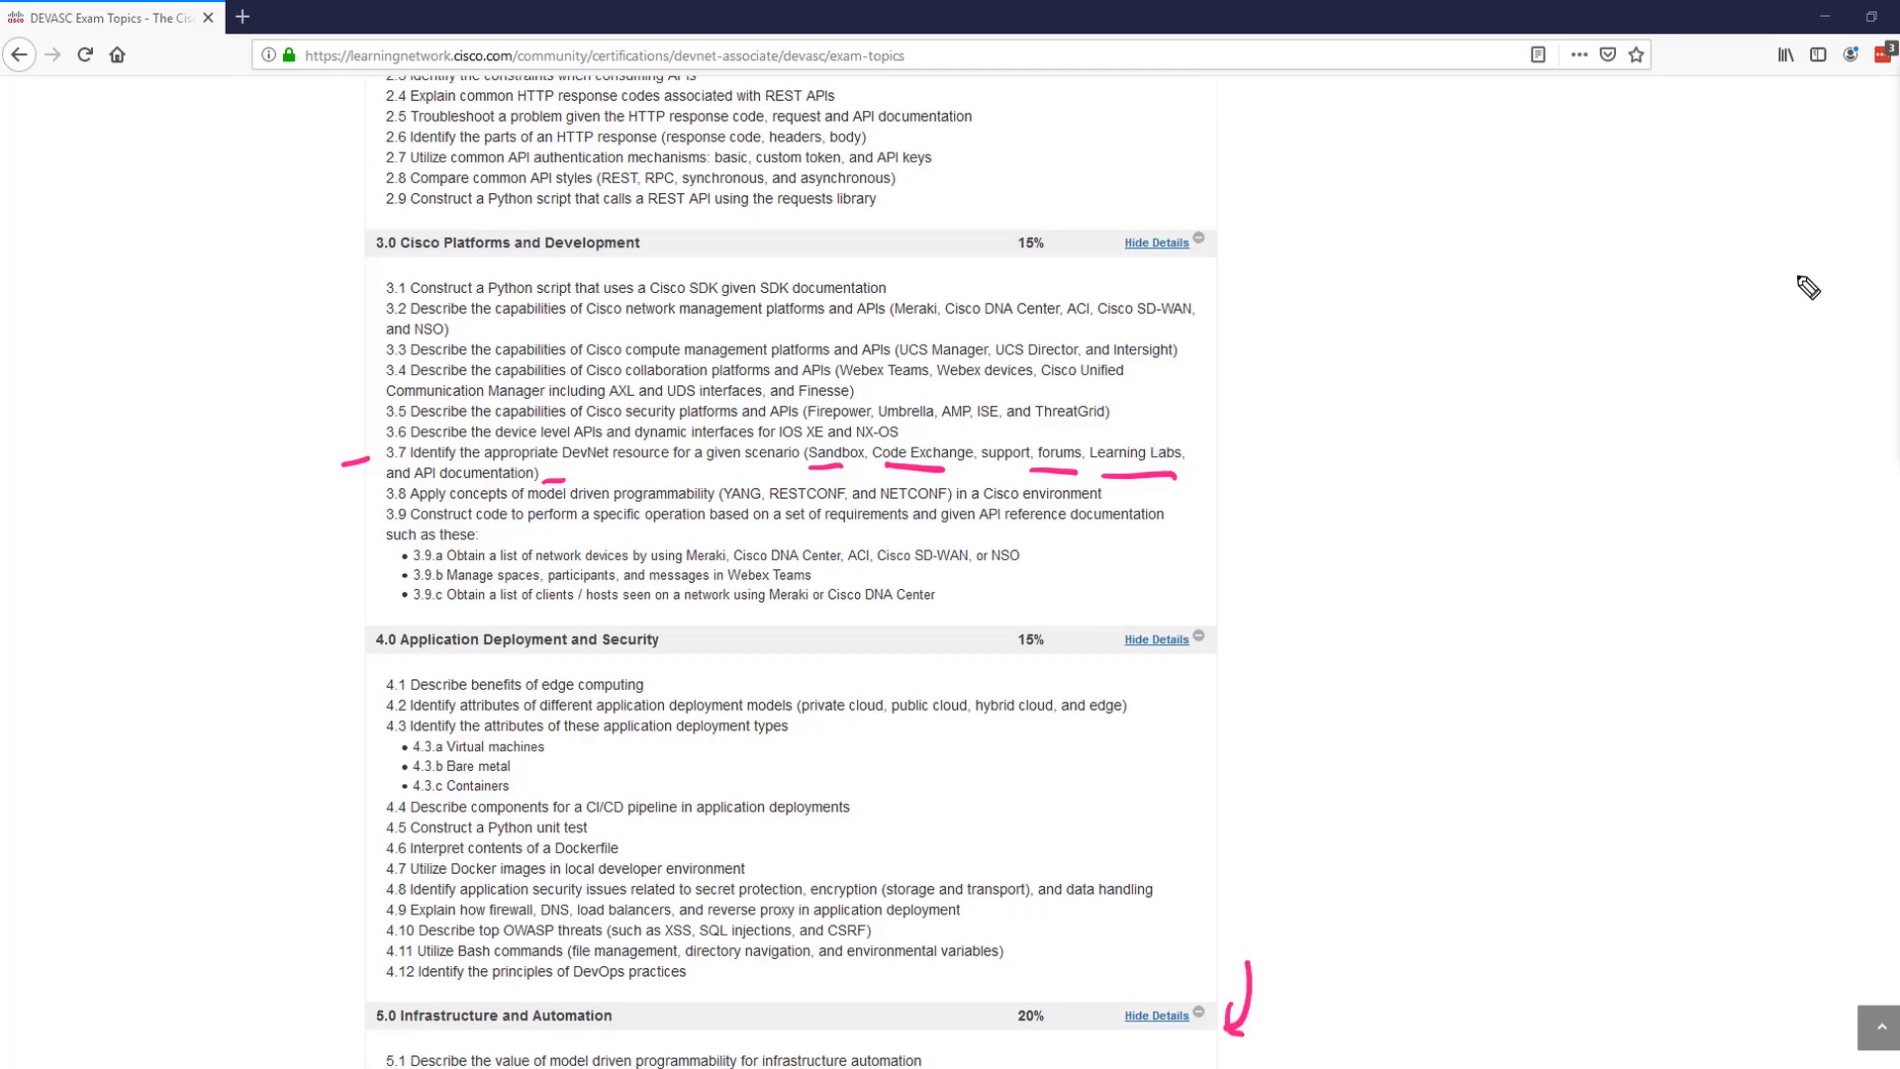
mouse_move(1892, 139)
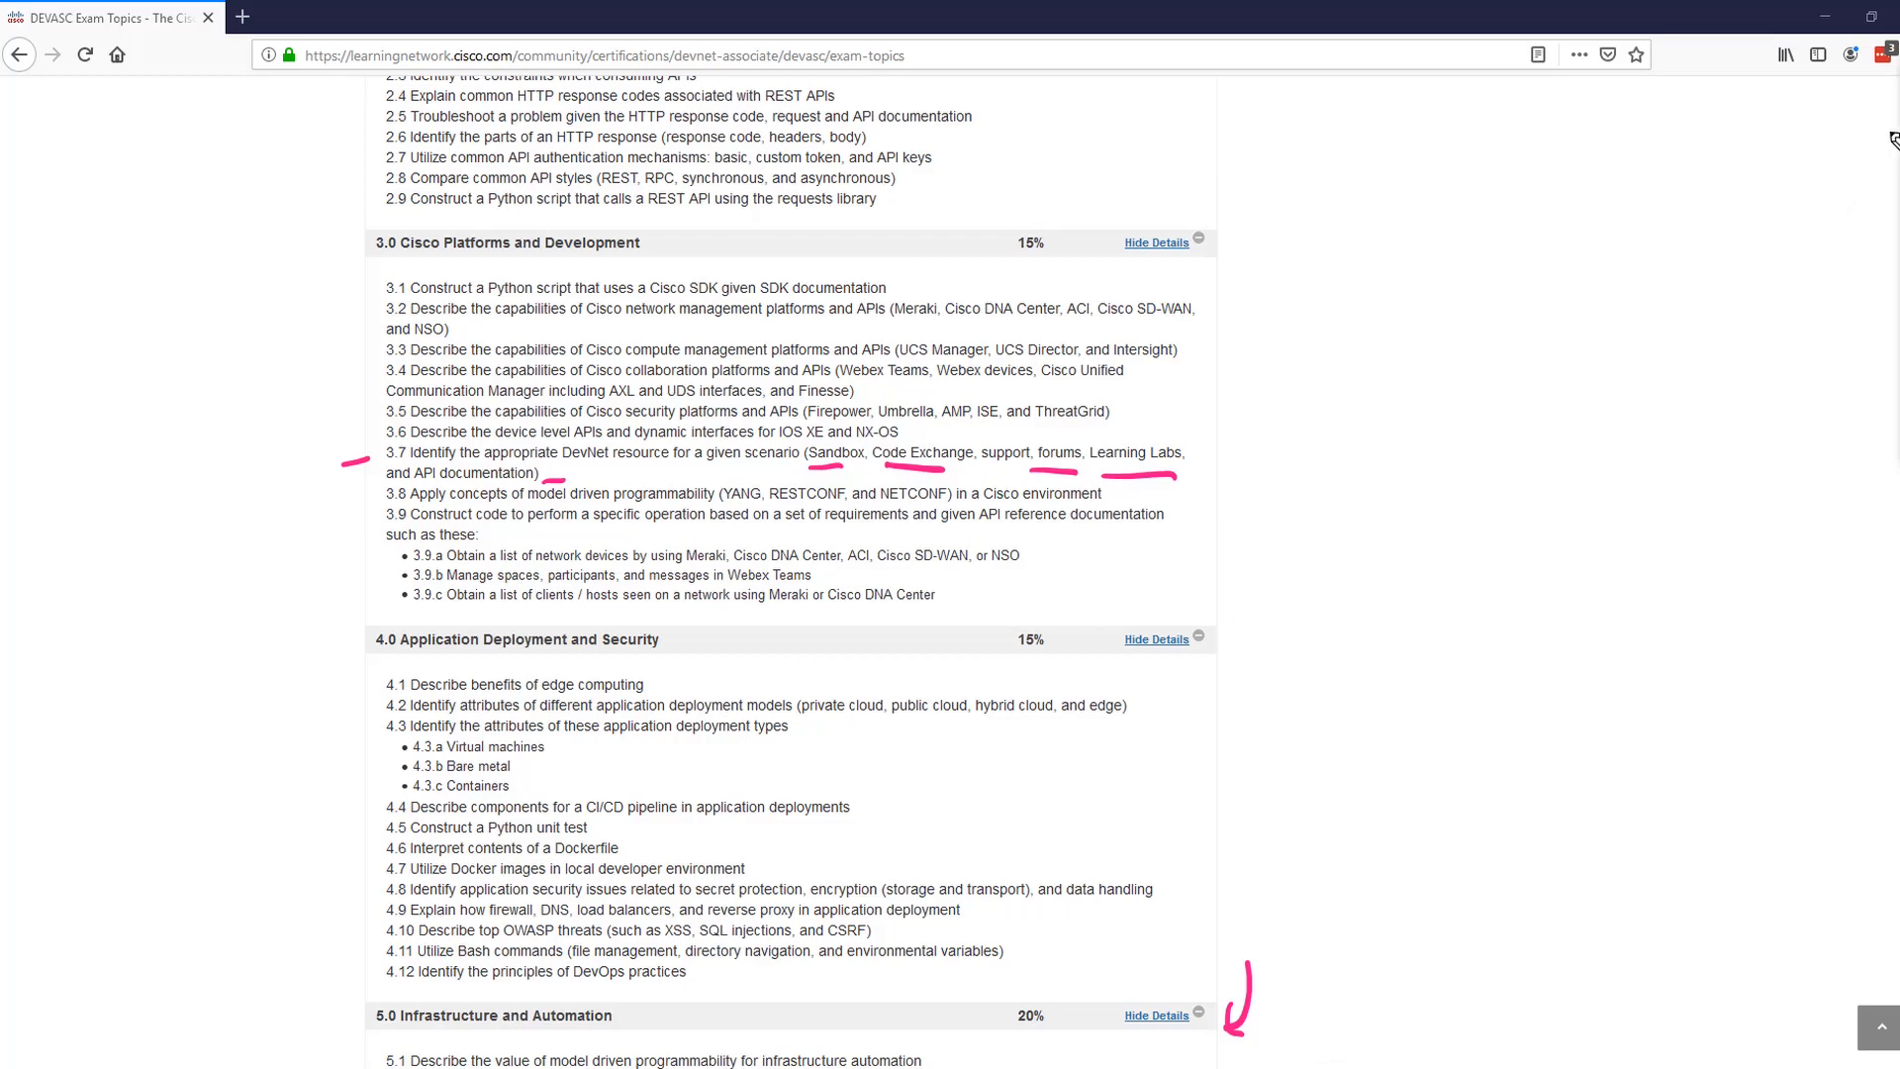
Handwrite "Ansible" and "35%" beside the Infrastructure and Automation subtopics
scroll(down, 3)
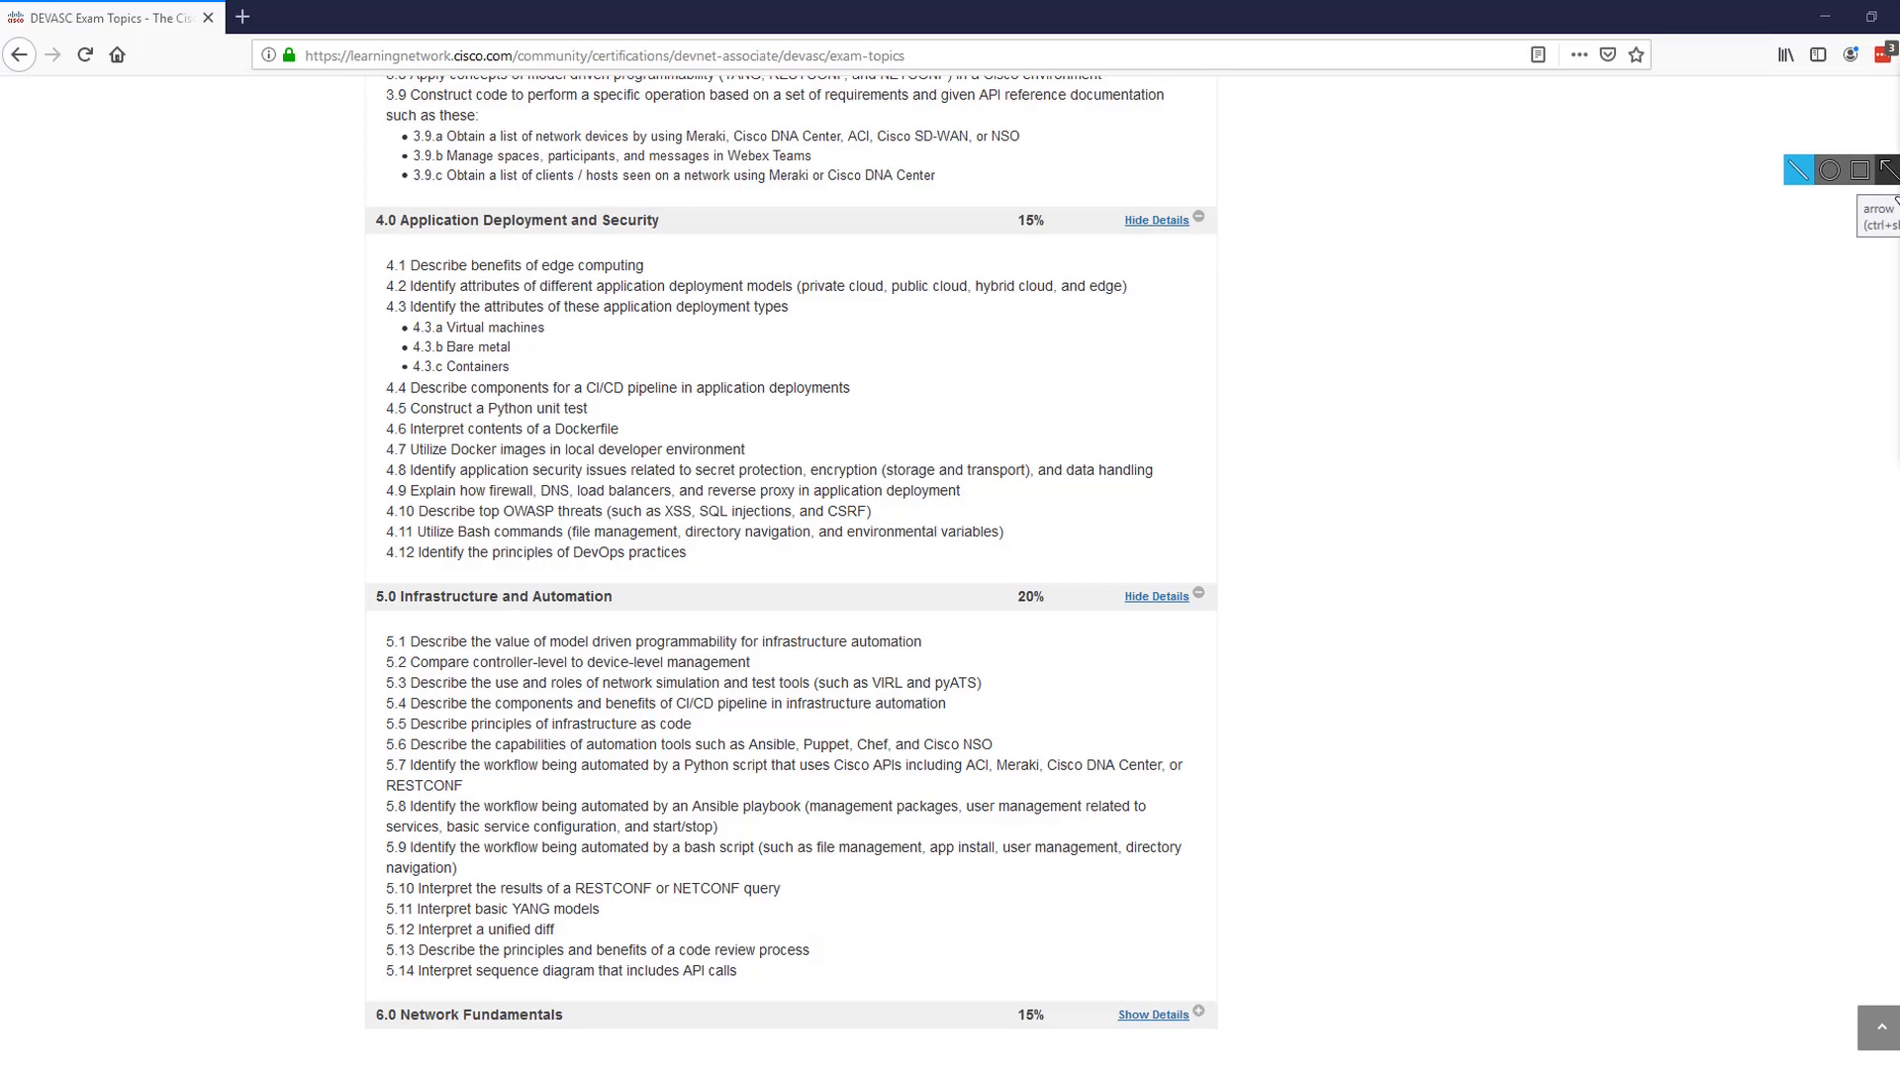
mouse_move(1176, 716)
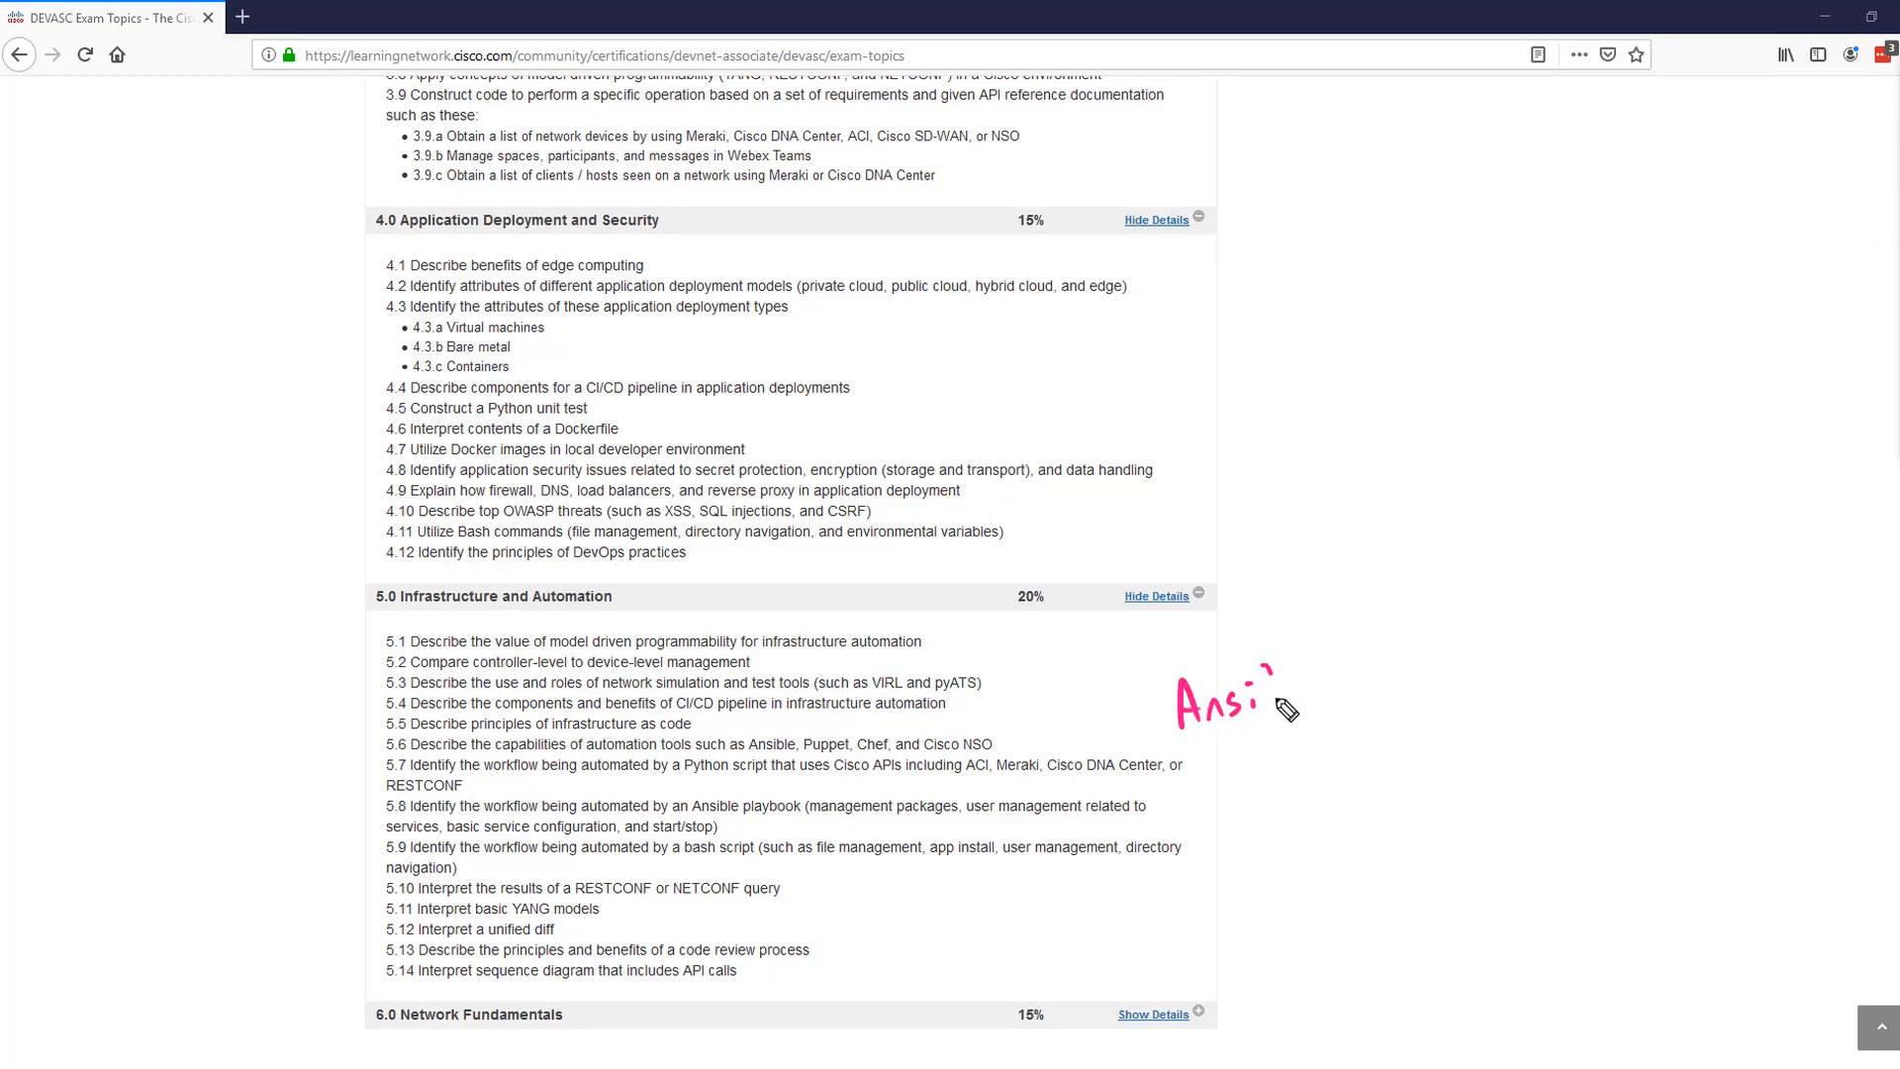
drag(1267, 684, 1332, 685)
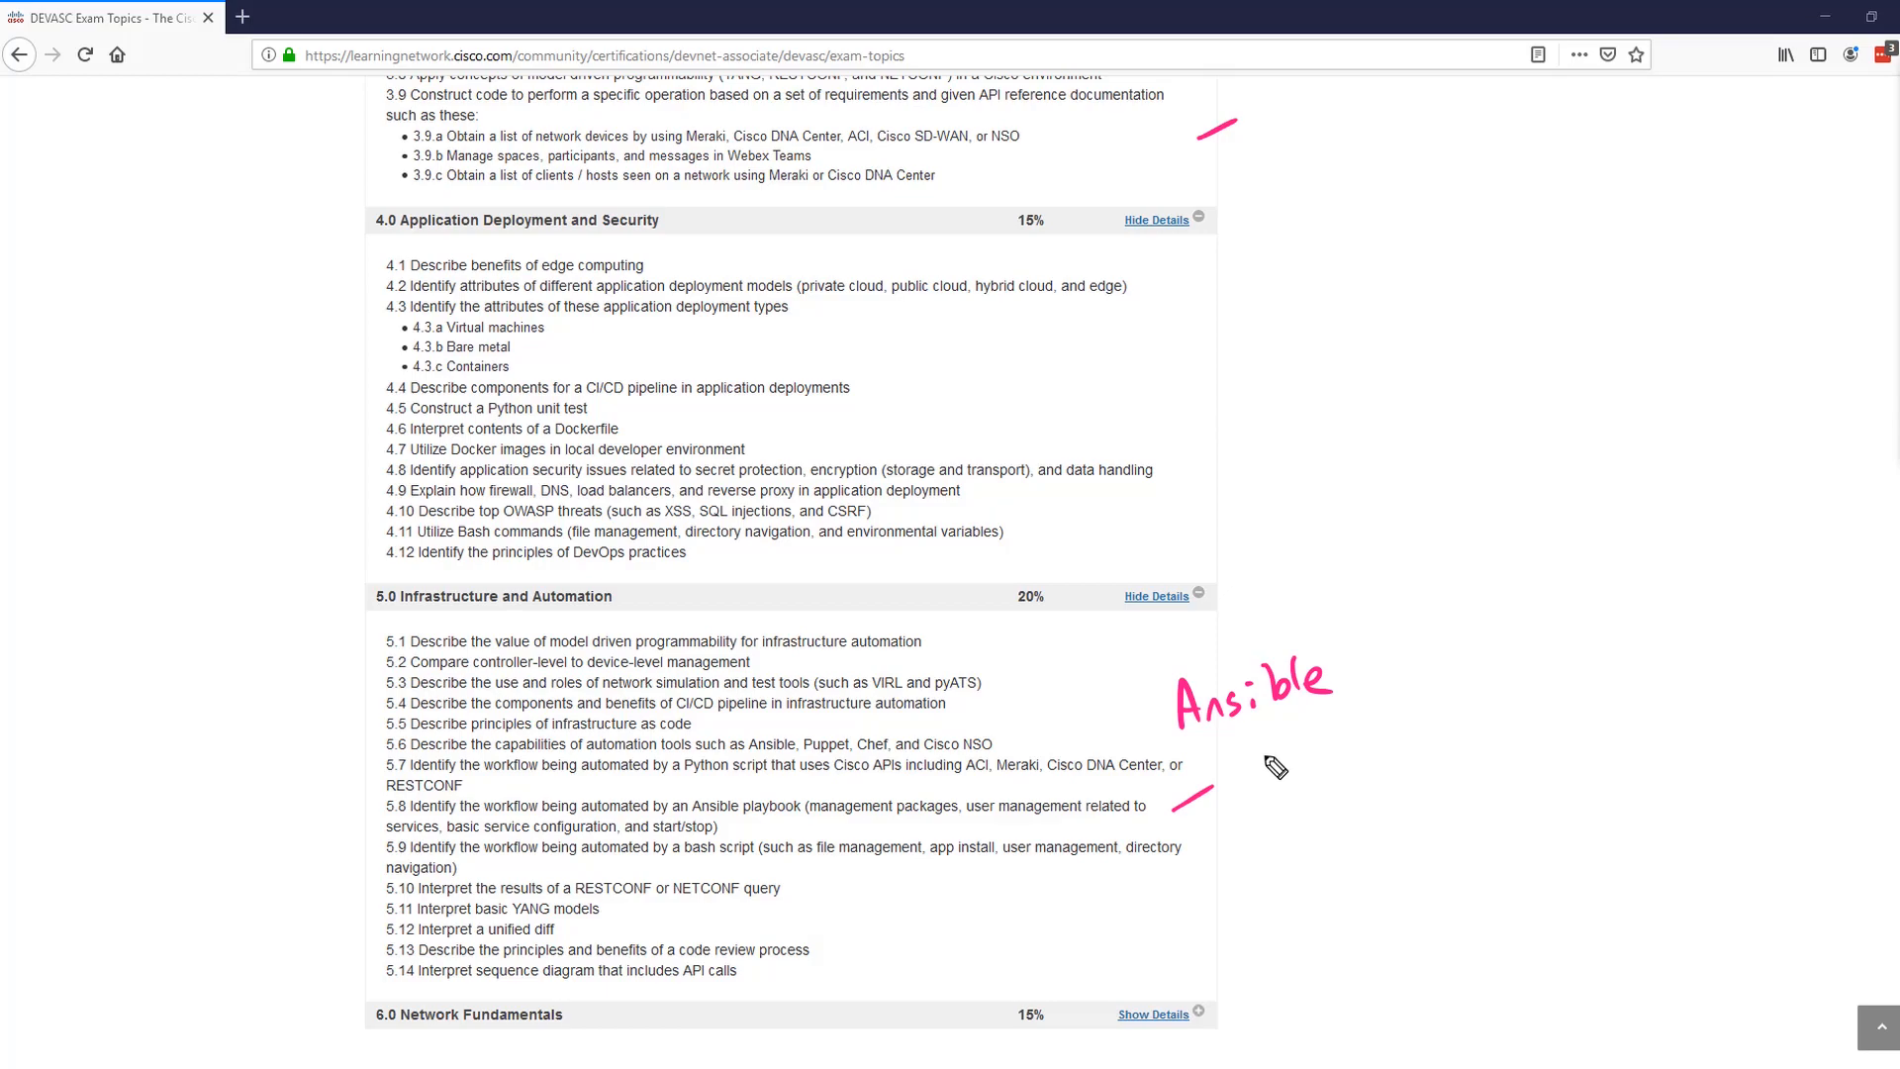
drag(1229, 752, 1406, 776)
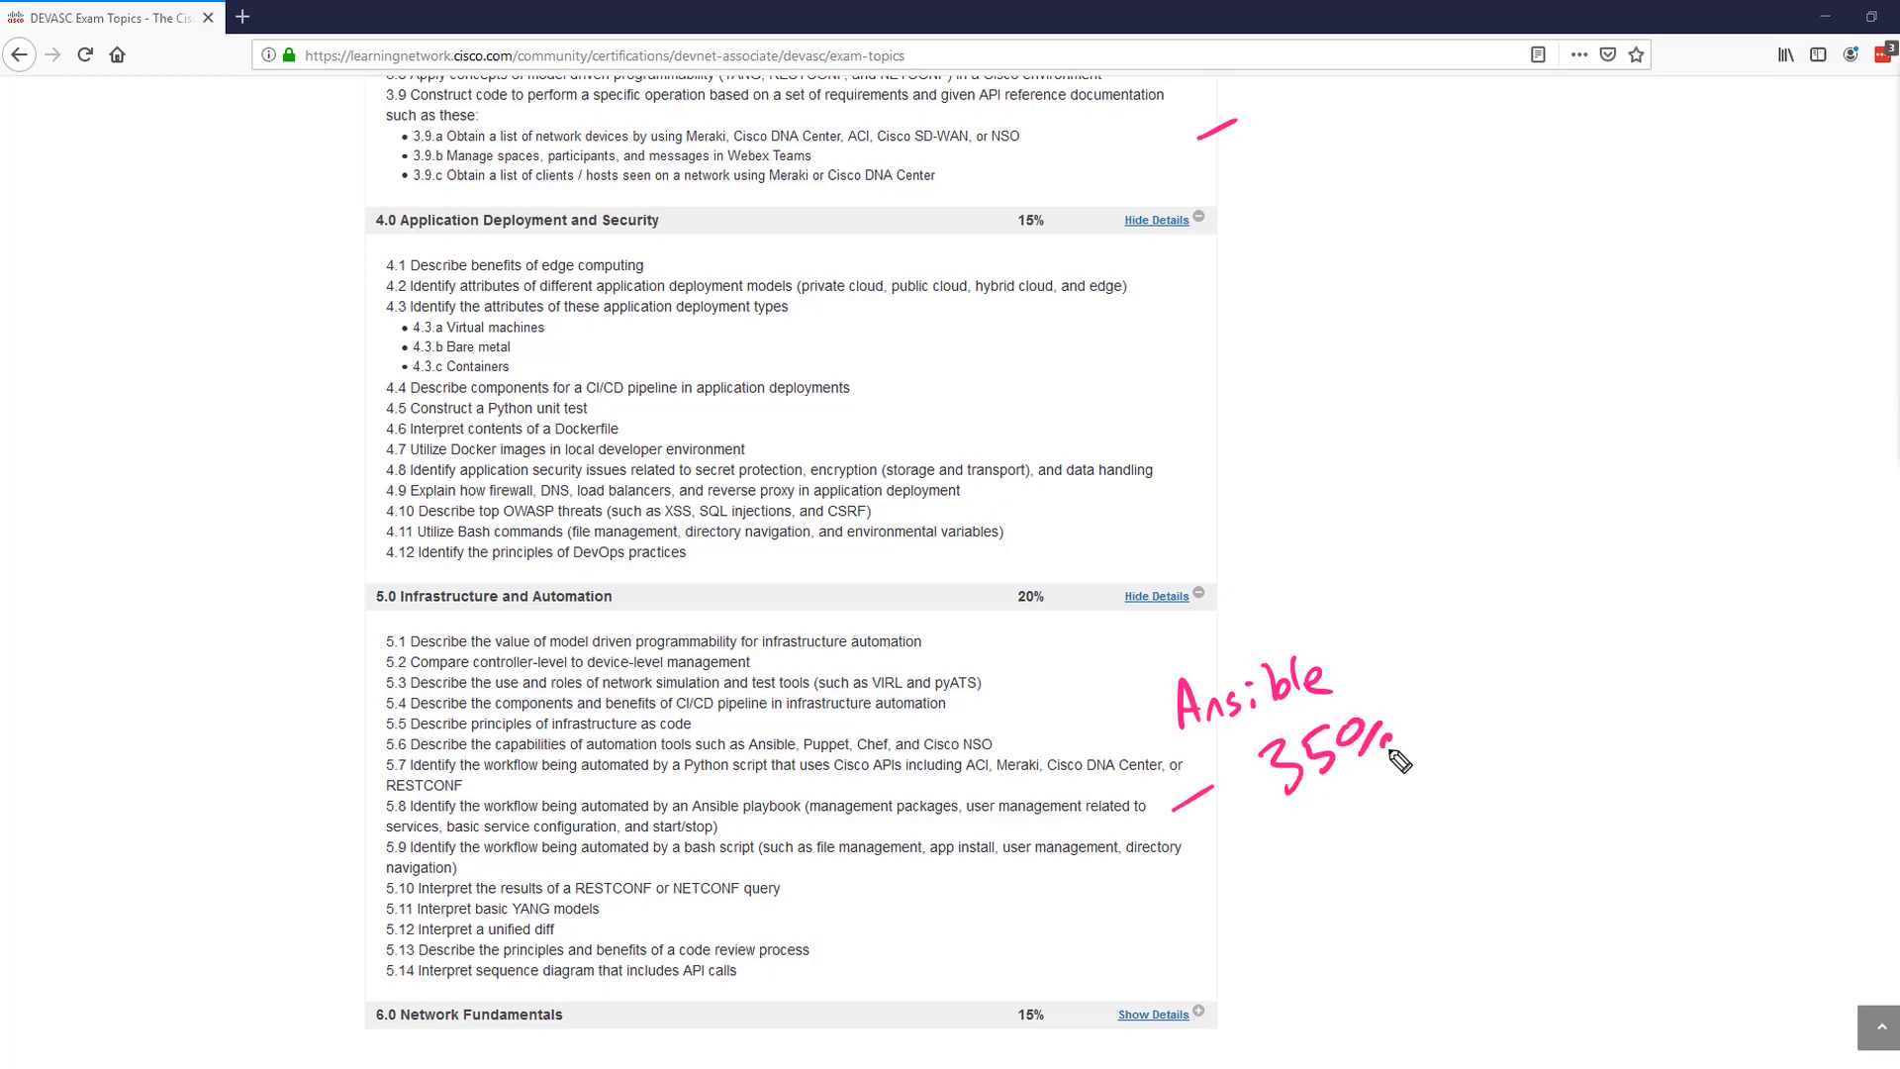
mouse_move(1406, 747)
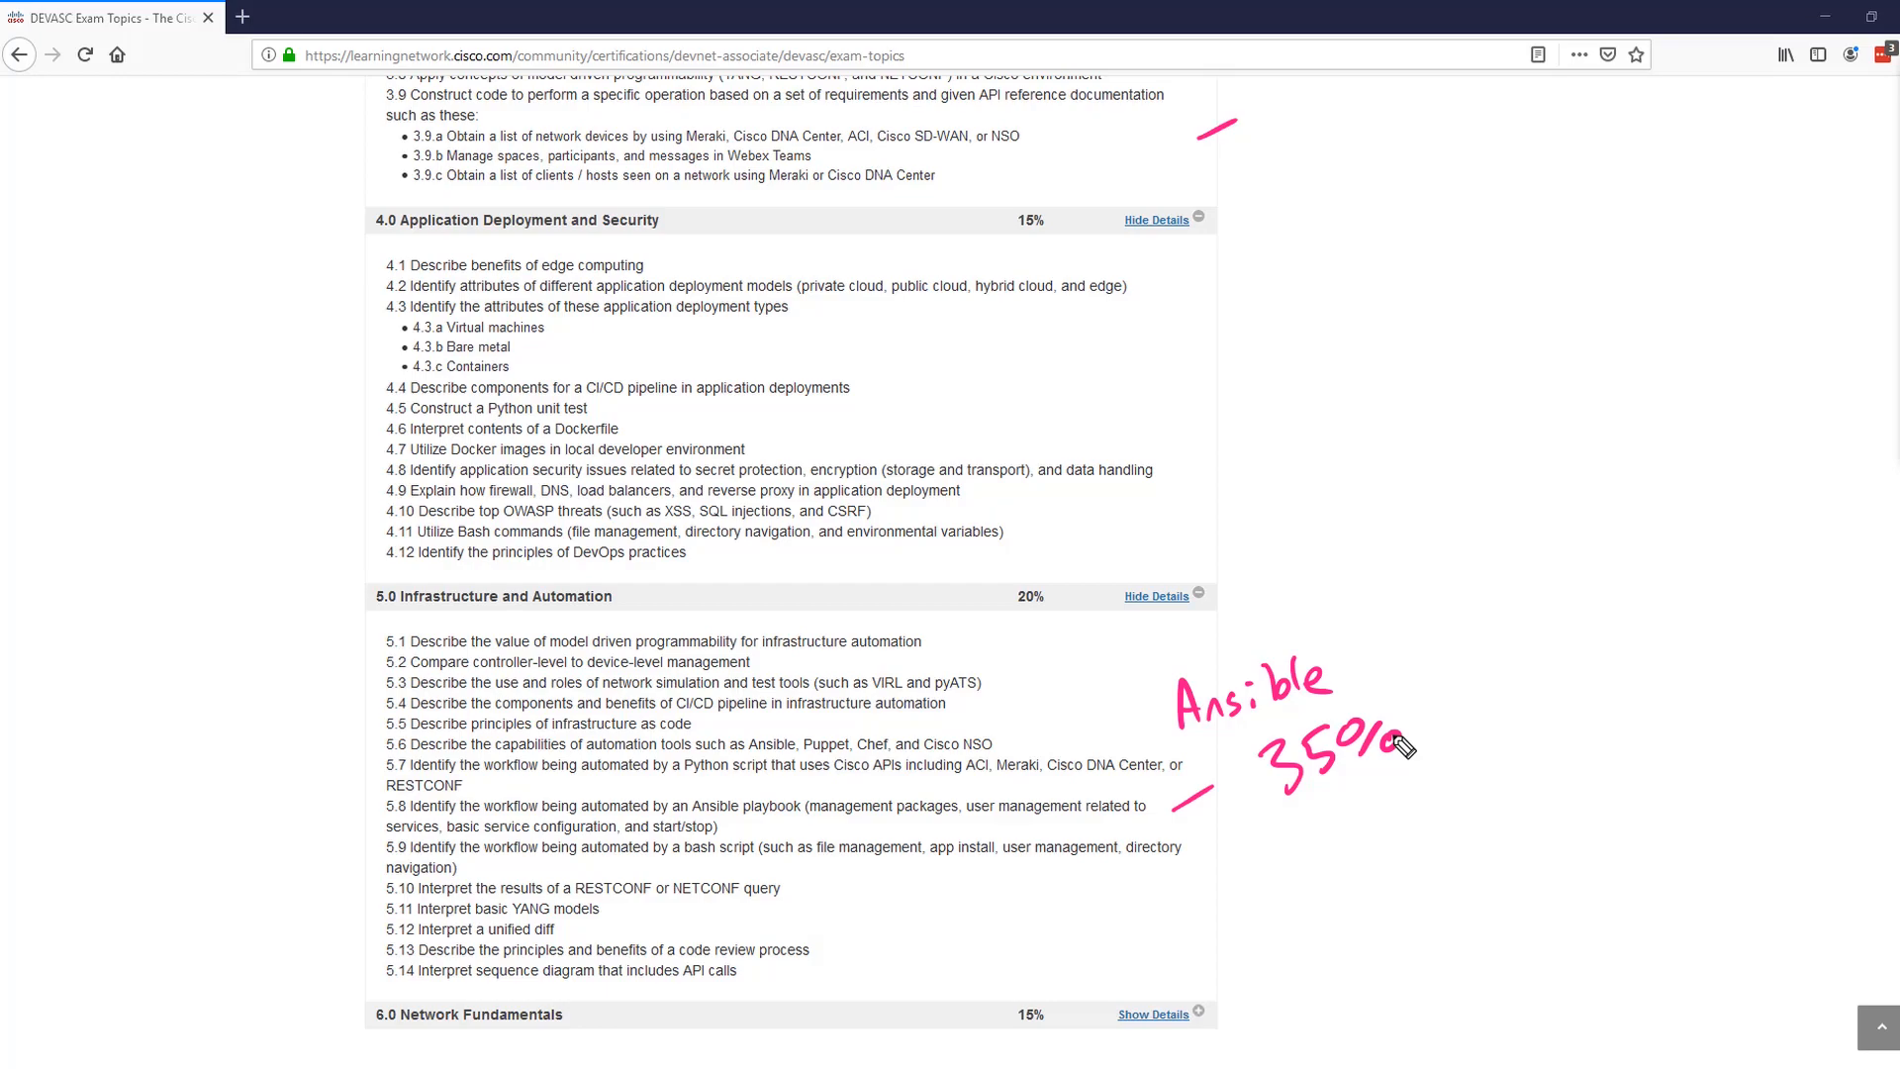
mouse_move(1354, 697)
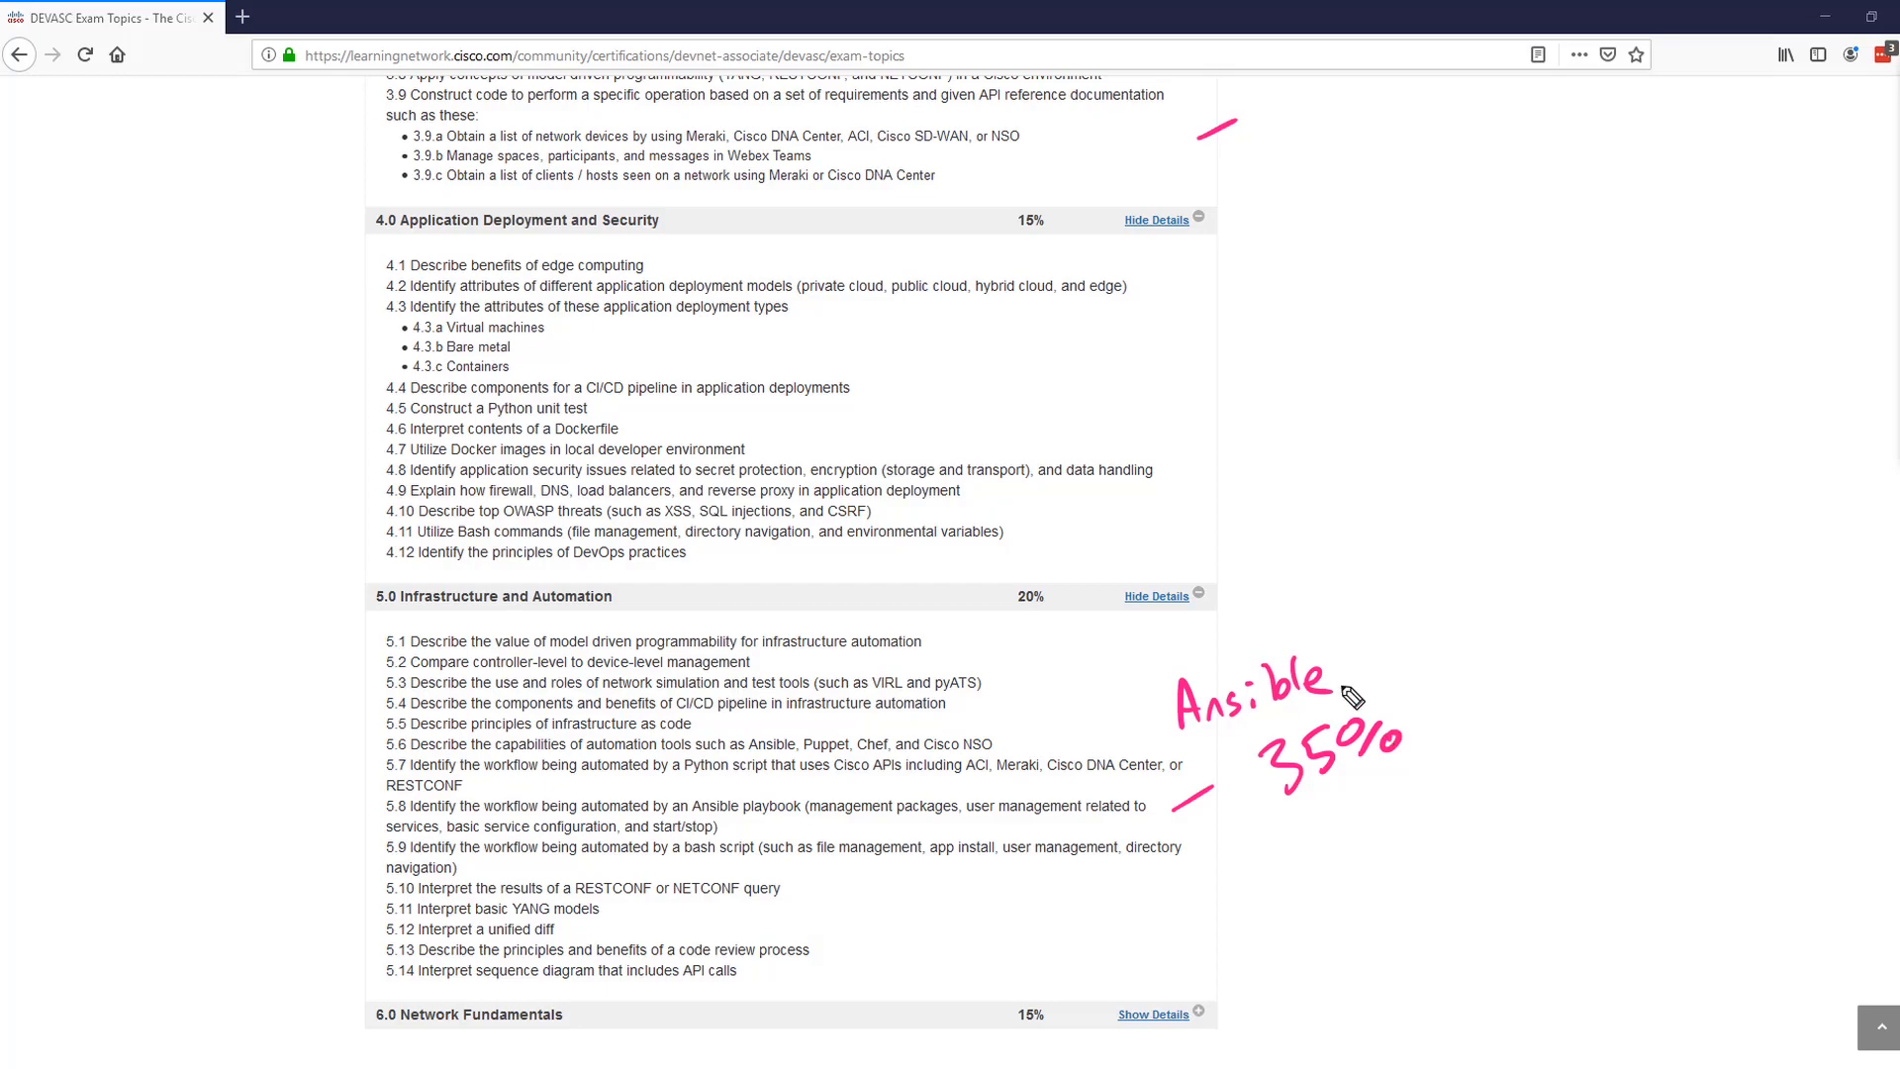